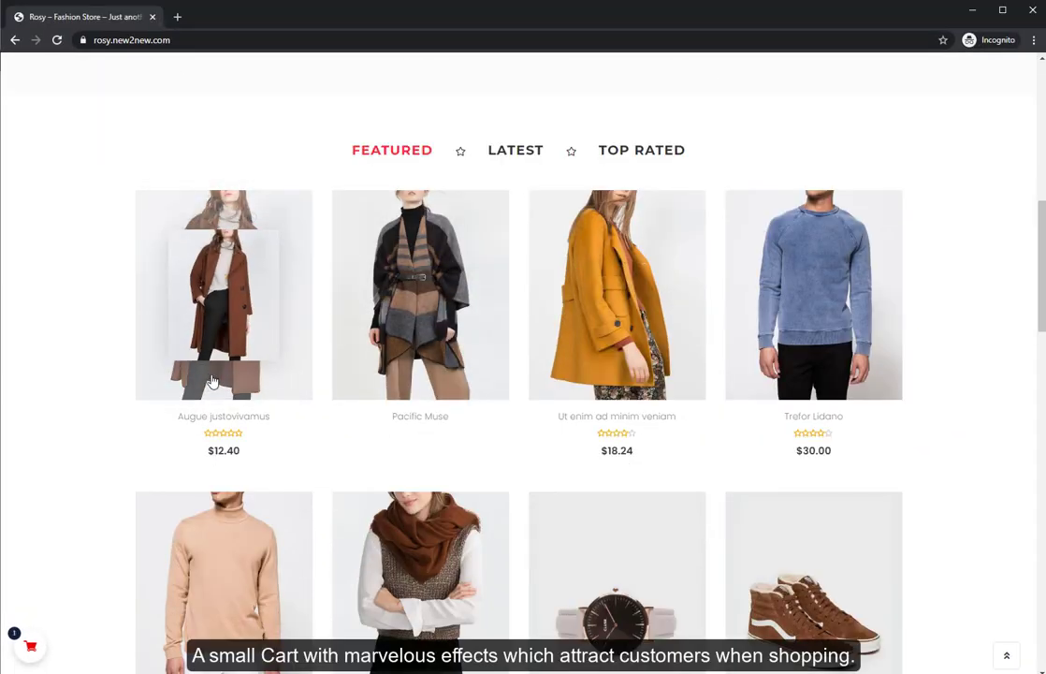
pyautogui.moveTo(617, 367)
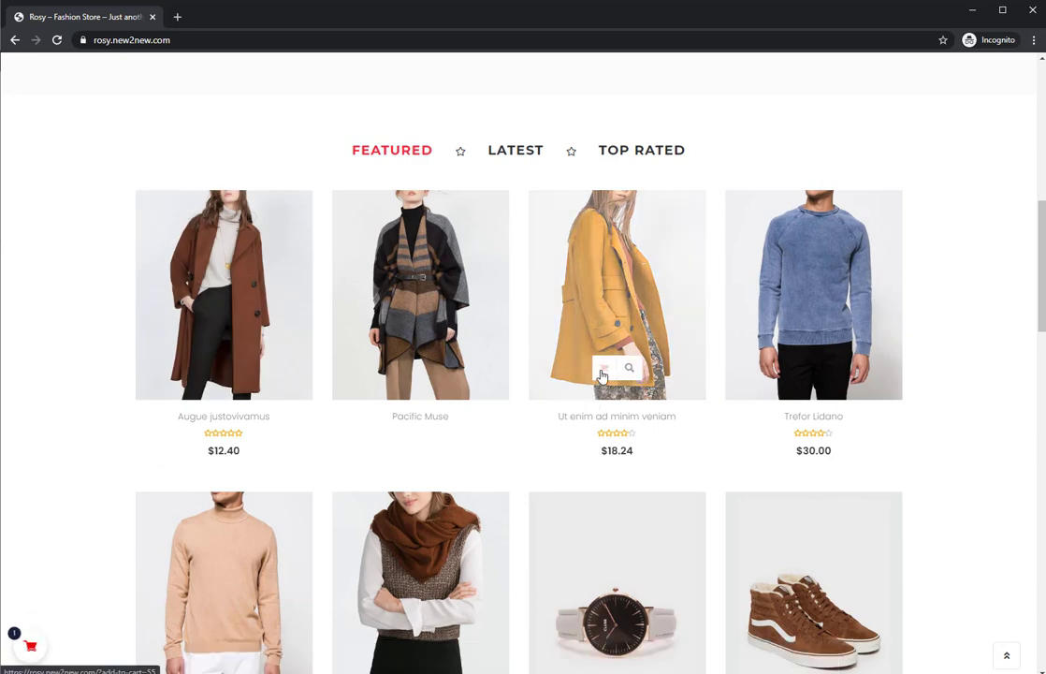
# Add the featured coat Ut enim ad minim veniam and browse best-selling products in the sidebar cart.
pyautogui.click(603, 367)
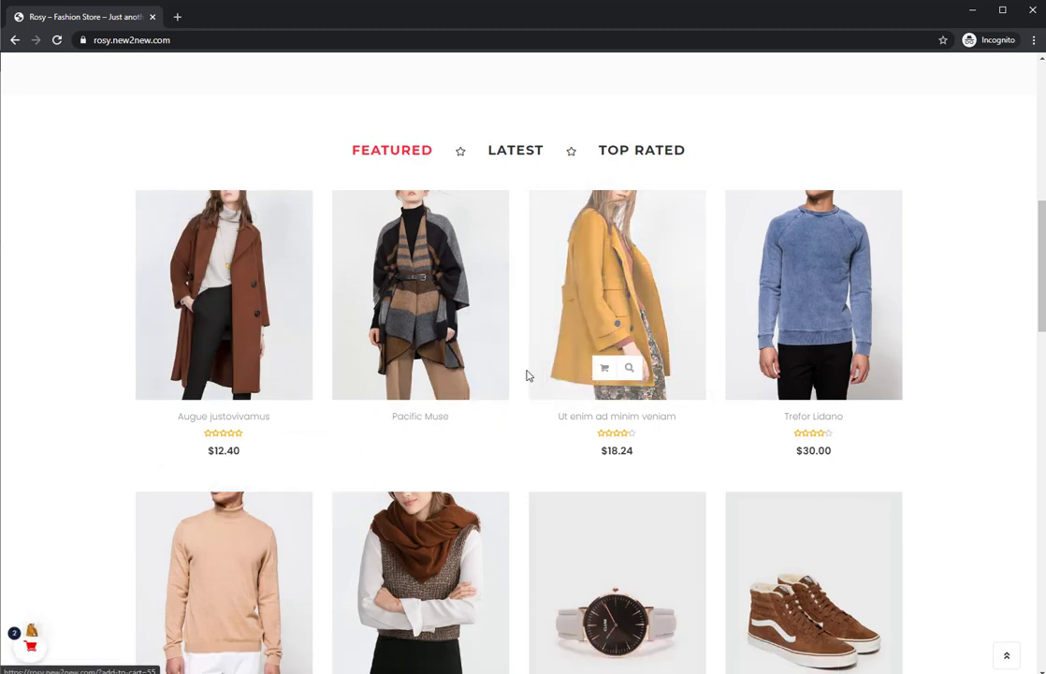
pyautogui.click(29, 641)
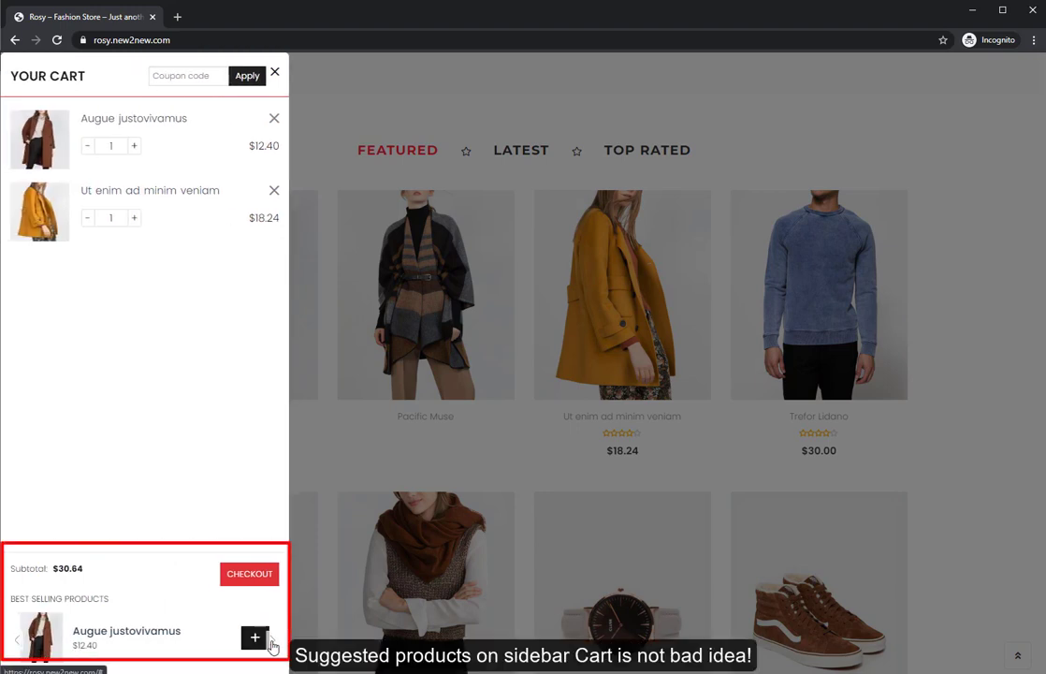
pyautogui.click(272, 638)
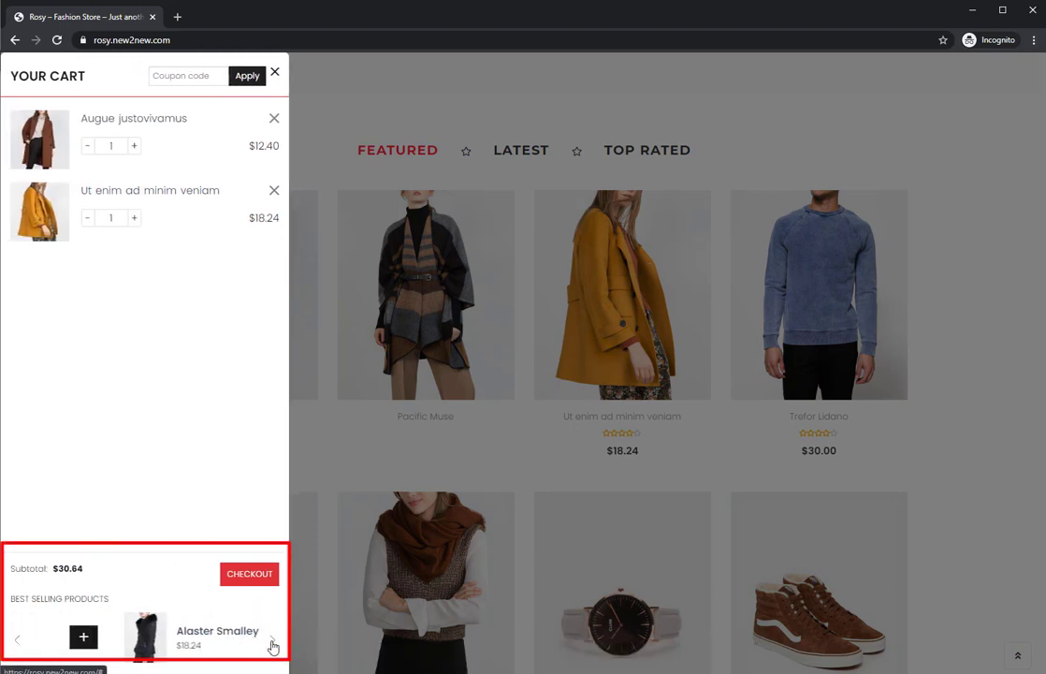
# Add Alaster Smalley, raise Augue justovivamus to quantity 2, then remove Alaster Smalley.
pyautogui.click(249, 637)
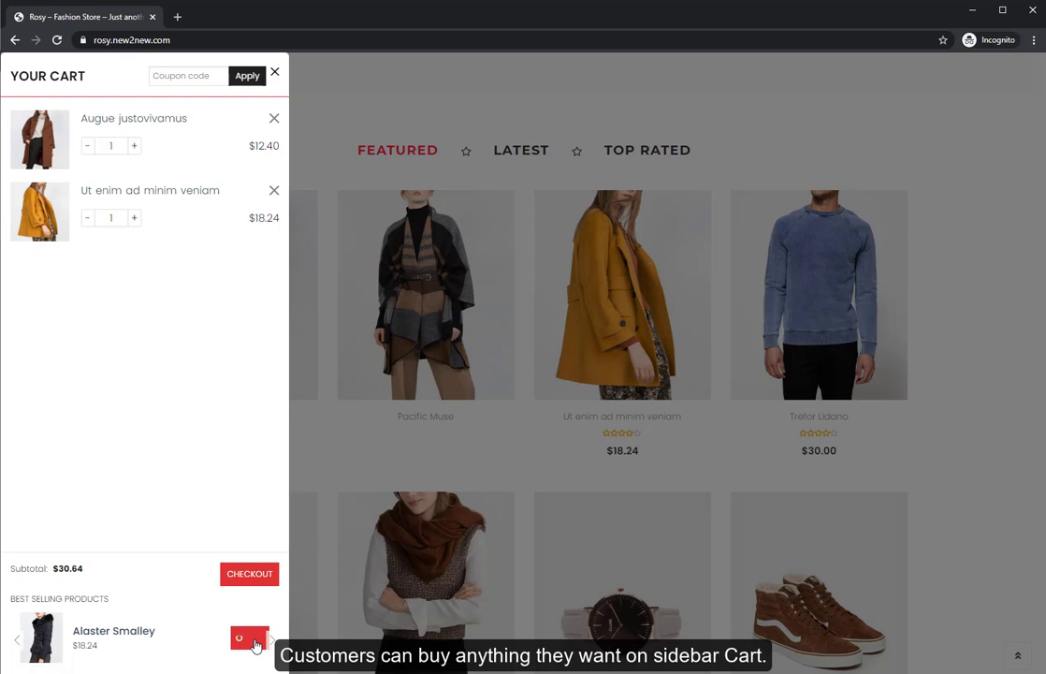
pyautogui.click(249, 637)
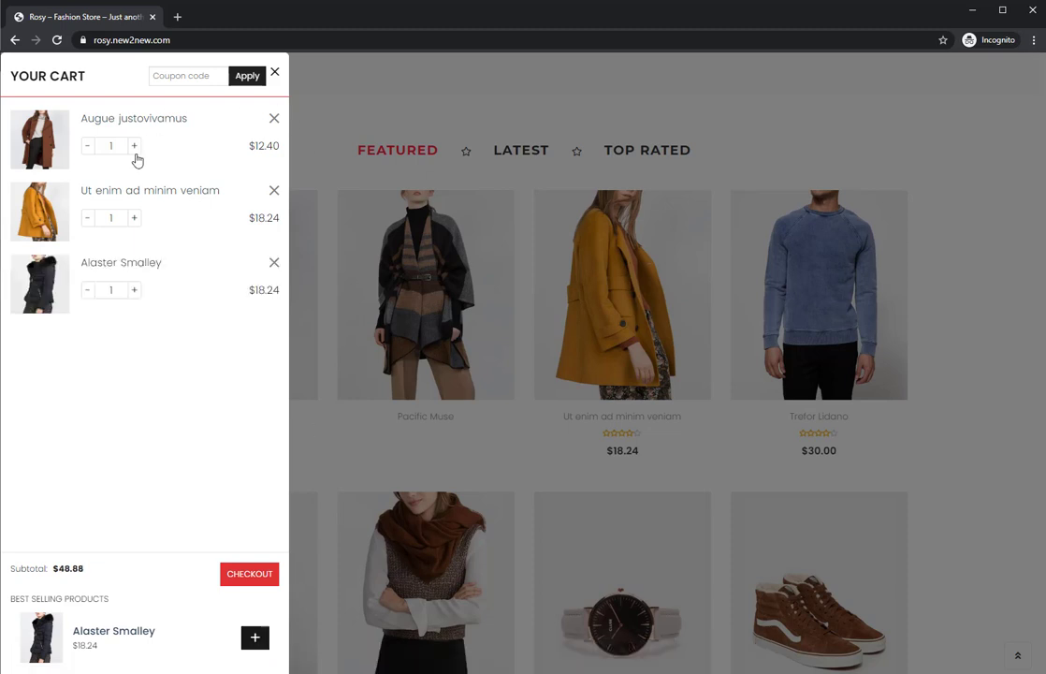
pyautogui.click(134, 146)
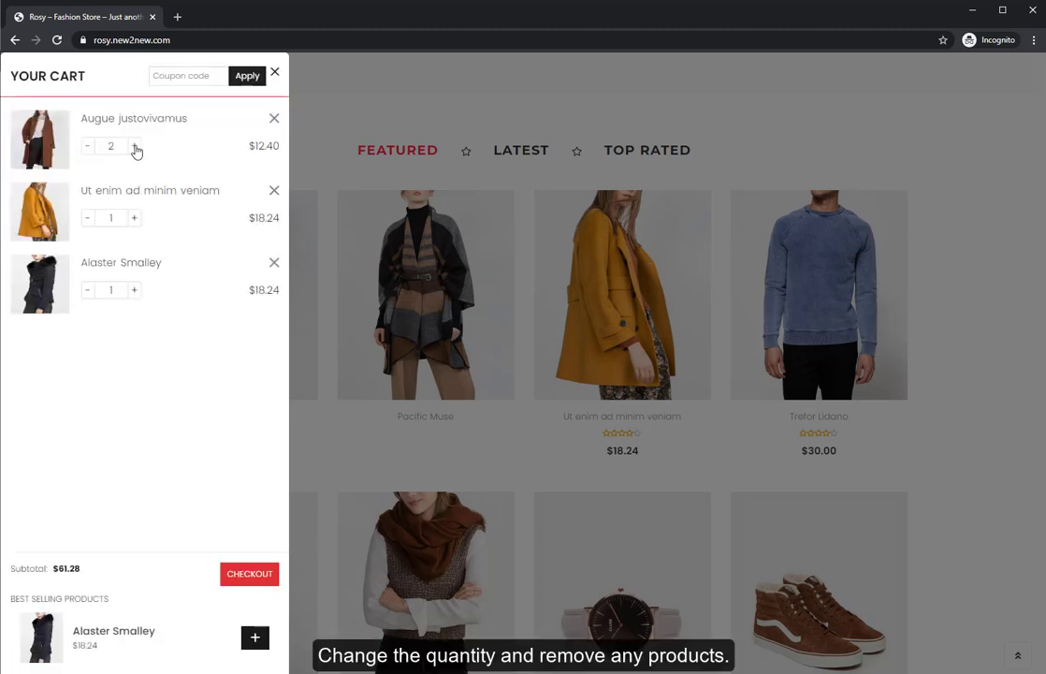
pyautogui.click(274, 262)
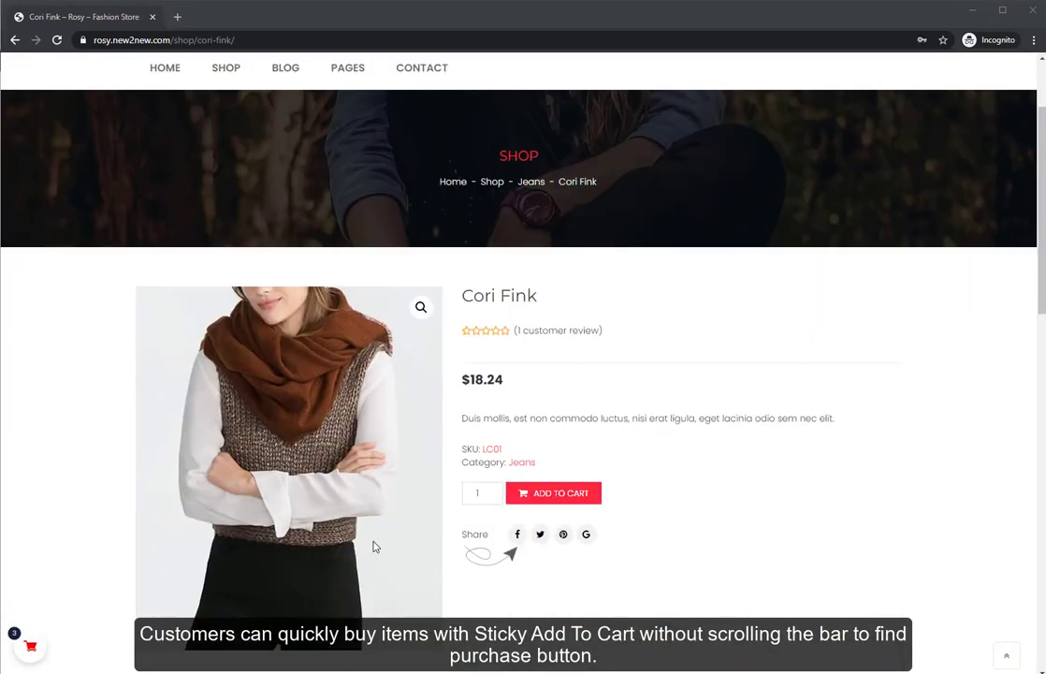
# Add two Cori Fink to the cart from the sticky Add to Cart bar.
pyautogui.scroll(-3)
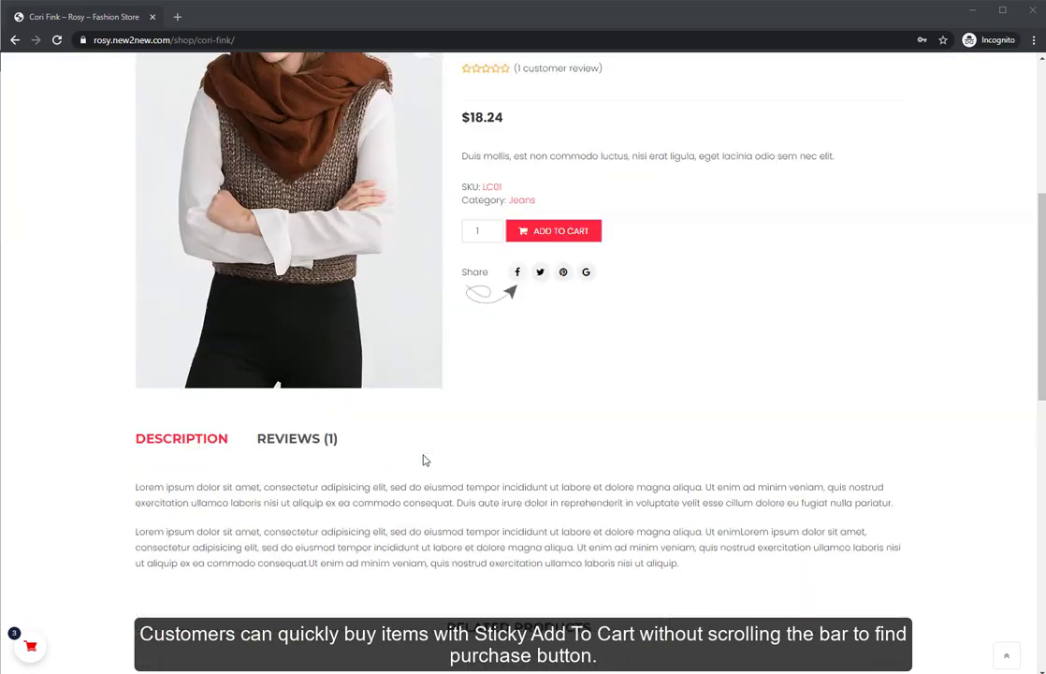
pyautogui.scroll(-3)
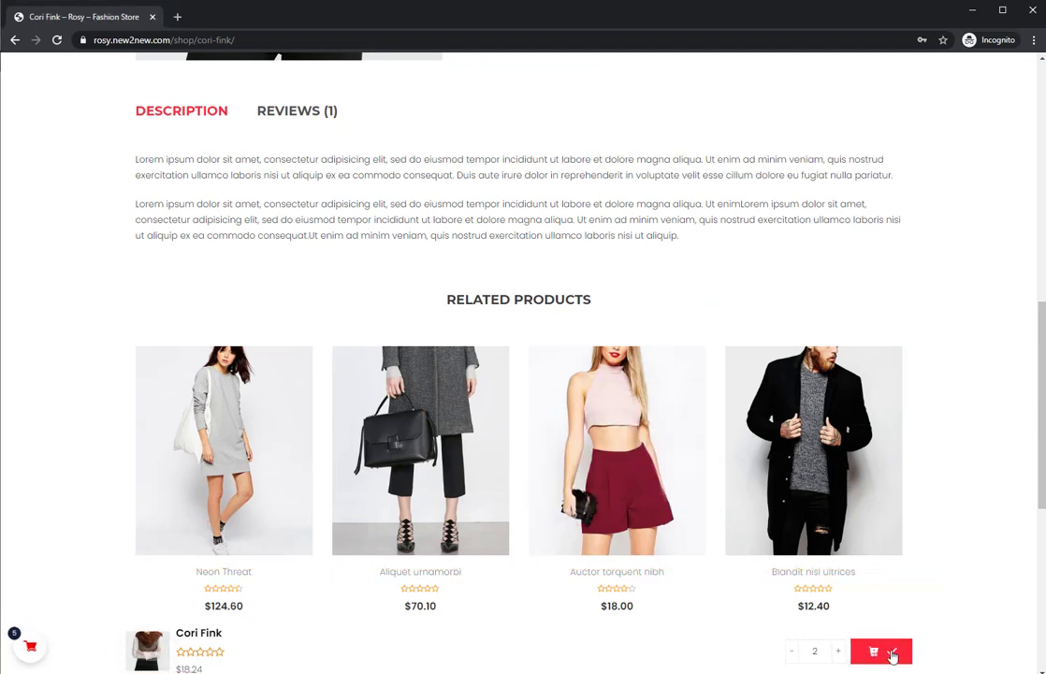
pyautogui.click(880, 651)
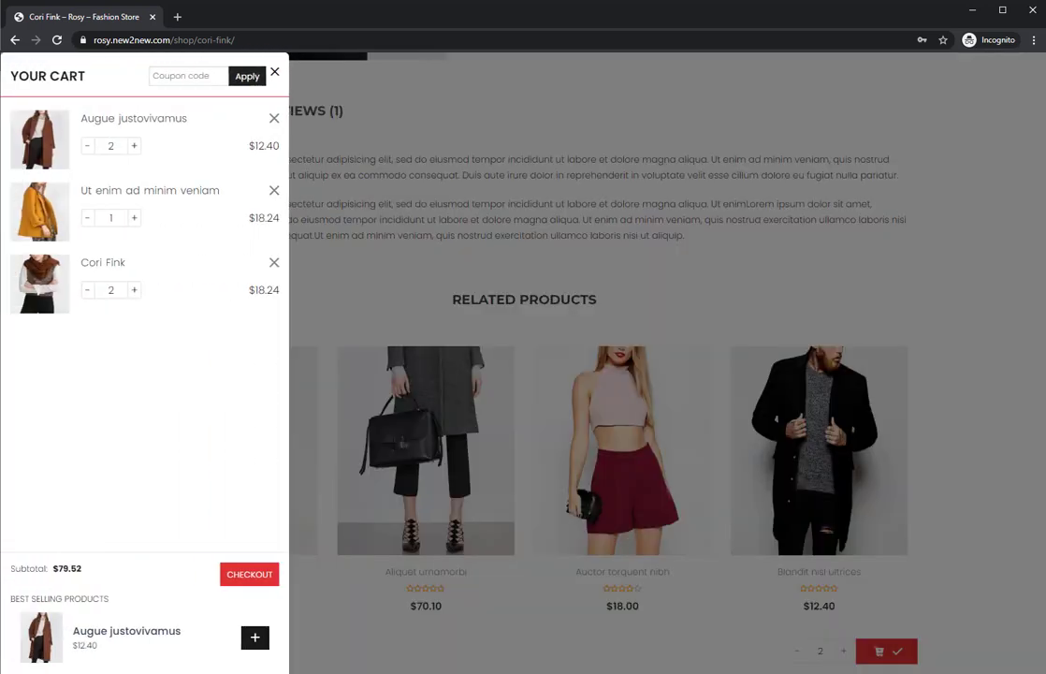
# Open Auctor torquent nibh and browse its Recently Viewed products.
pyautogui.click(622, 450)
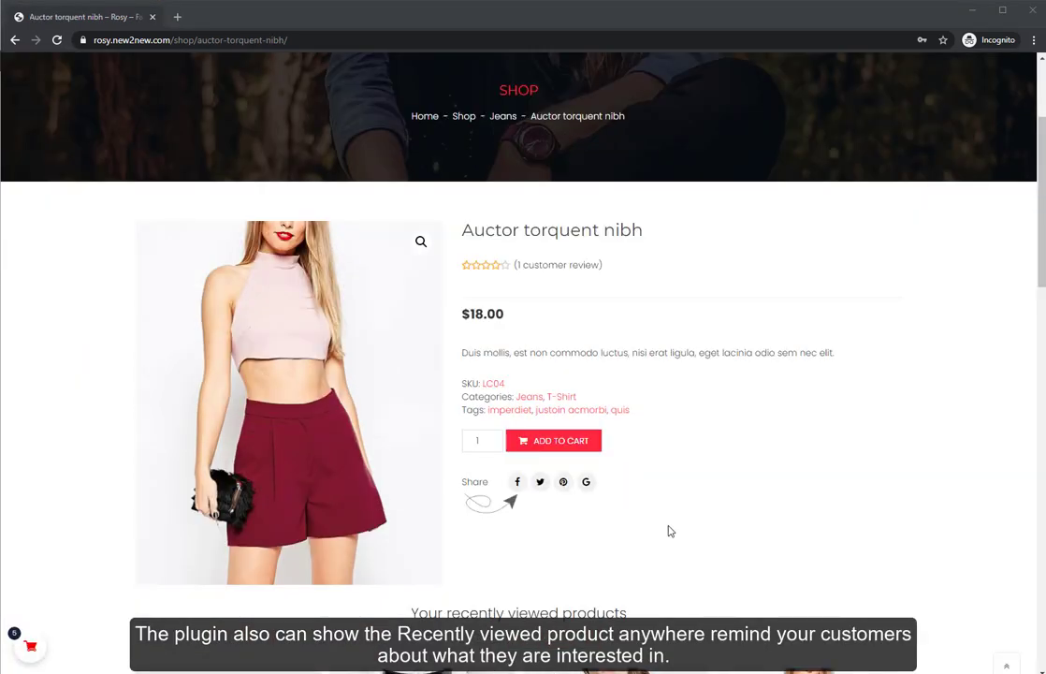
pyautogui.scroll(-3)
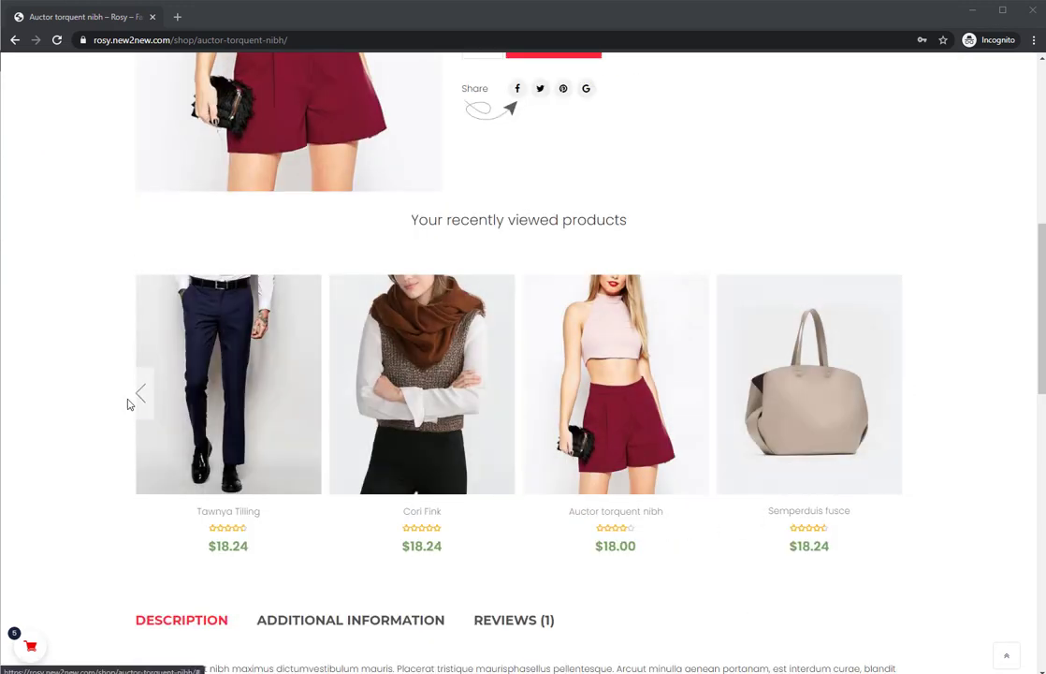
pyautogui.click(139, 393)
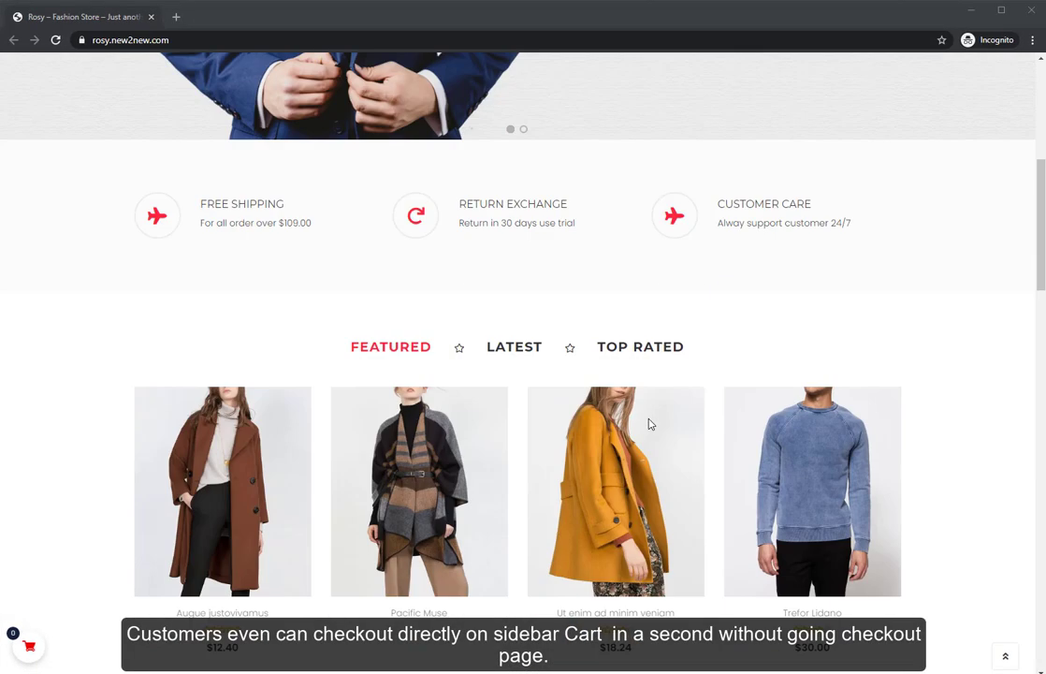
# Open the sidebar cart holding Tedman Lambert and begin checkout with billing details.
pyautogui.scroll(-3)
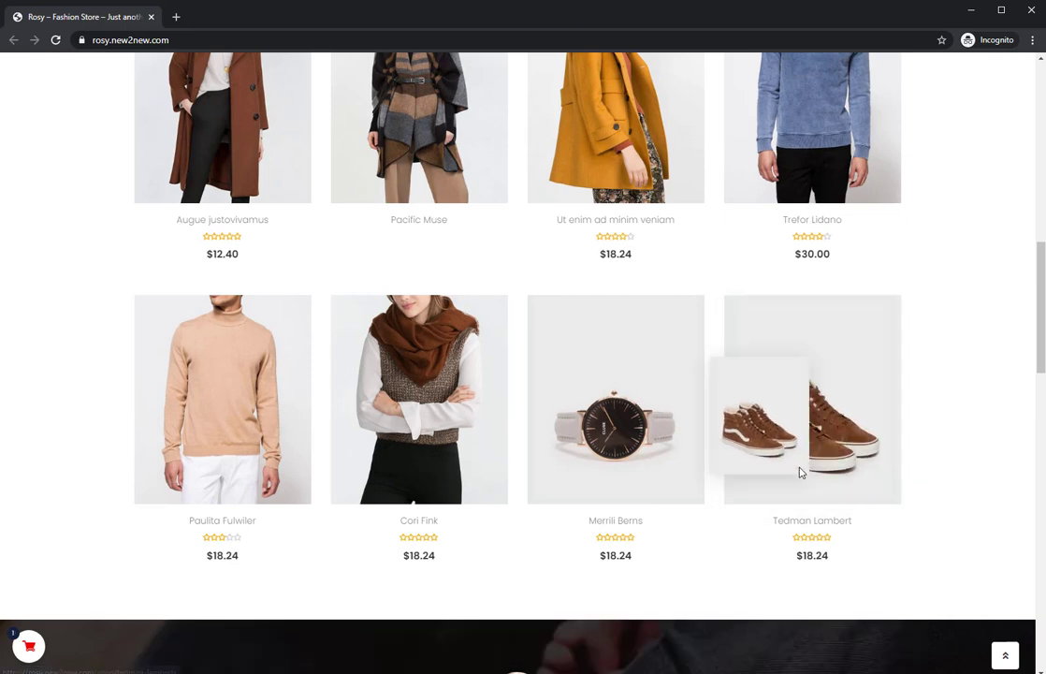
pyautogui.moveTo(107, 600)
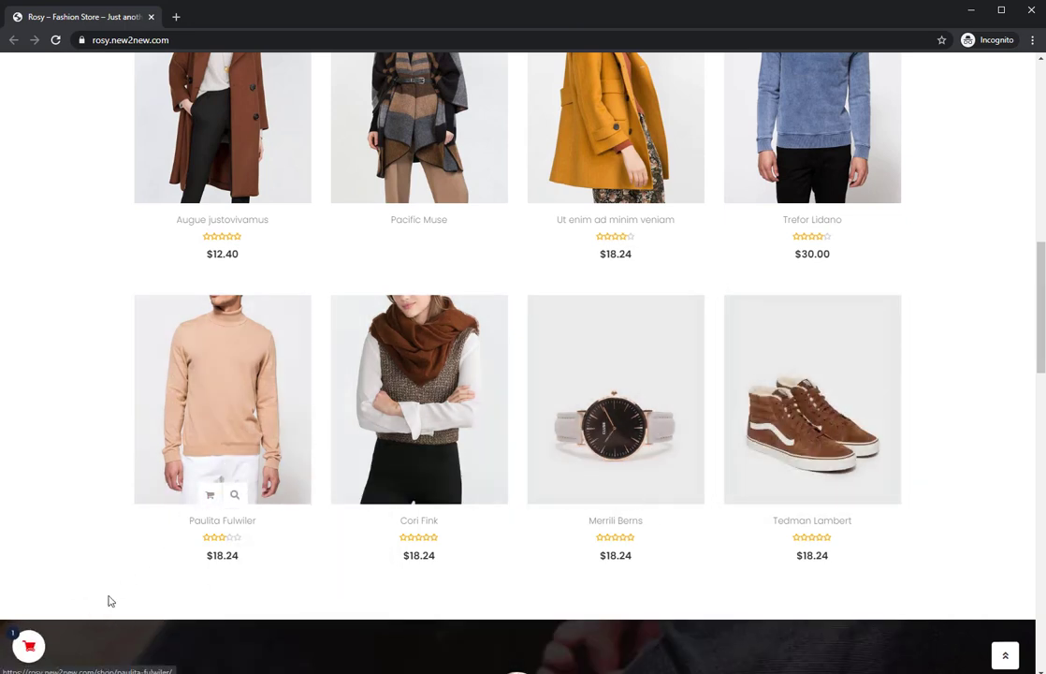
pyautogui.click(28, 644)
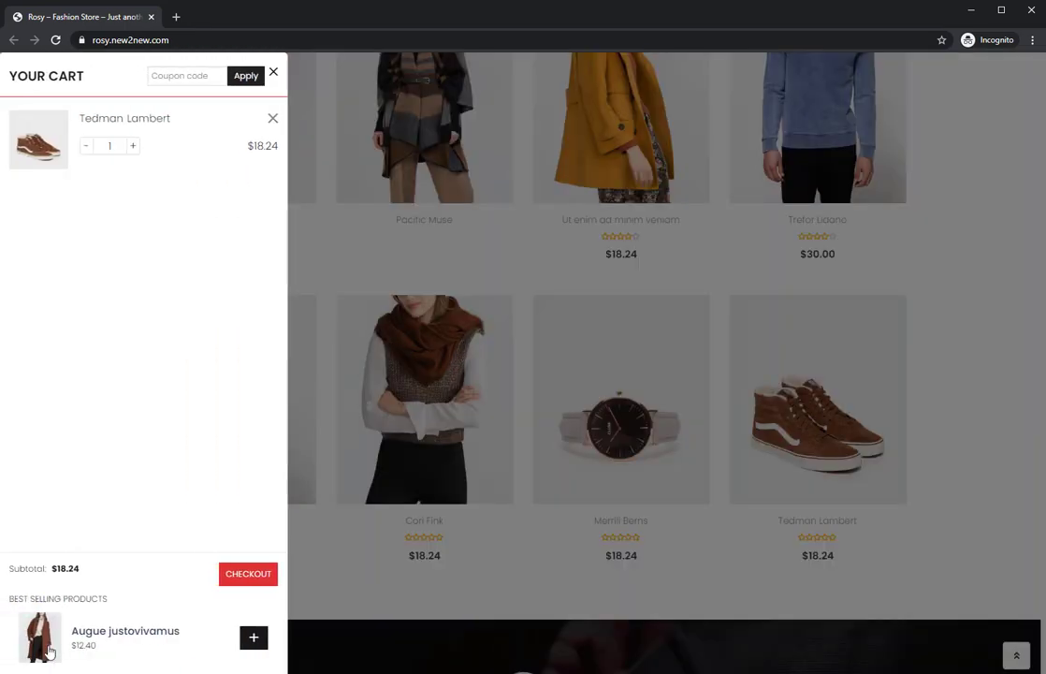
pyautogui.click(248, 574)
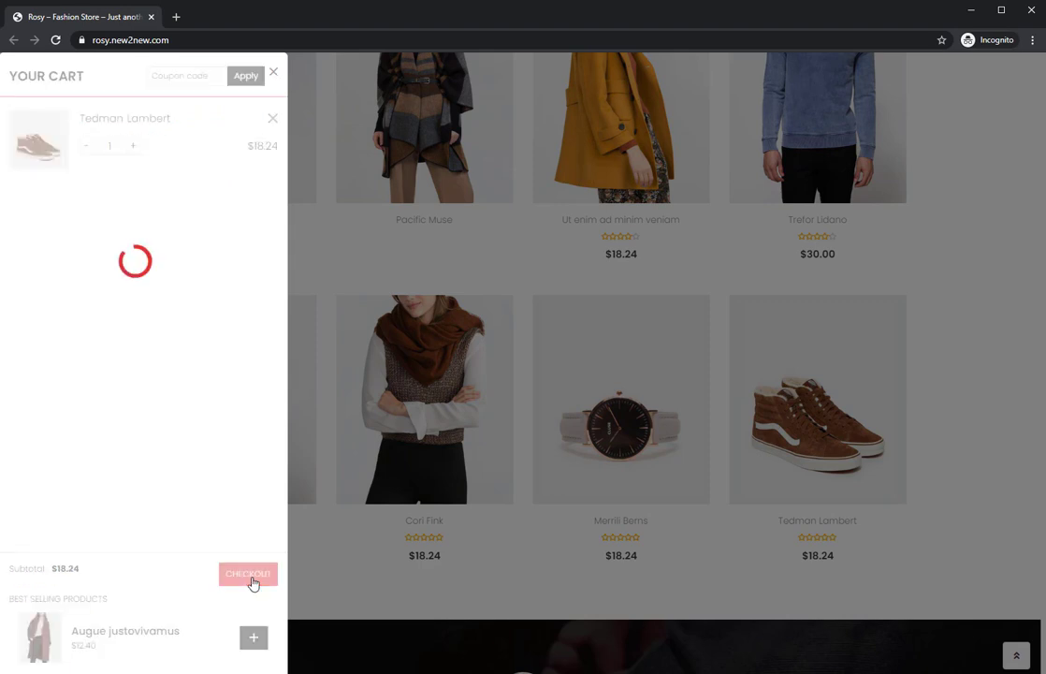
pyautogui.click(247, 572)
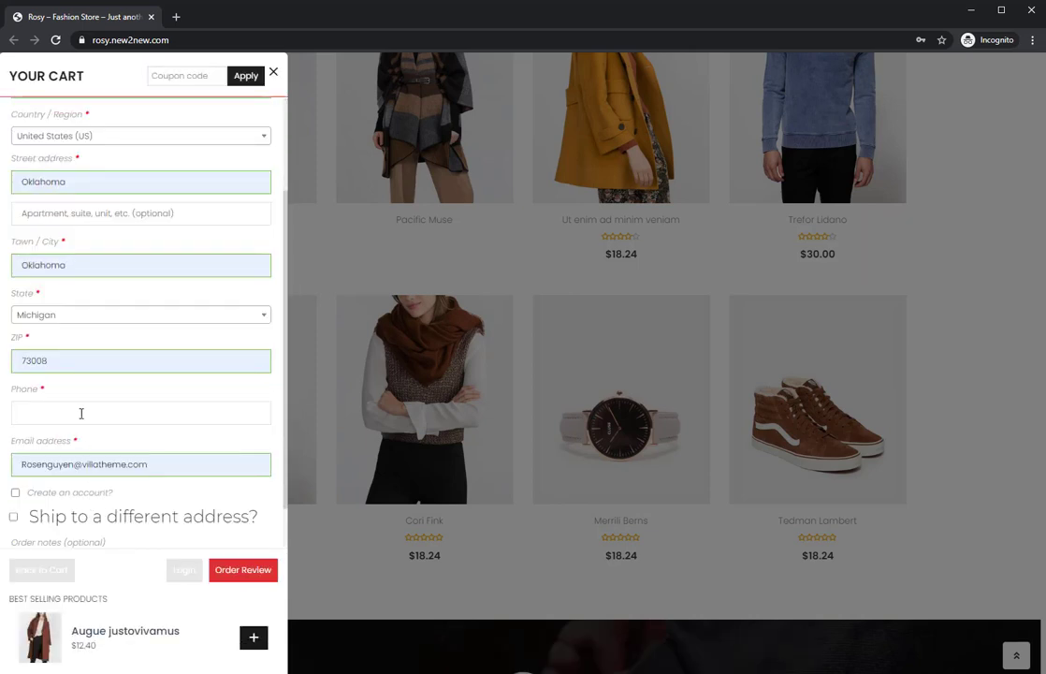
# Review the $28.24 order total, keep Cash on delivery, and place the order.
pyautogui.click(243, 569)
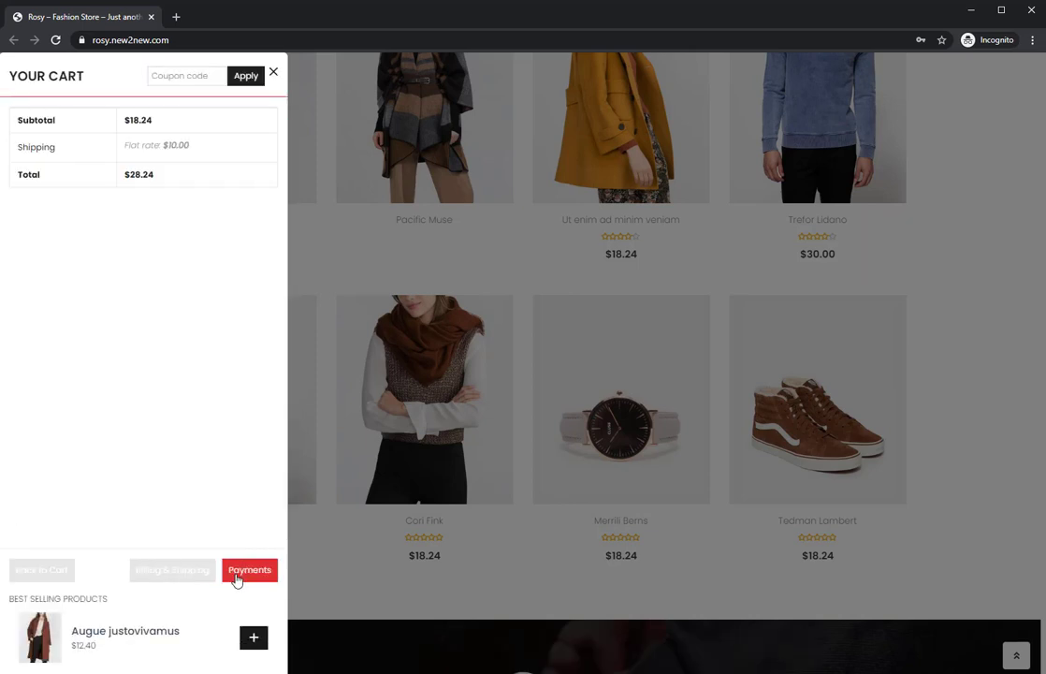
pyautogui.click(250, 570)
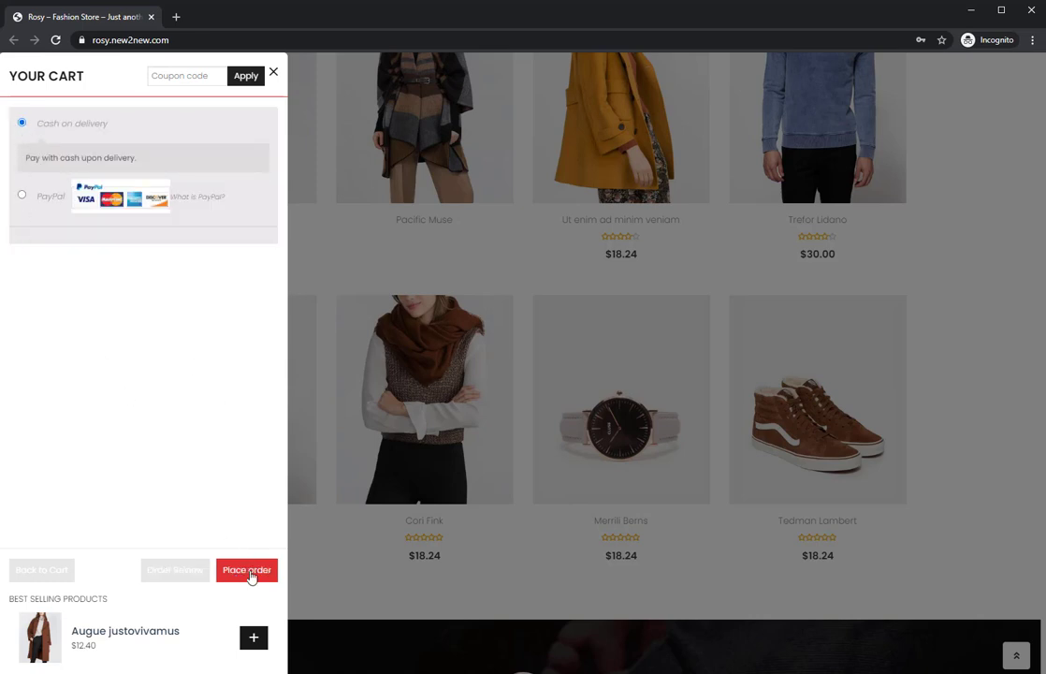
pyautogui.click(247, 570)
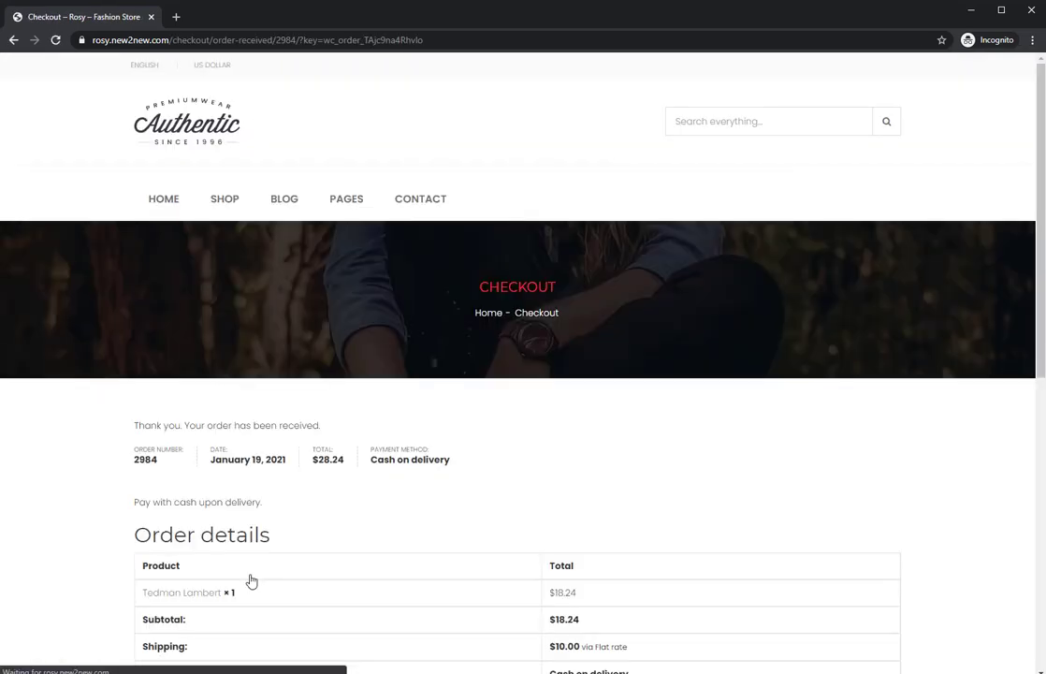
pyautogui.scroll(-3)
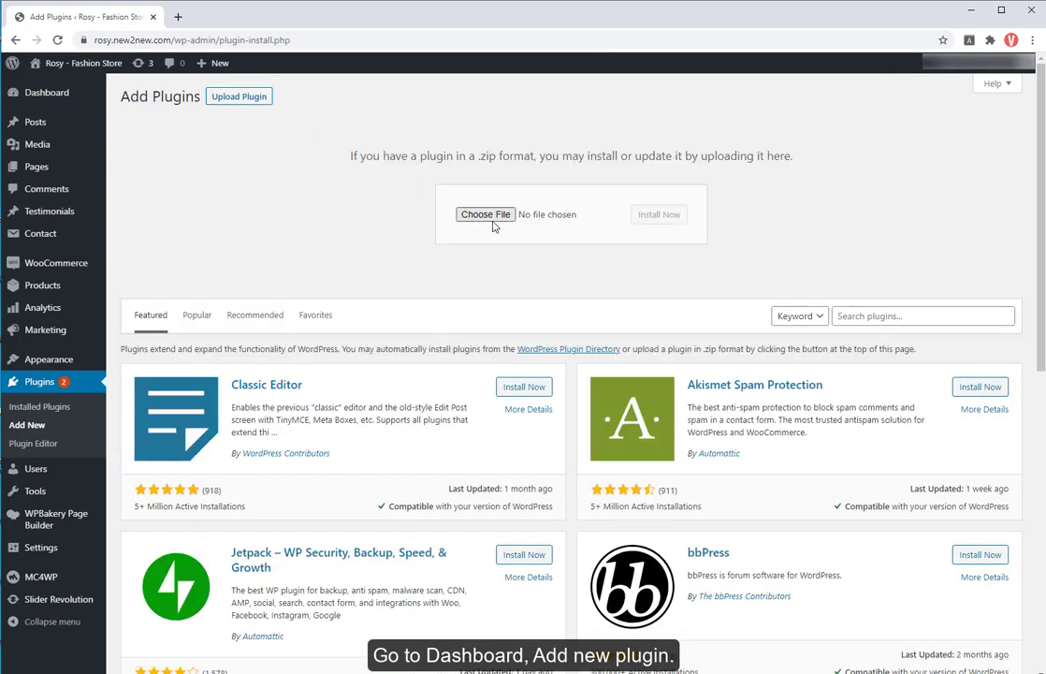
# Upload the Cart All in One Premium zip, install it, and activate the plugin.
pyautogui.click(484, 214)
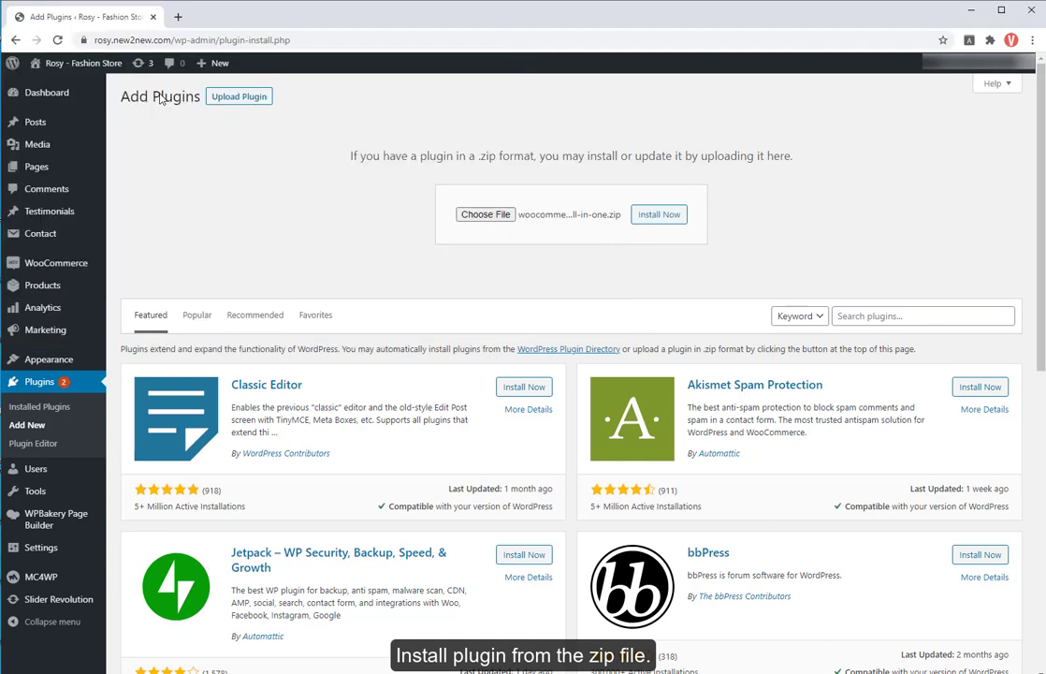
pyautogui.click(659, 214)
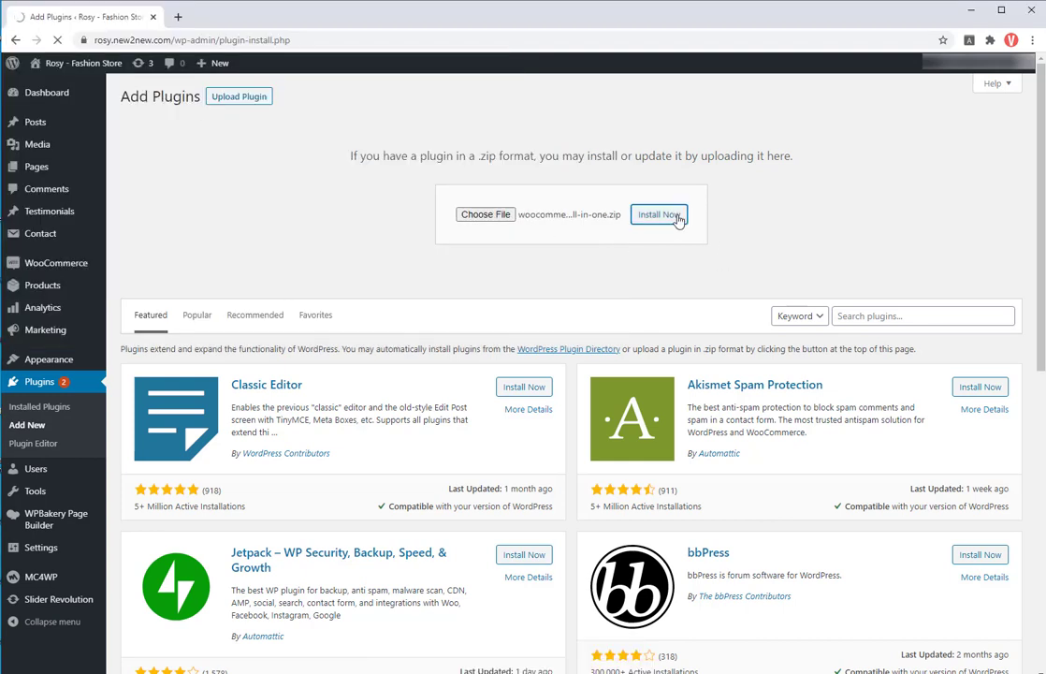
pyautogui.click(658, 214)
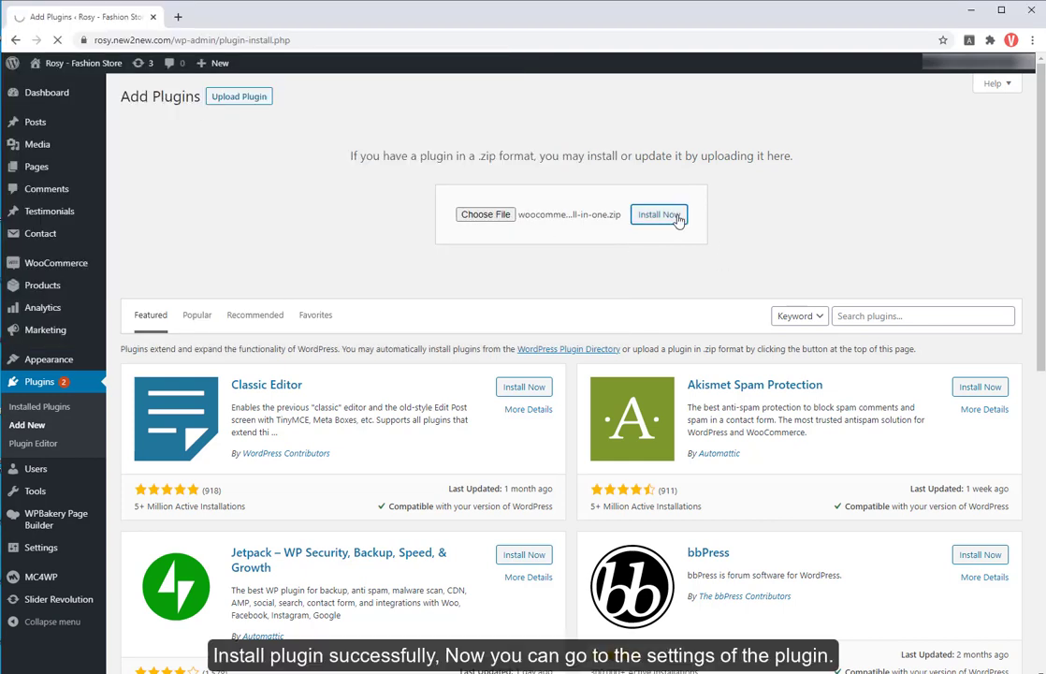
pyautogui.click(659, 214)
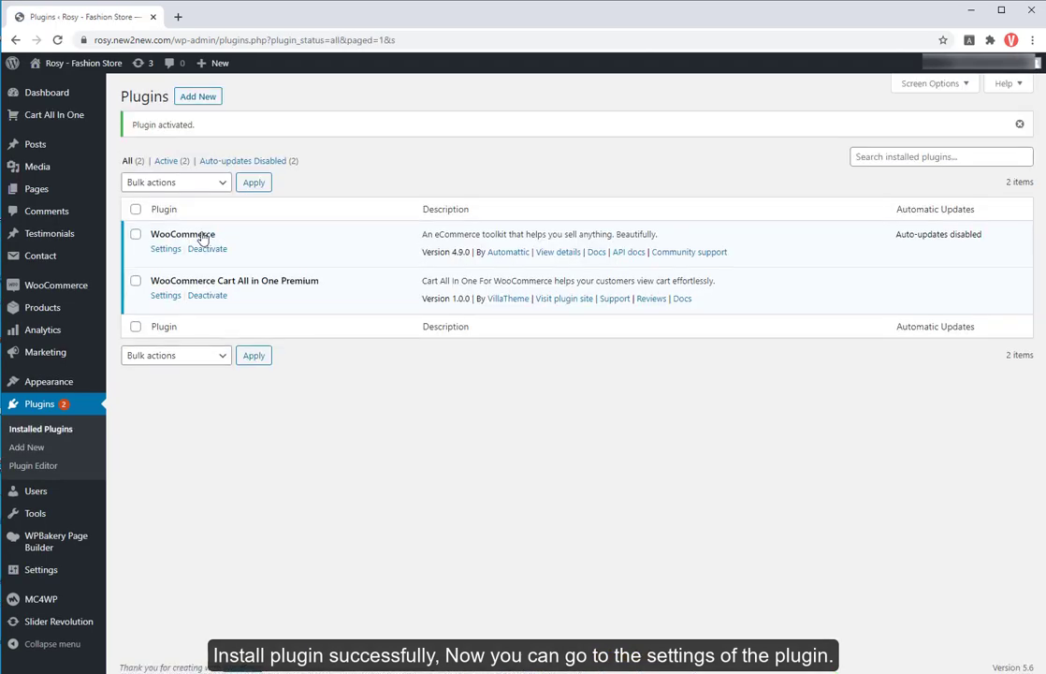
pyautogui.click(166, 295)
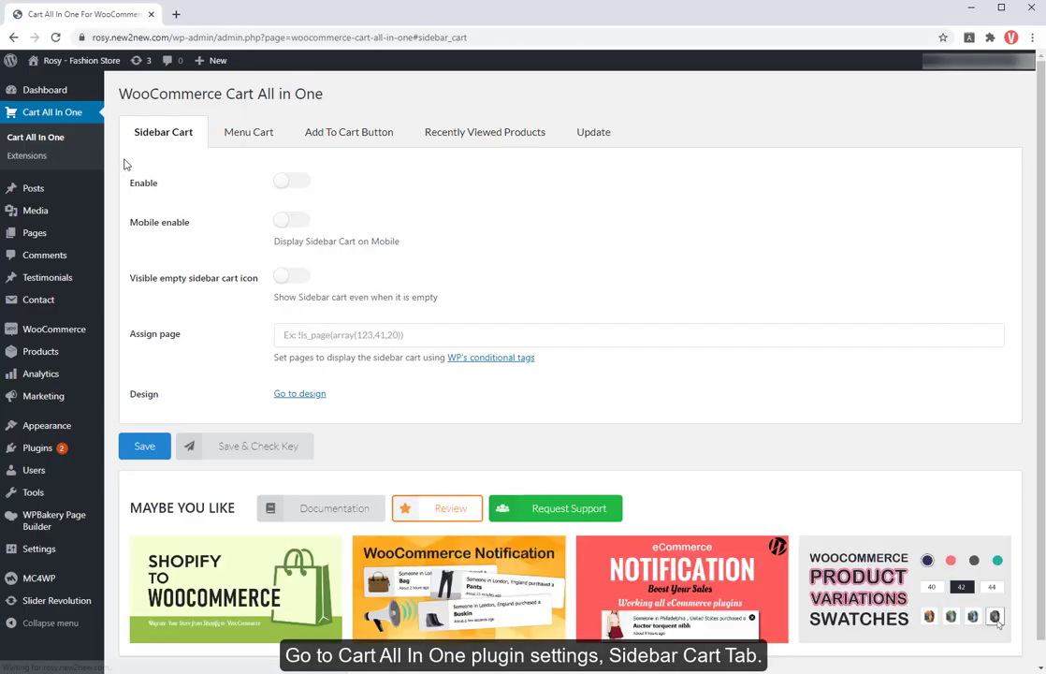
# Turn on Mobile enable and Visible empty sidebar cart icon, clear Assign page, and save.
pyautogui.click(291, 180)
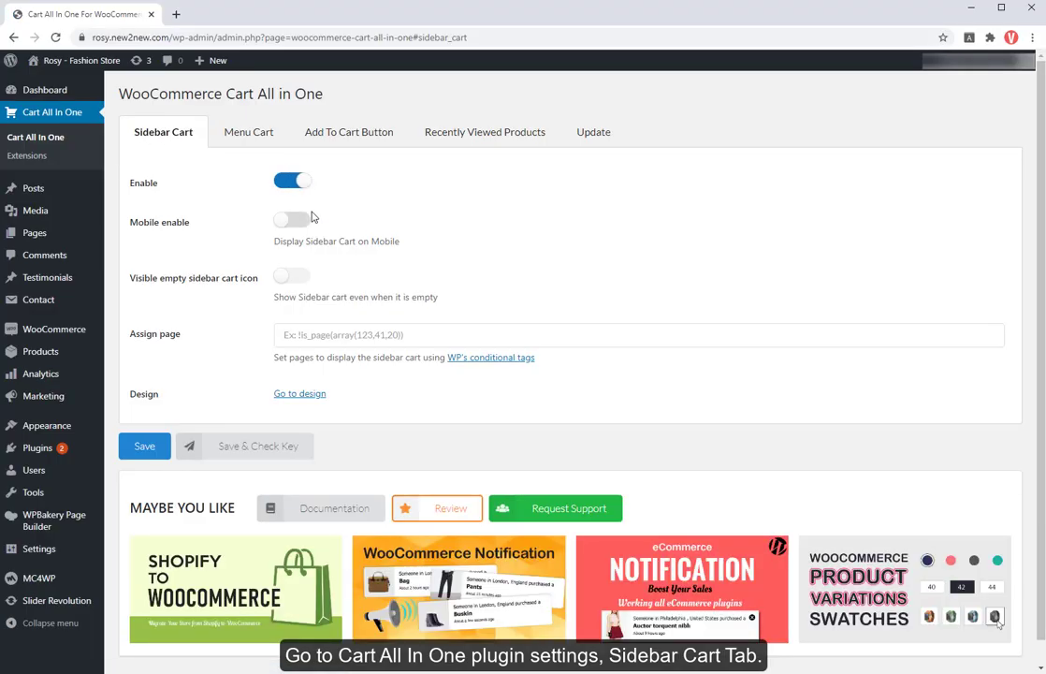
pyautogui.click(293, 219)
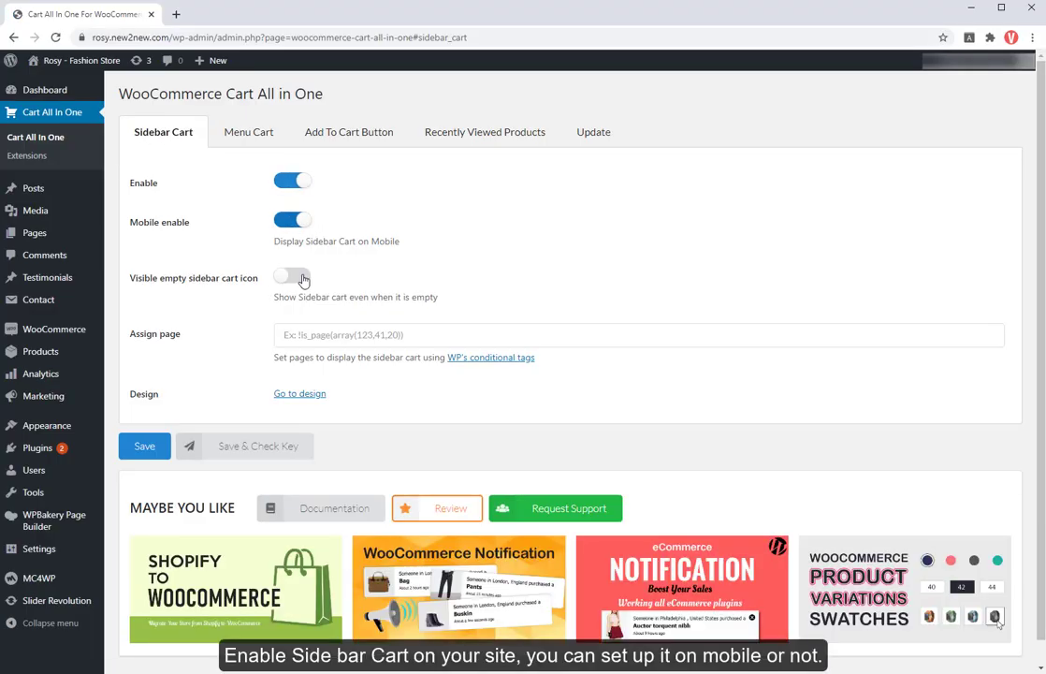
pyautogui.click(292, 275)
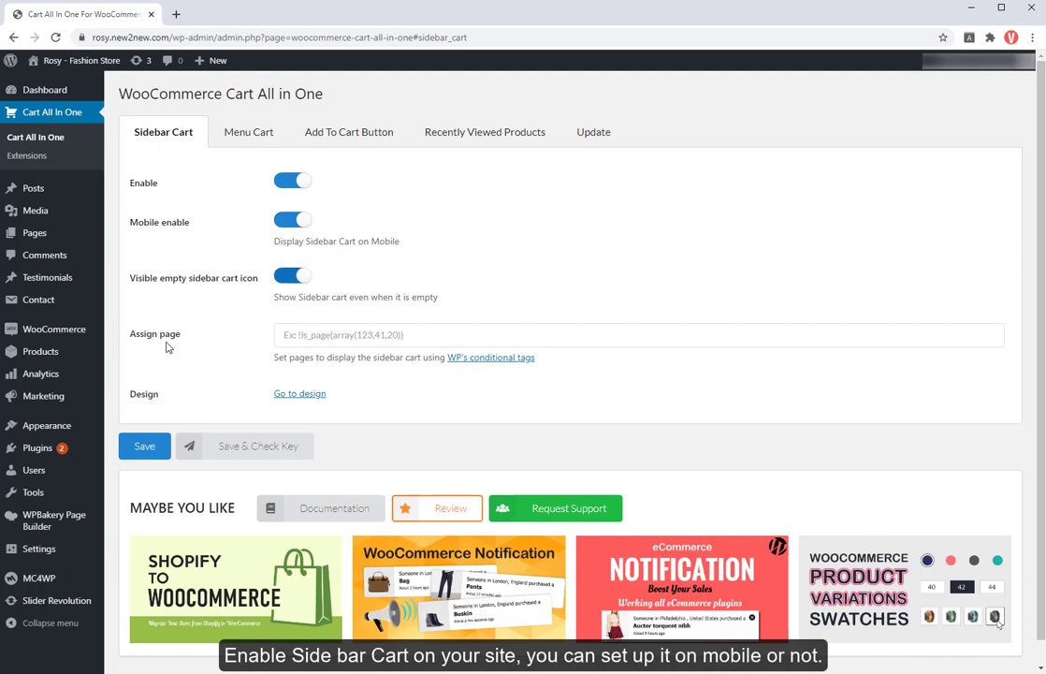
pyautogui.click(636, 334)
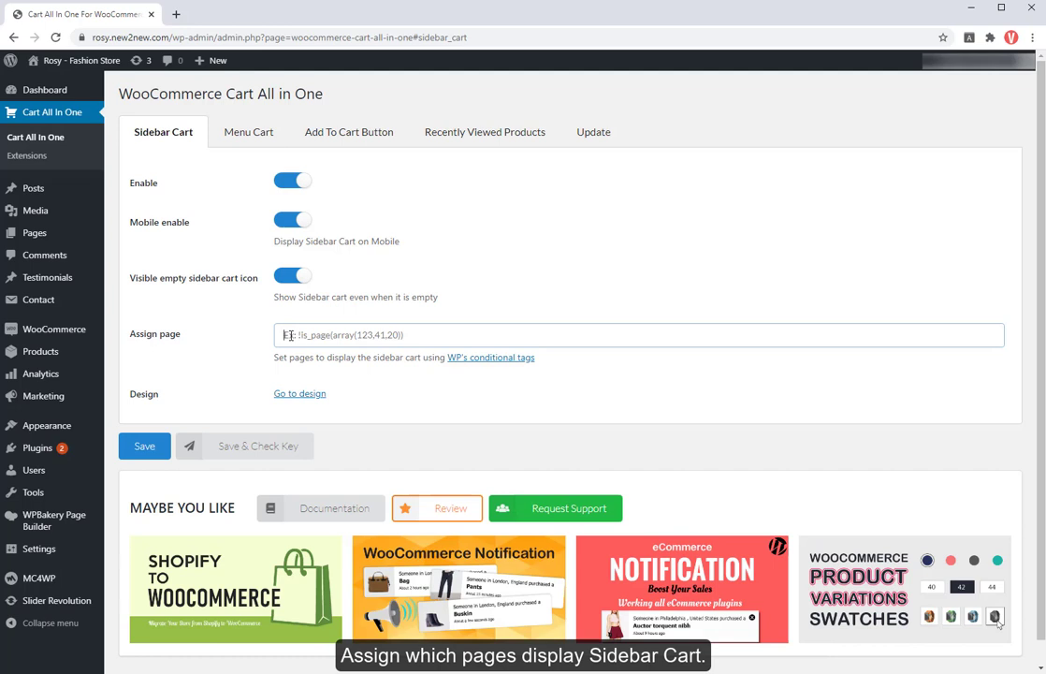
pyautogui.write('!s_page(array(14,29))')
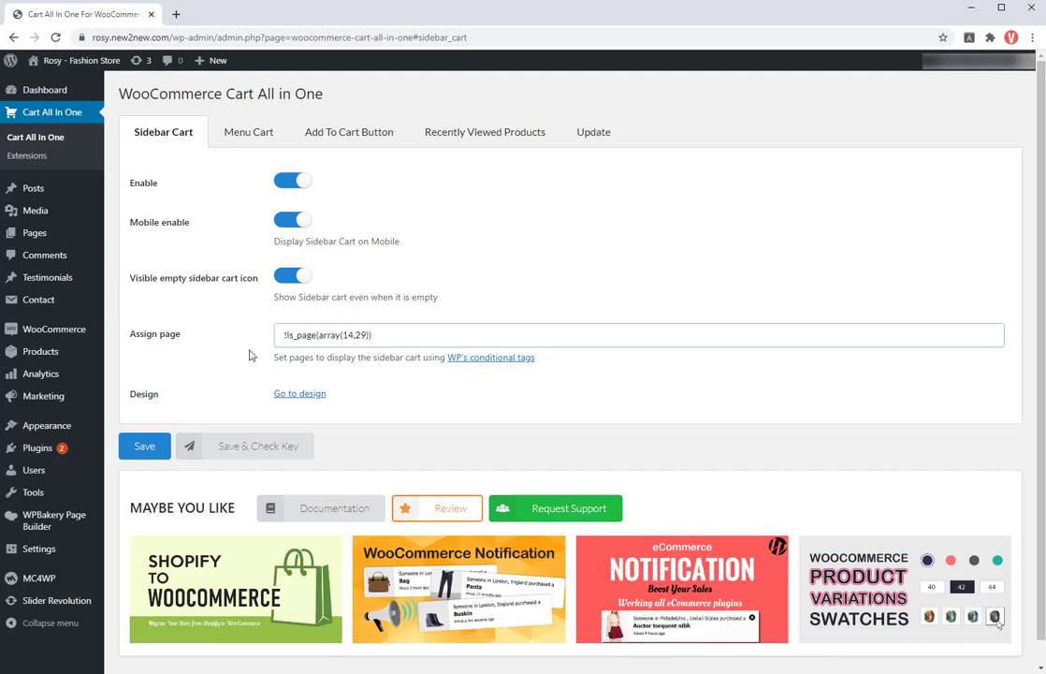
pyautogui.moveTo(372, 322)
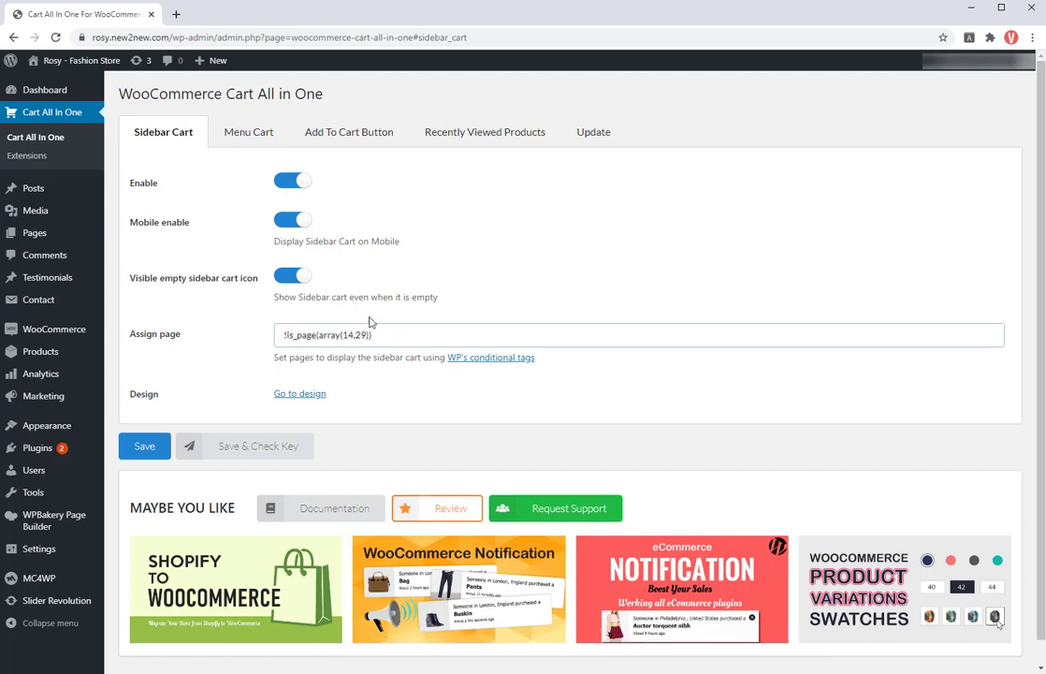
pyautogui.tripleClick(325, 334)
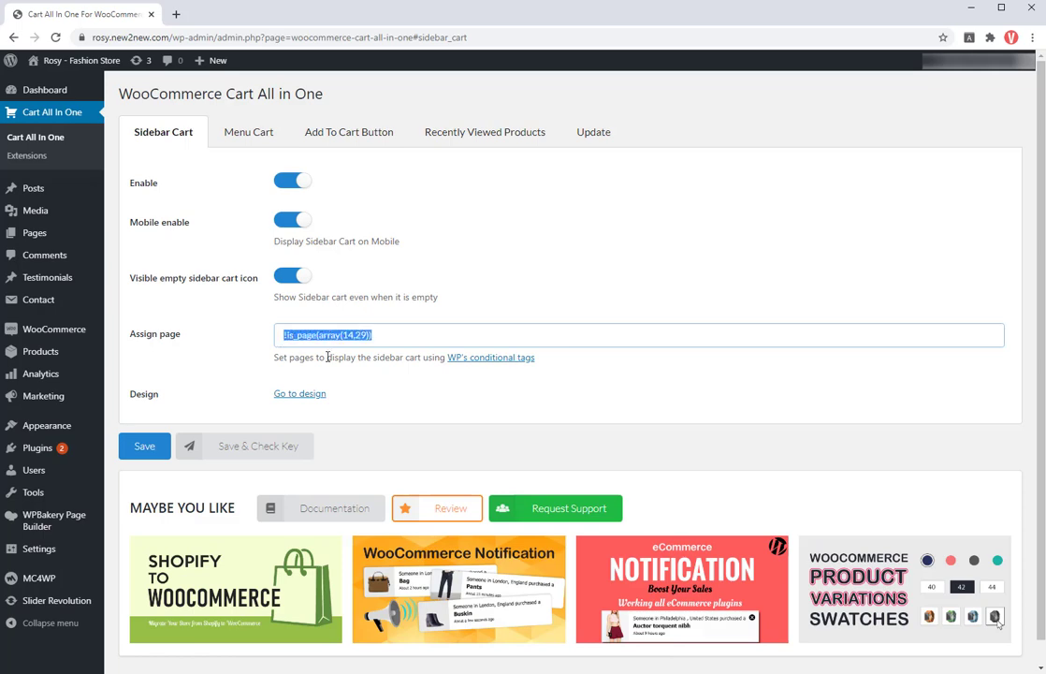
pyautogui.click(300, 392)
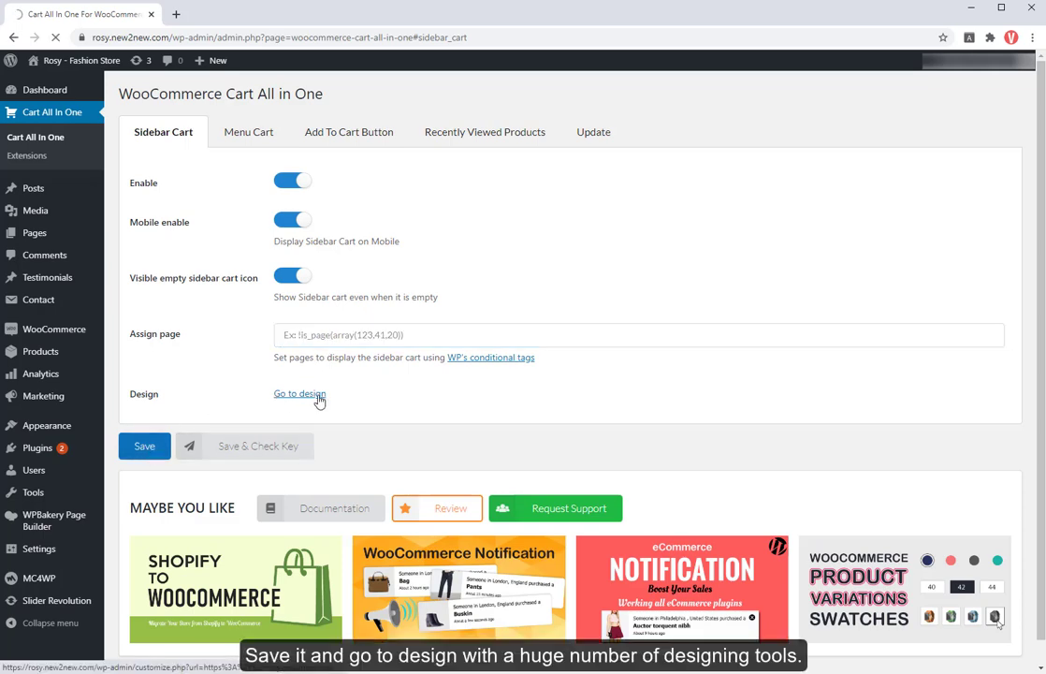
# Set the sidebar cart position to Bottom Left with Content Style two.
pyautogui.click(299, 393)
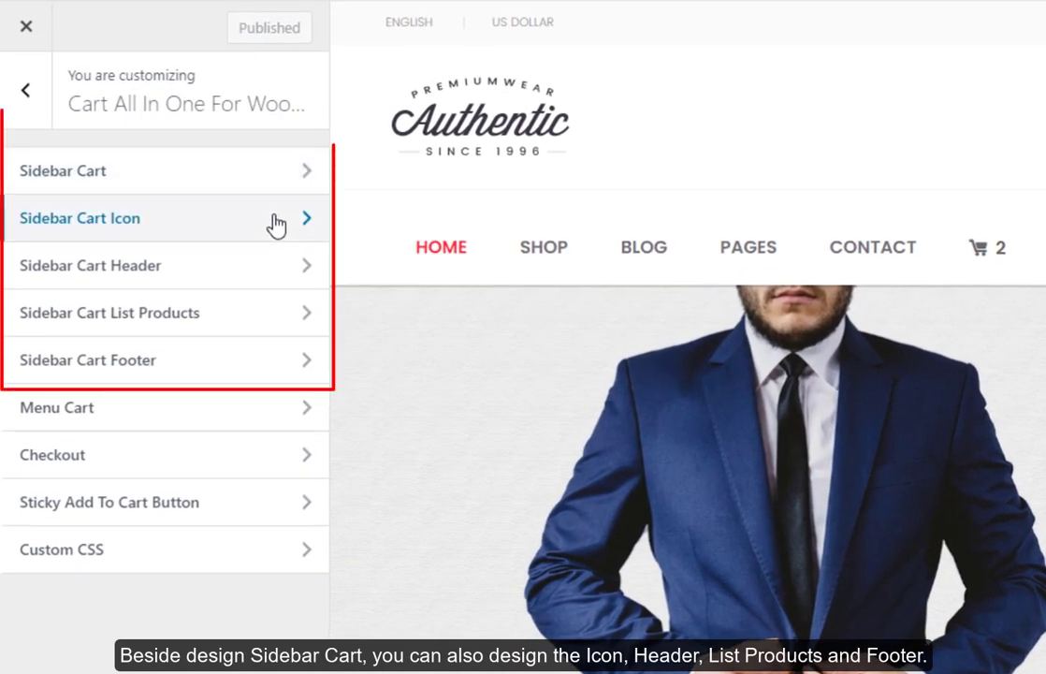
pyautogui.moveTo(256, 312)
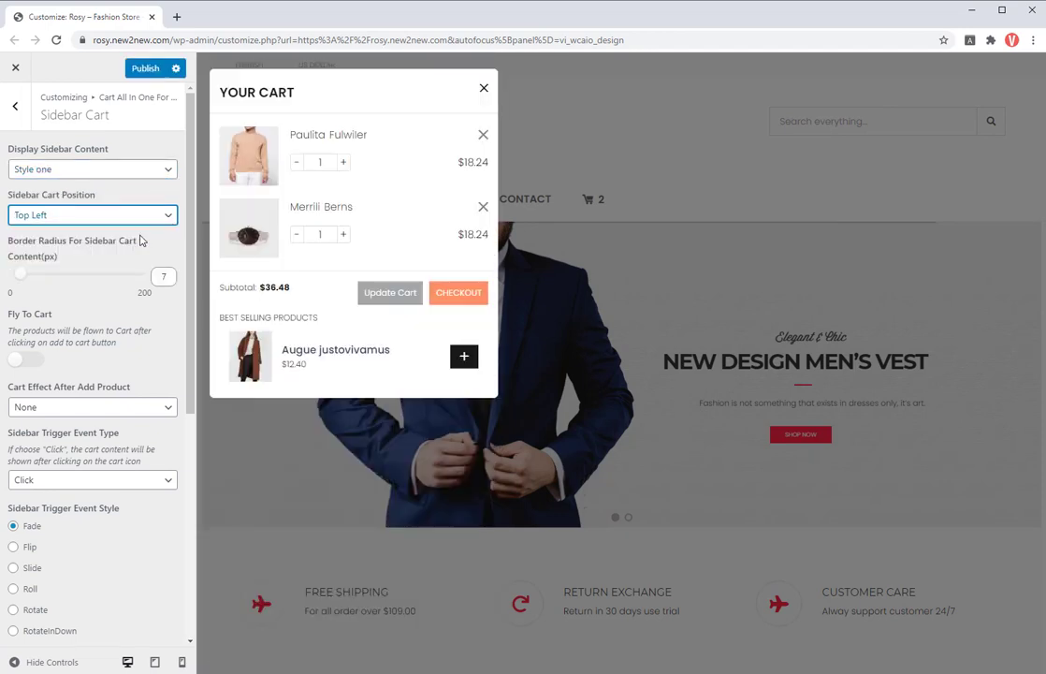
pyautogui.click(92, 214)
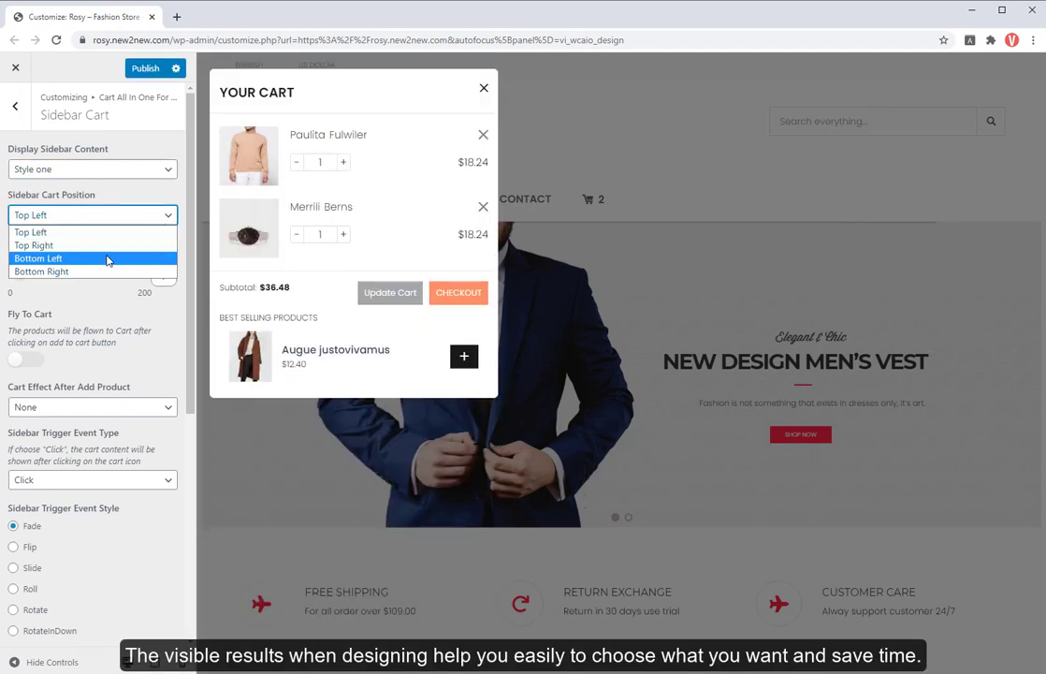
pyautogui.click(33, 245)
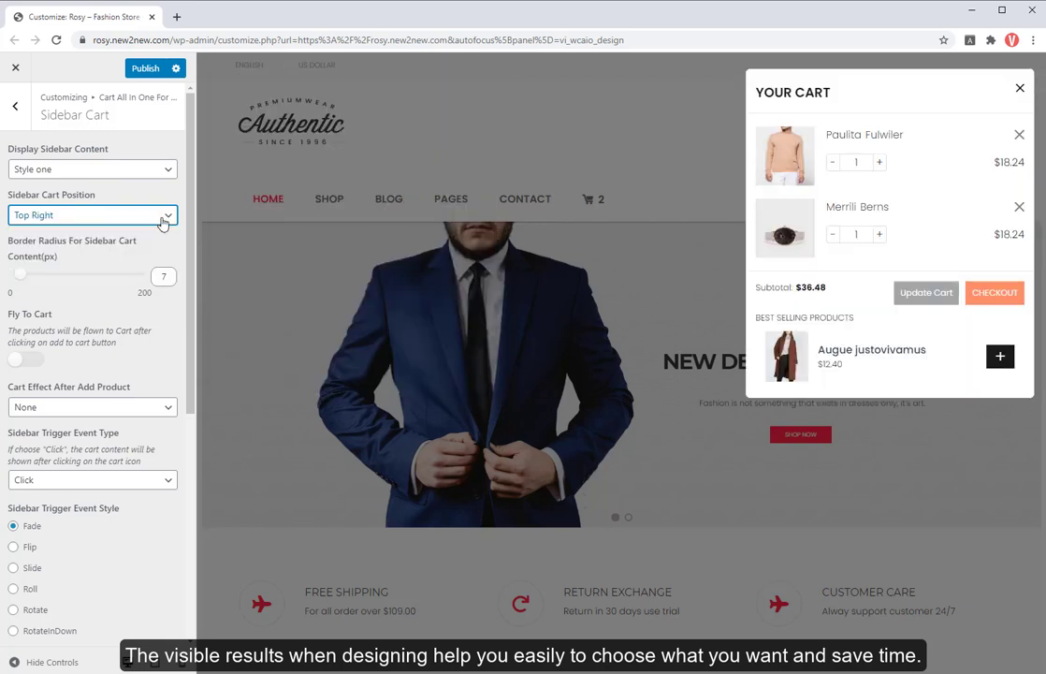
pyautogui.click(91, 214)
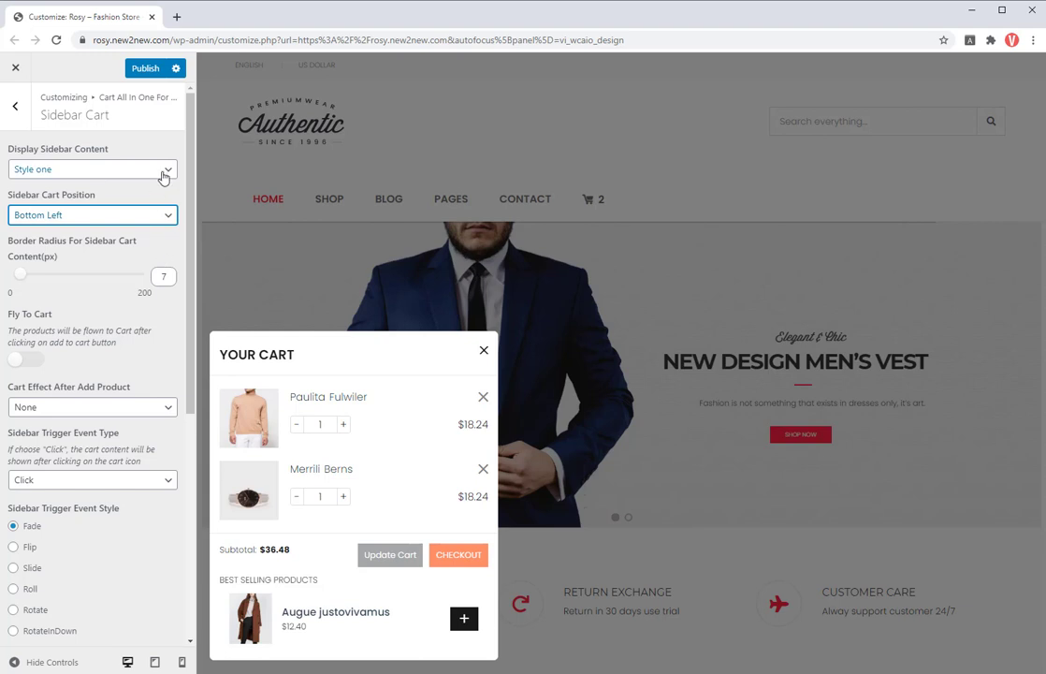
pyautogui.click(91, 169)
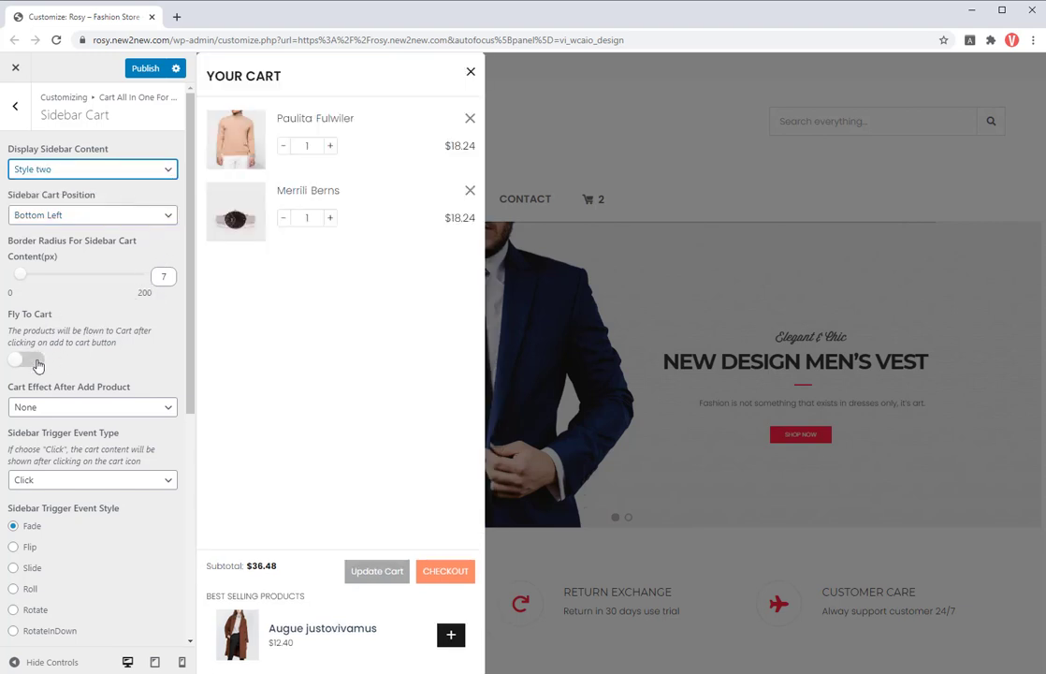
# Enable Fly To Cart, Shake Horizontal, Slide opening and Dual Ring loader, then publish.
pyautogui.click(27, 358)
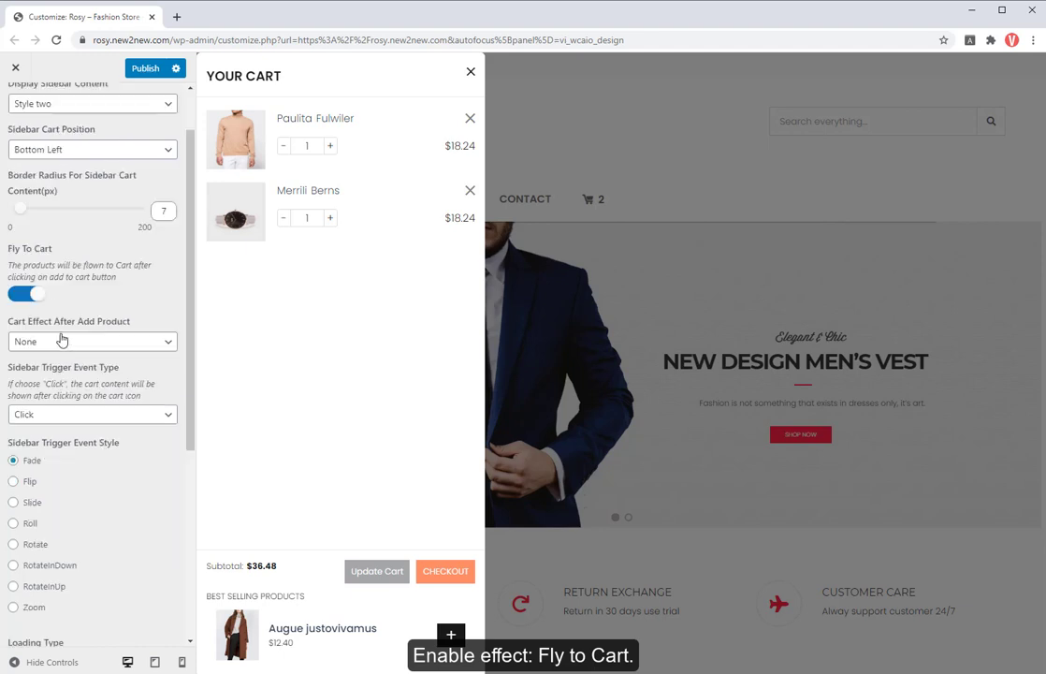
pyautogui.click(92, 340)
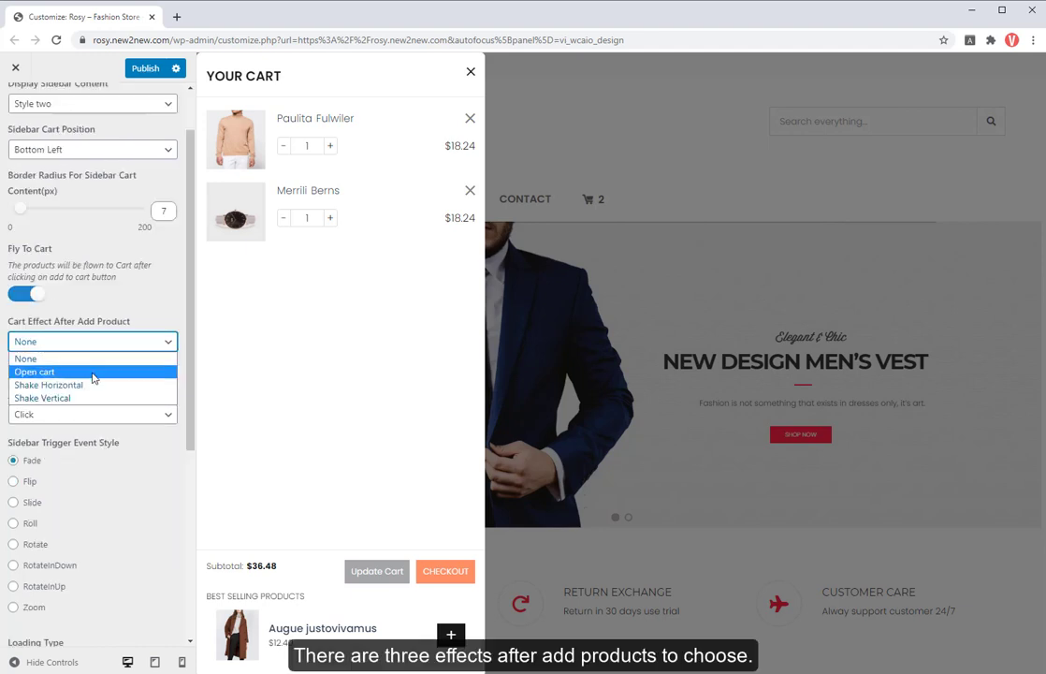
pyautogui.click(49, 385)
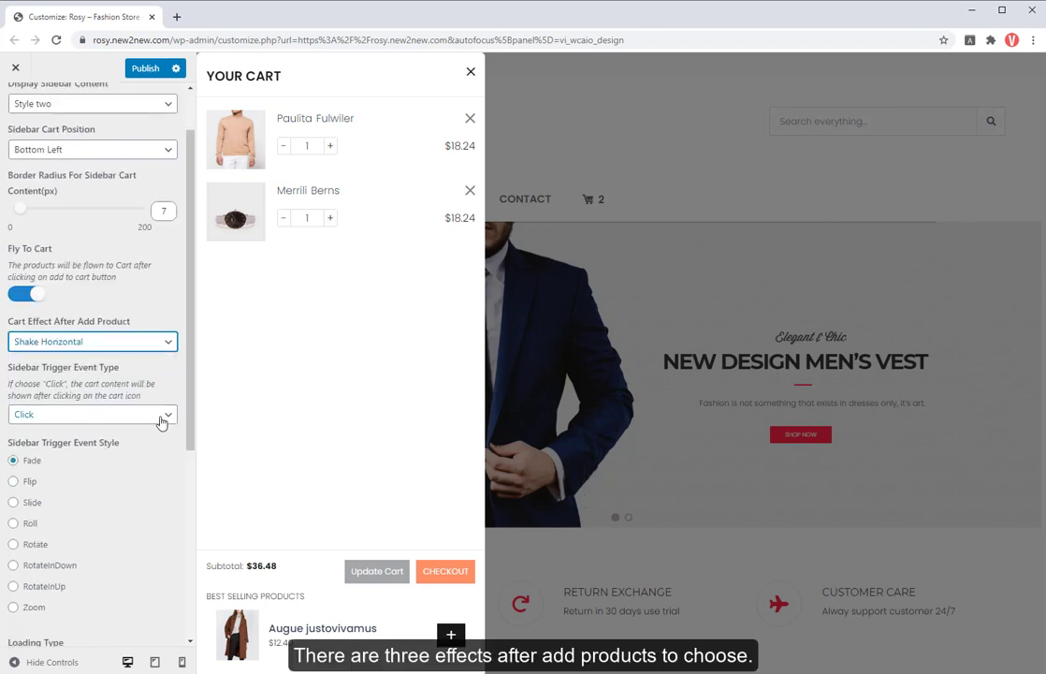
pyautogui.scroll(-3)
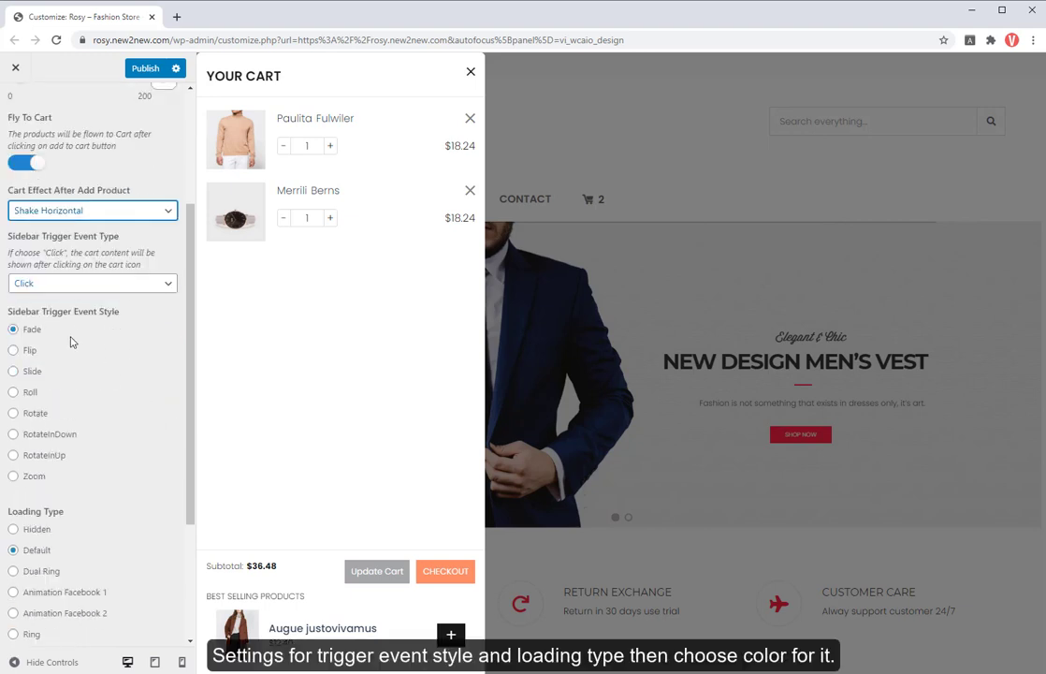
pyautogui.click(13, 371)
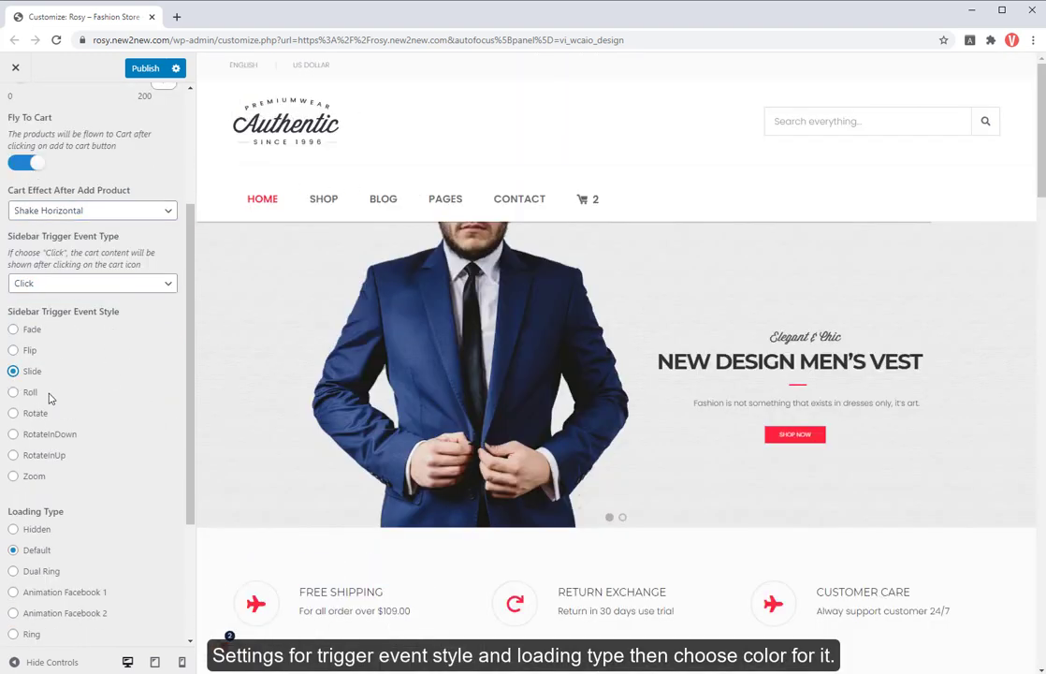
pyautogui.click(587, 198)
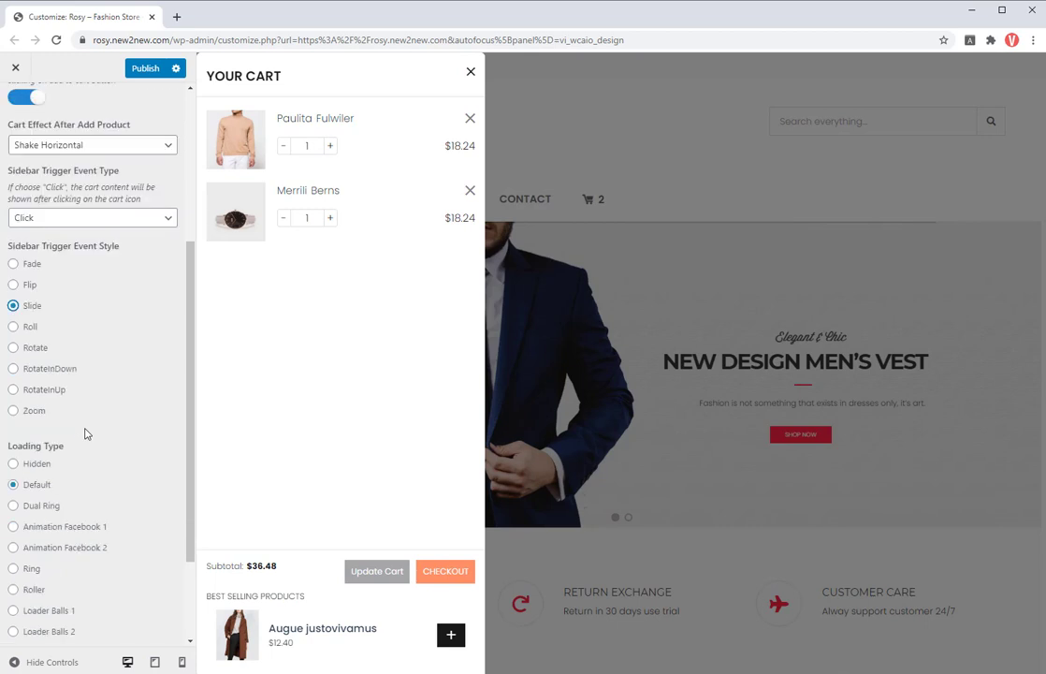
pyautogui.scroll(-3)
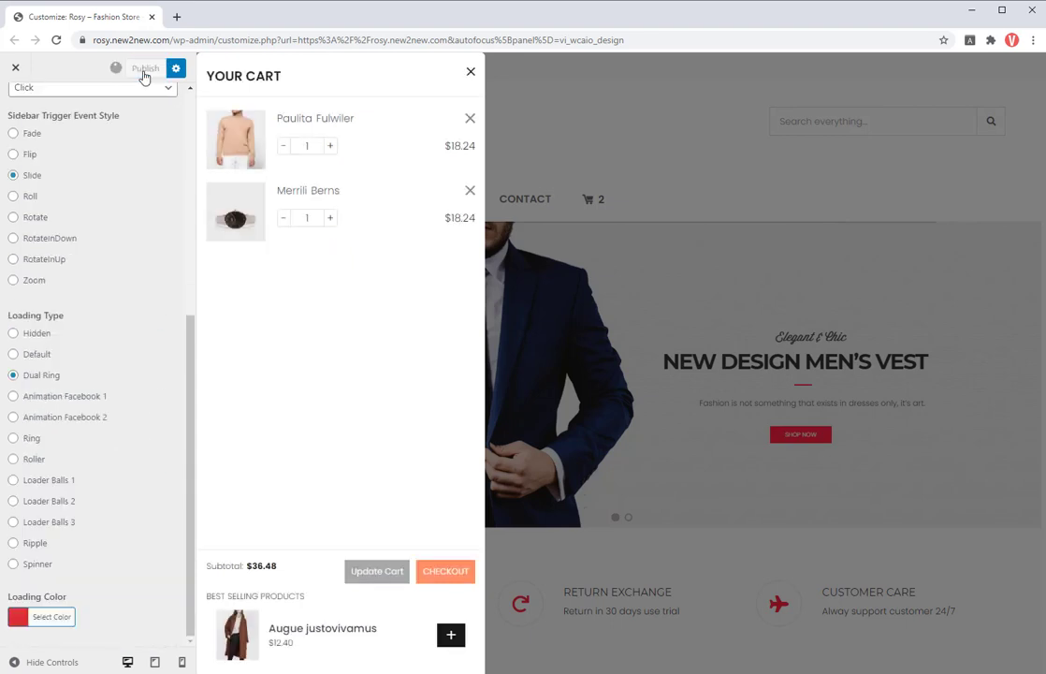
pyautogui.click(145, 67)
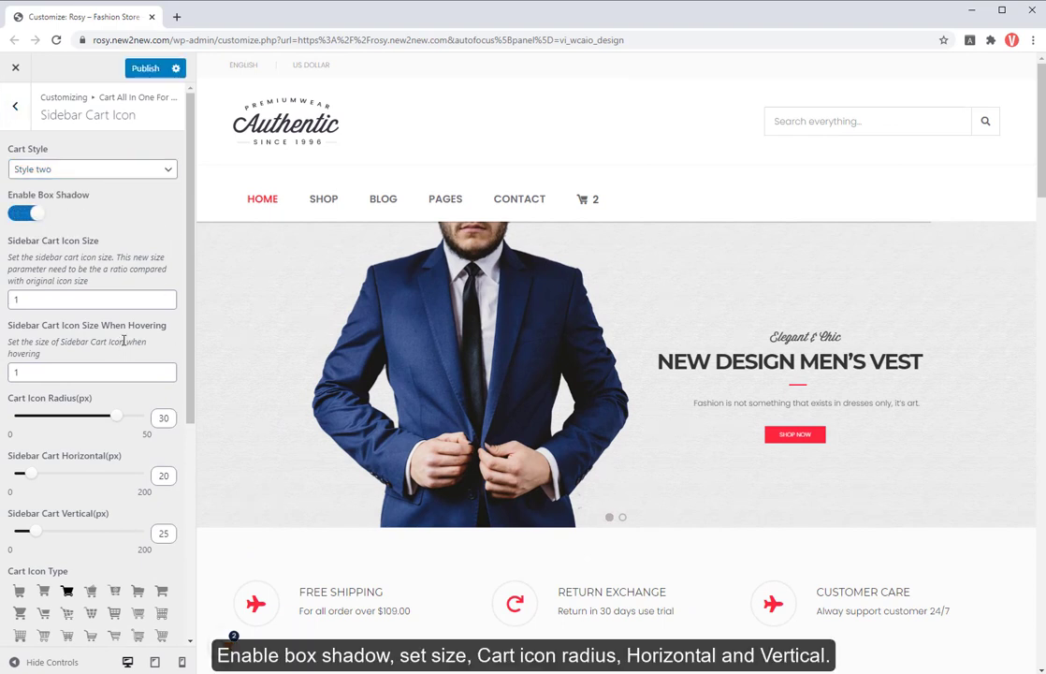
# Set the Sidebar Cart Icon colour to red and publish it.
pyautogui.scroll(-3)
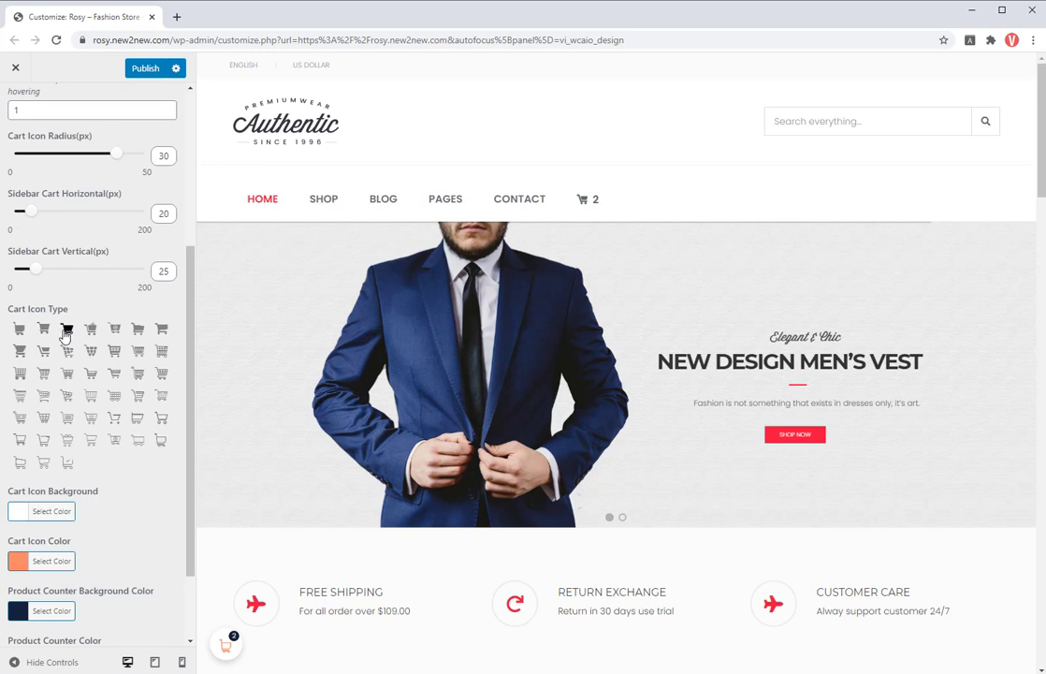
pyautogui.scroll(-3)
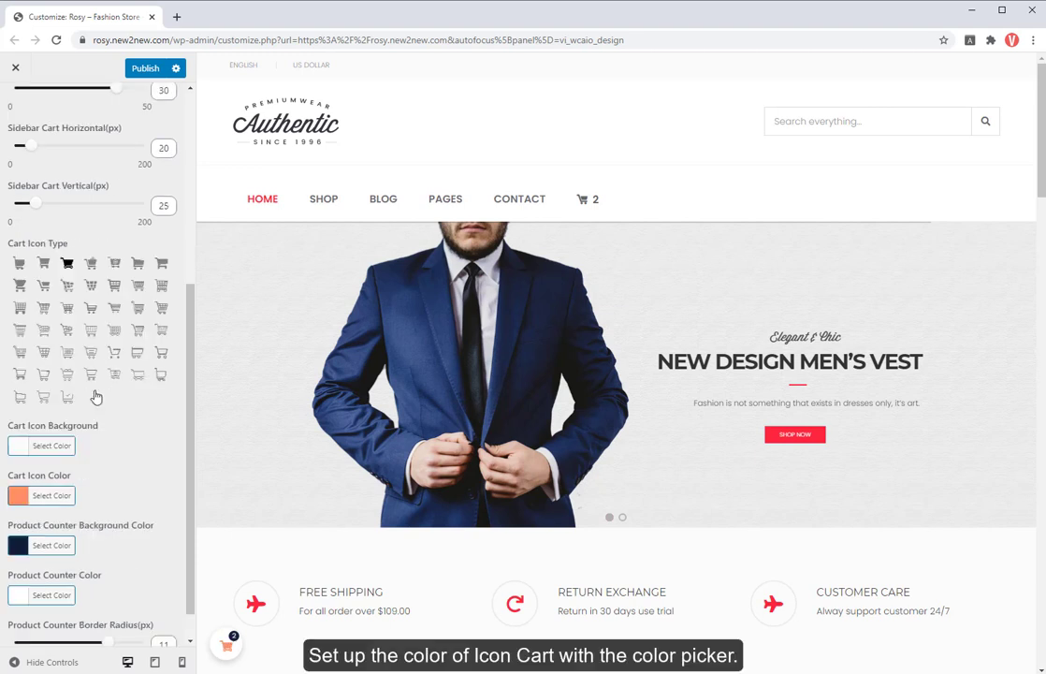
pyautogui.click(52, 495)
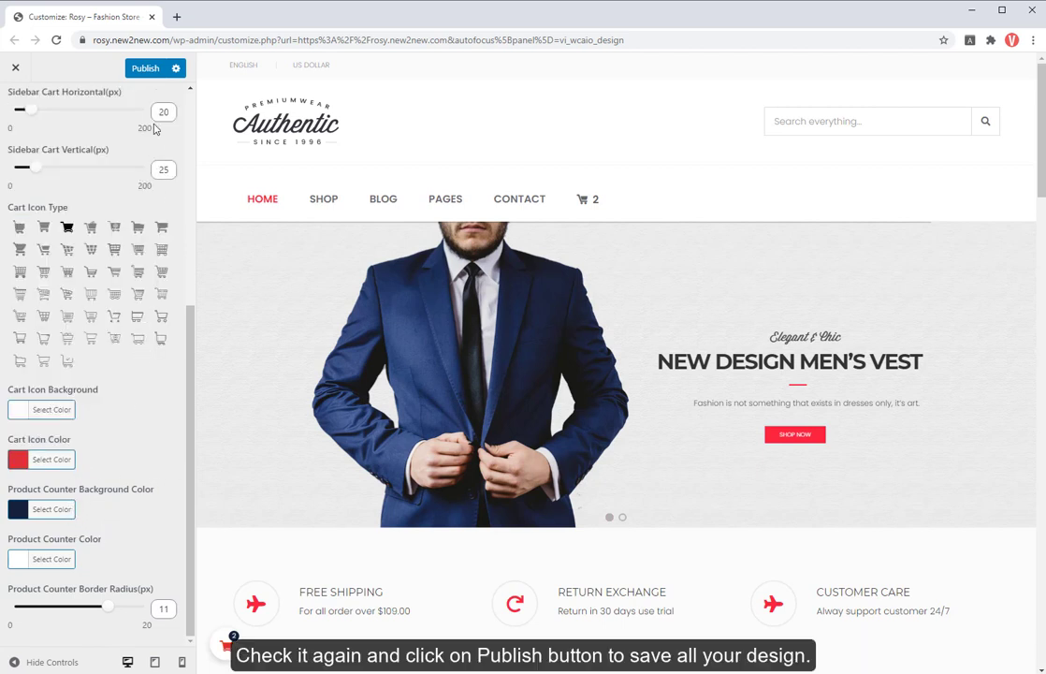
pyautogui.click(145, 67)
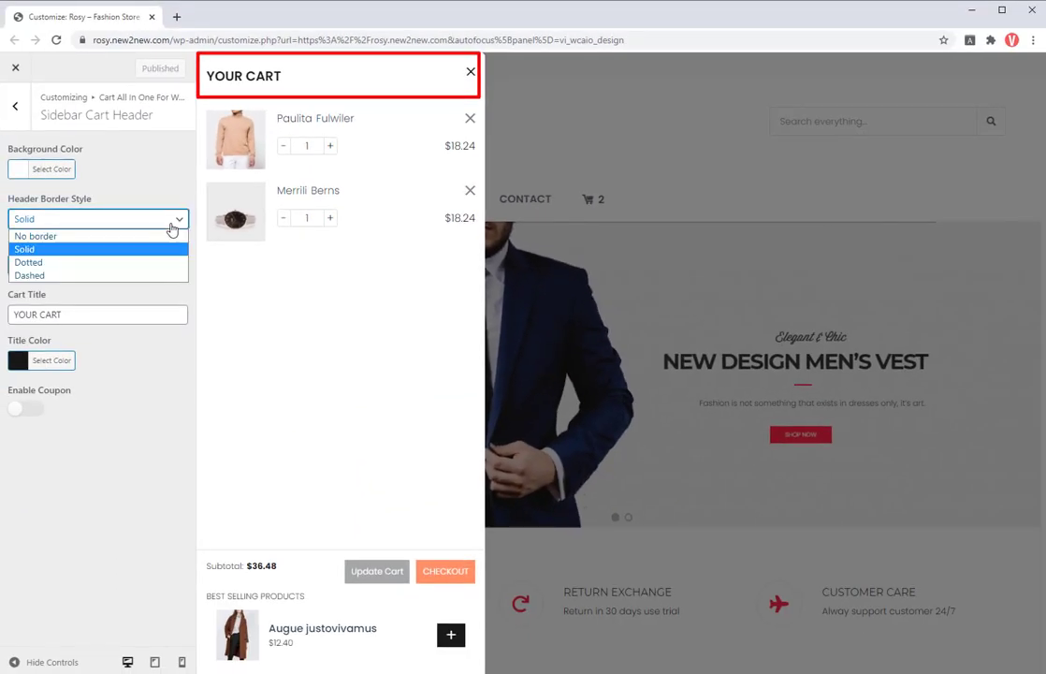
# Give the cart header a solid border and enable coupons with a red apply button, then publish.
pyautogui.click(24, 248)
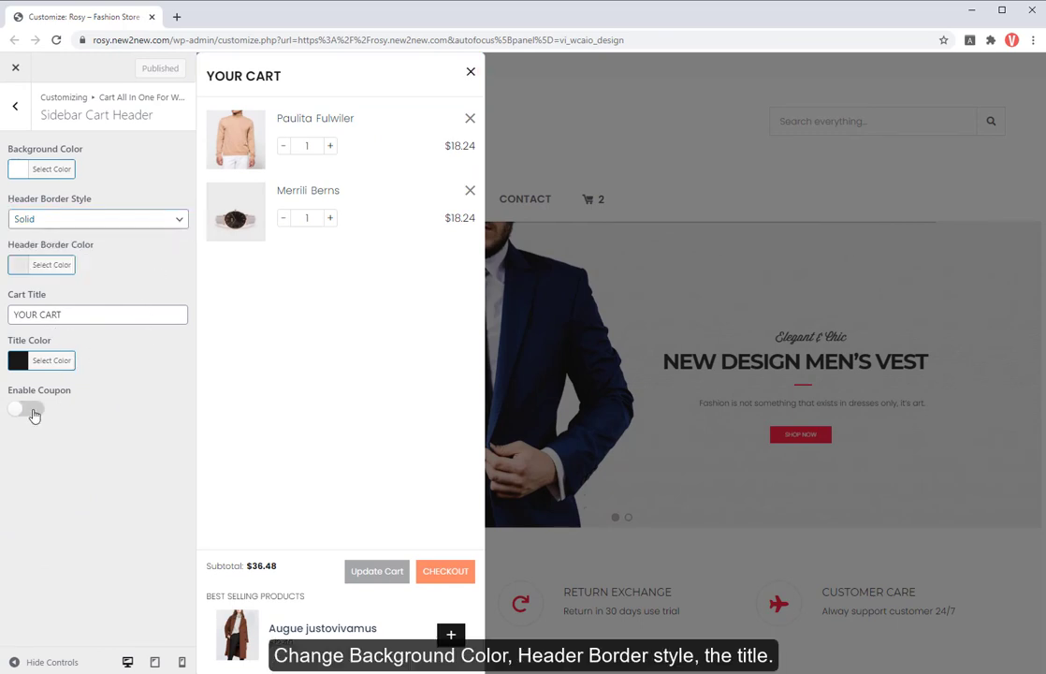
pyautogui.click(23, 408)
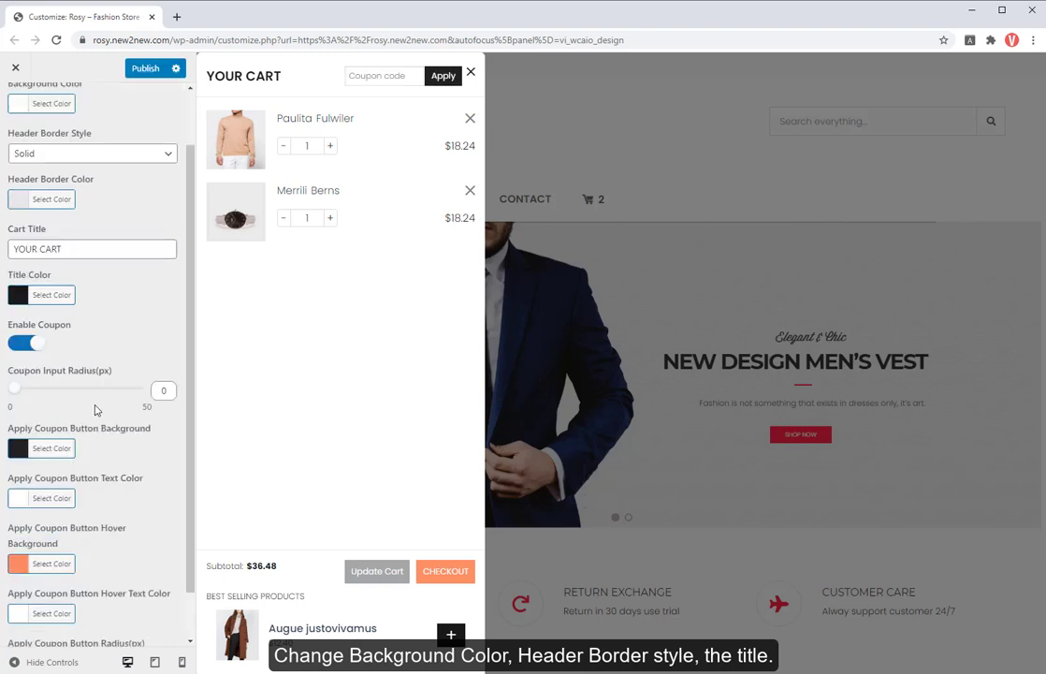
pyautogui.scroll(-3)
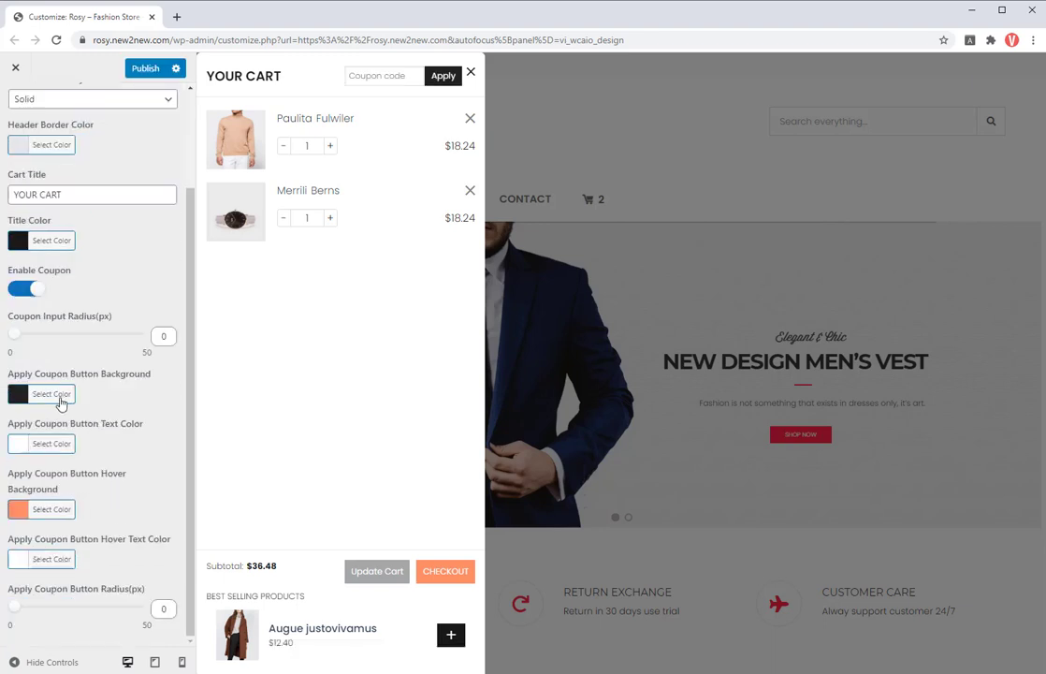
pyautogui.click(52, 508)
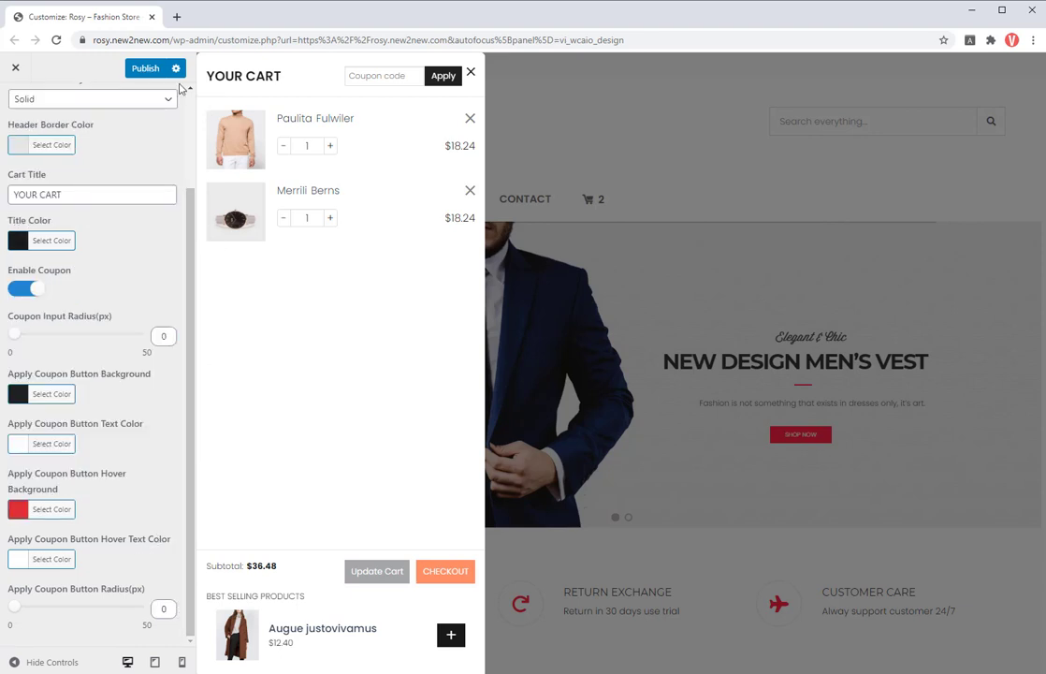
pyautogui.click(145, 67)
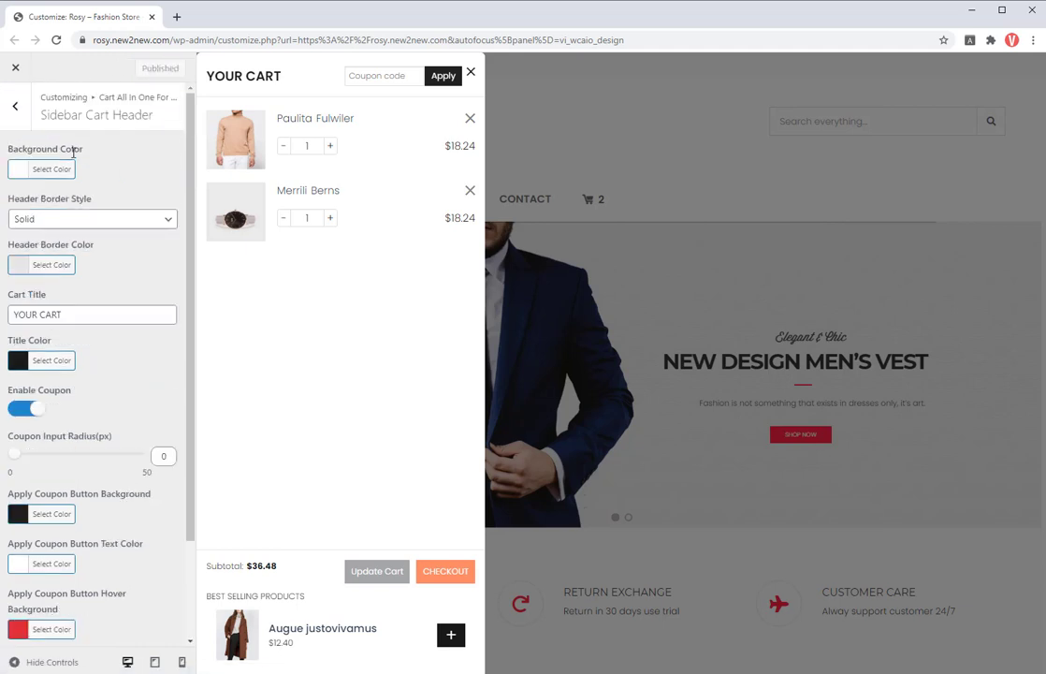
pyautogui.click(14, 104)
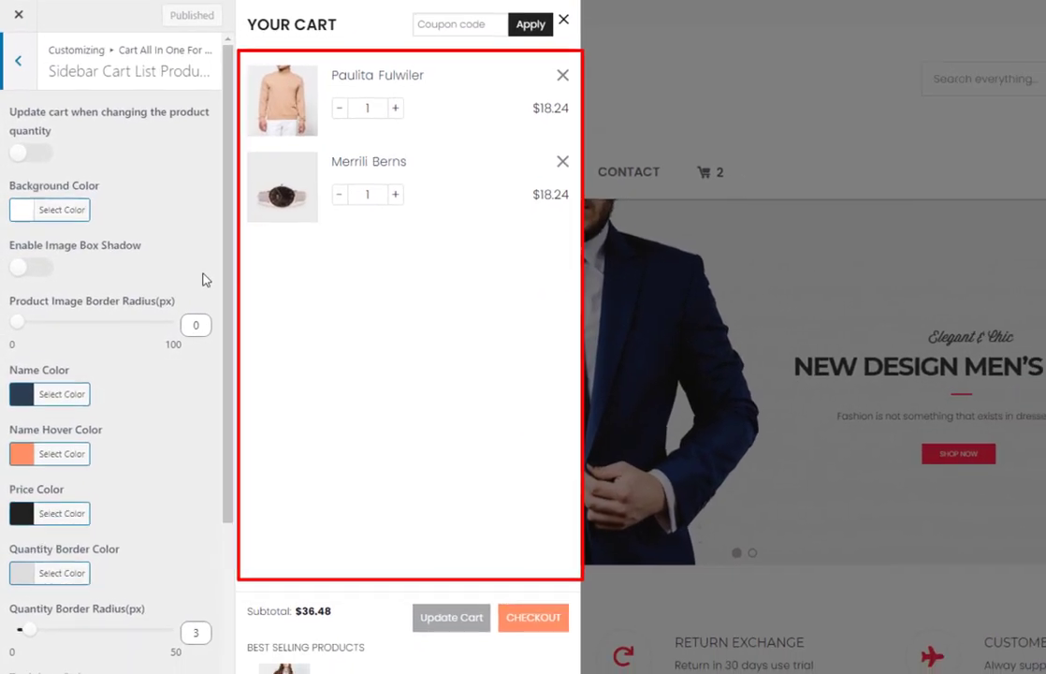
# Enable quantity auto-update and image box shadow, set Name Hover Color red, and publish.
pyautogui.click(26, 183)
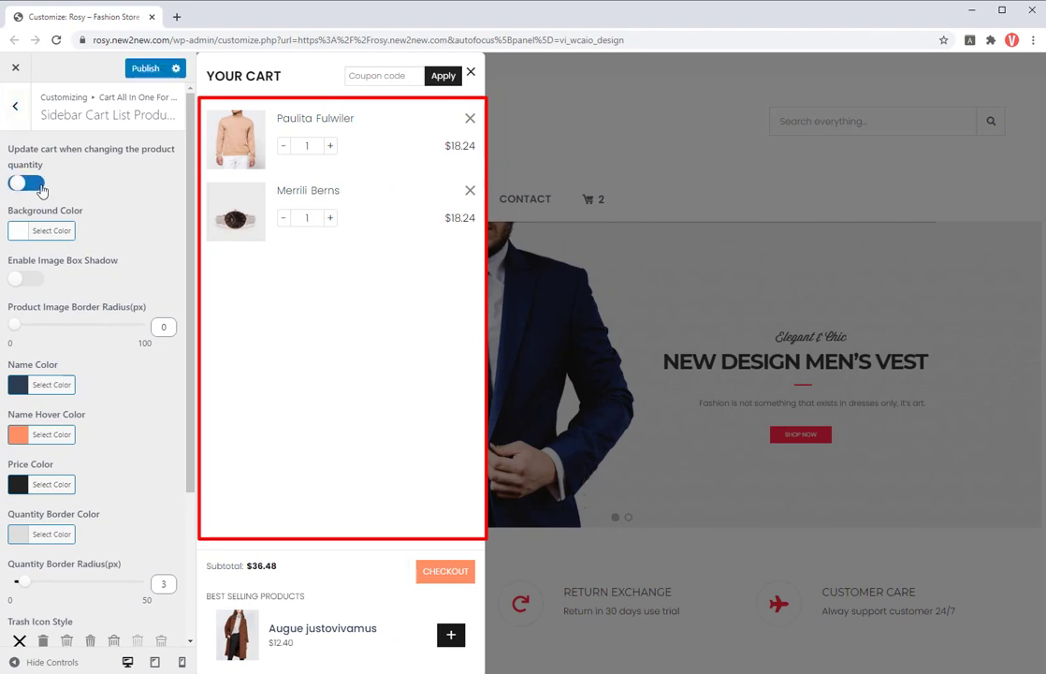
pyautogui.click(25, 278)
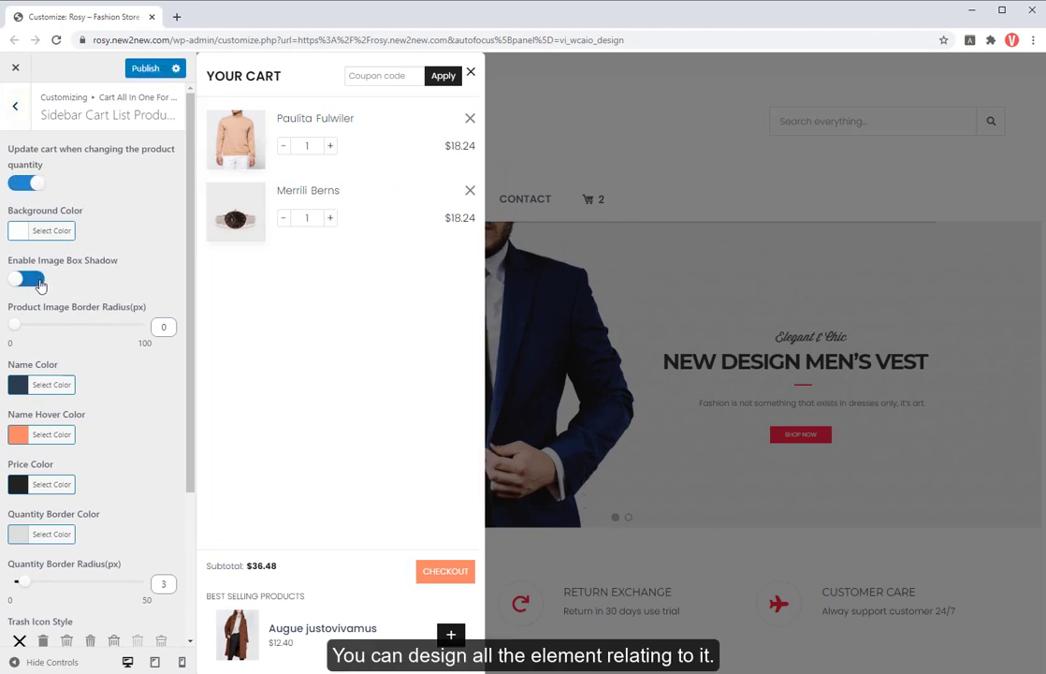
pyautogui.scroll(-3)
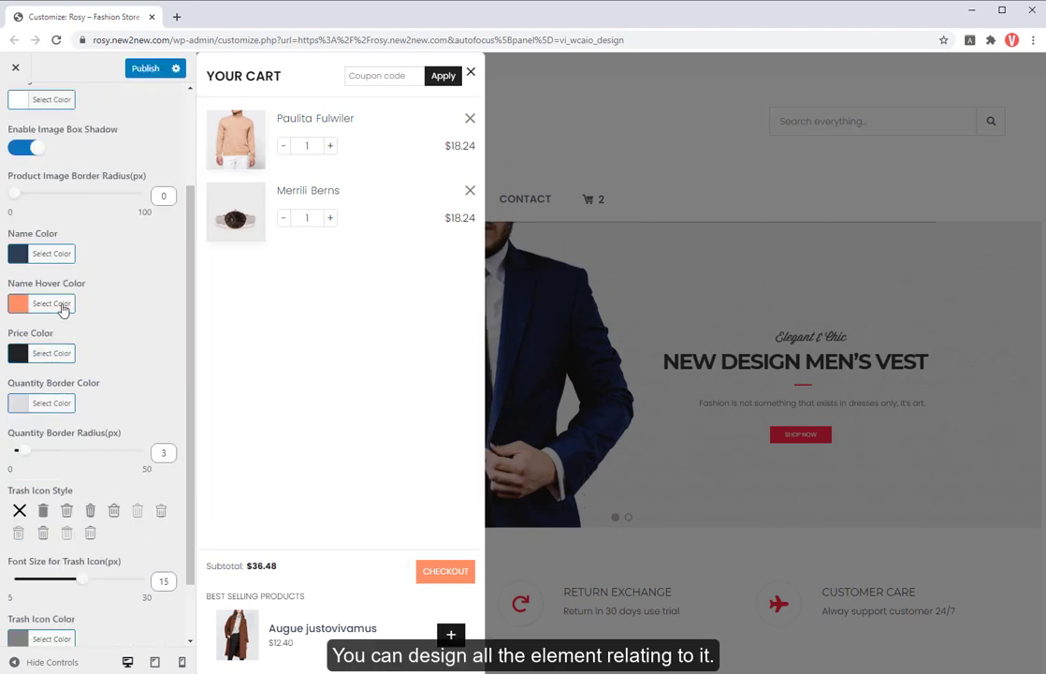
pyautogui.click(51, 303)
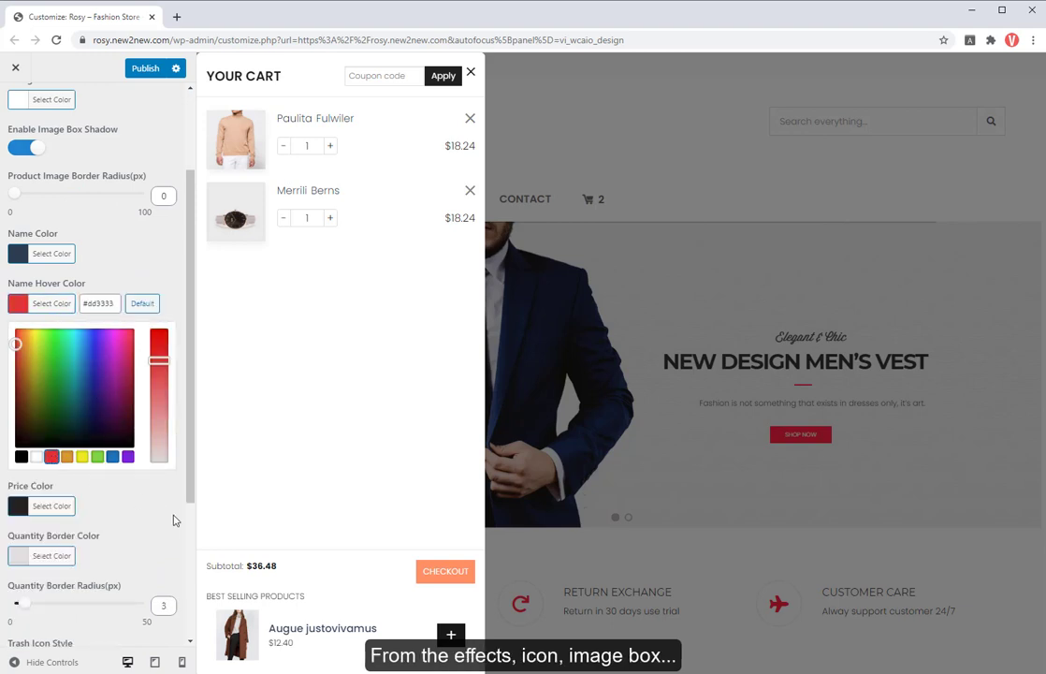
pyautogui.scroll(-3)
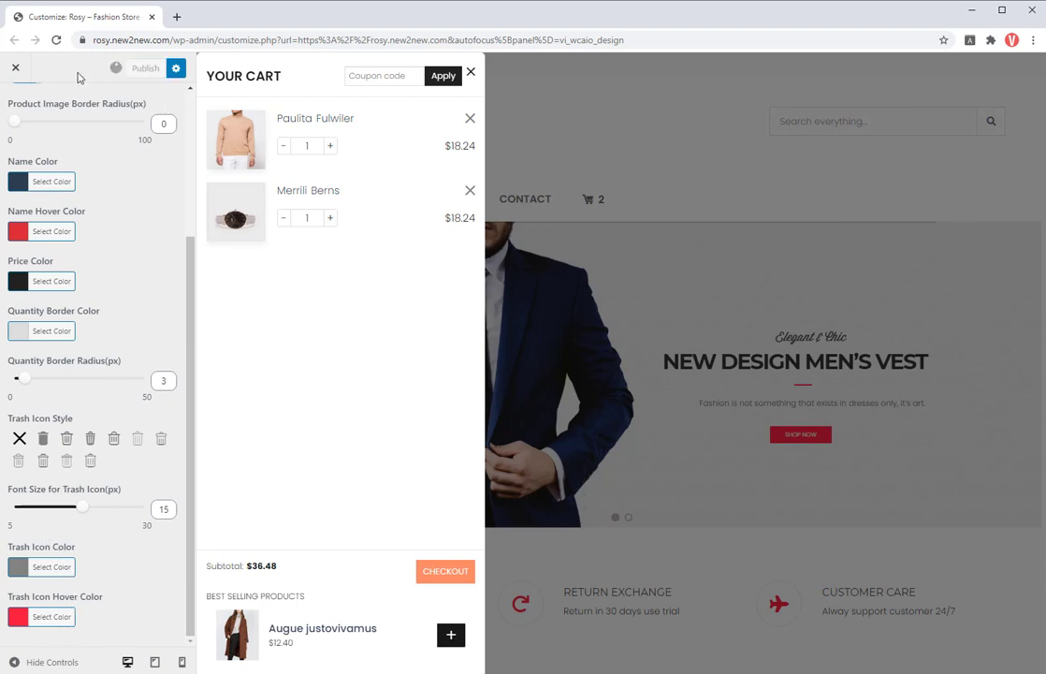
pyautogui.click(145, 67)
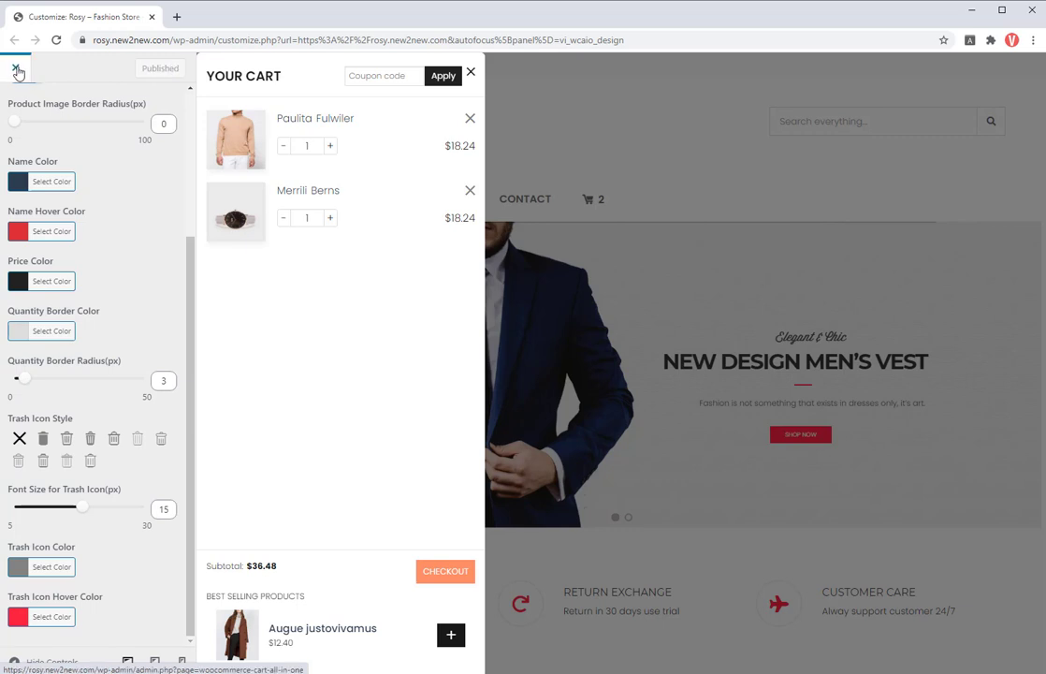
pyautogui.click(17, 73)
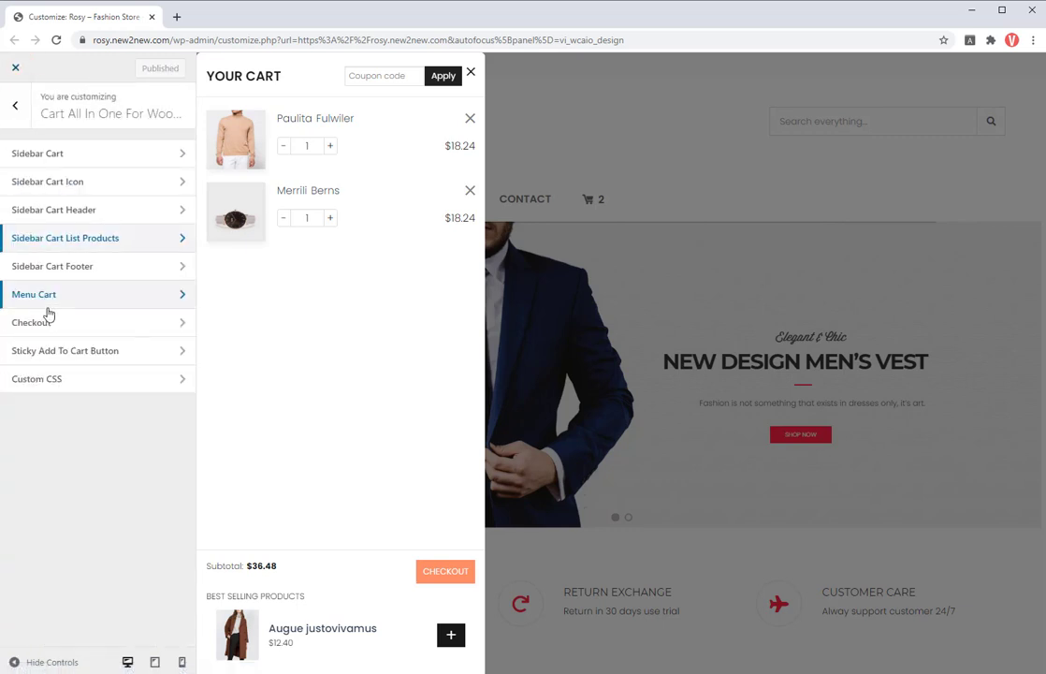
# In Sidebar Cart Footer, make the checkout button background and hover background red.
pyautogui.click(52, 265)
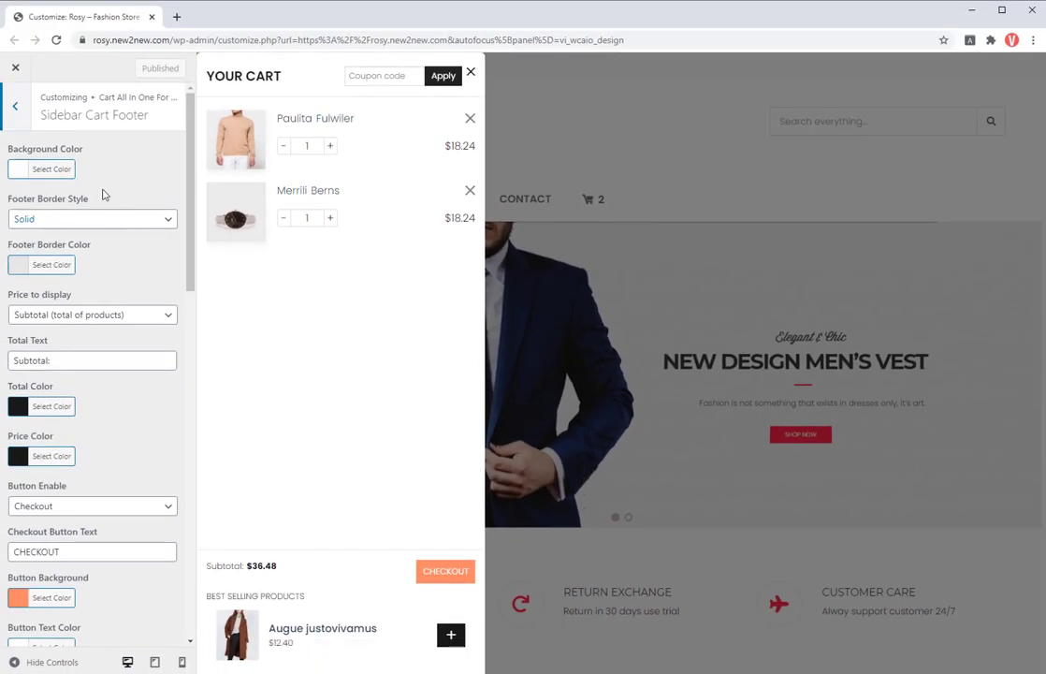
pyautogui.moveTo(88, 268)
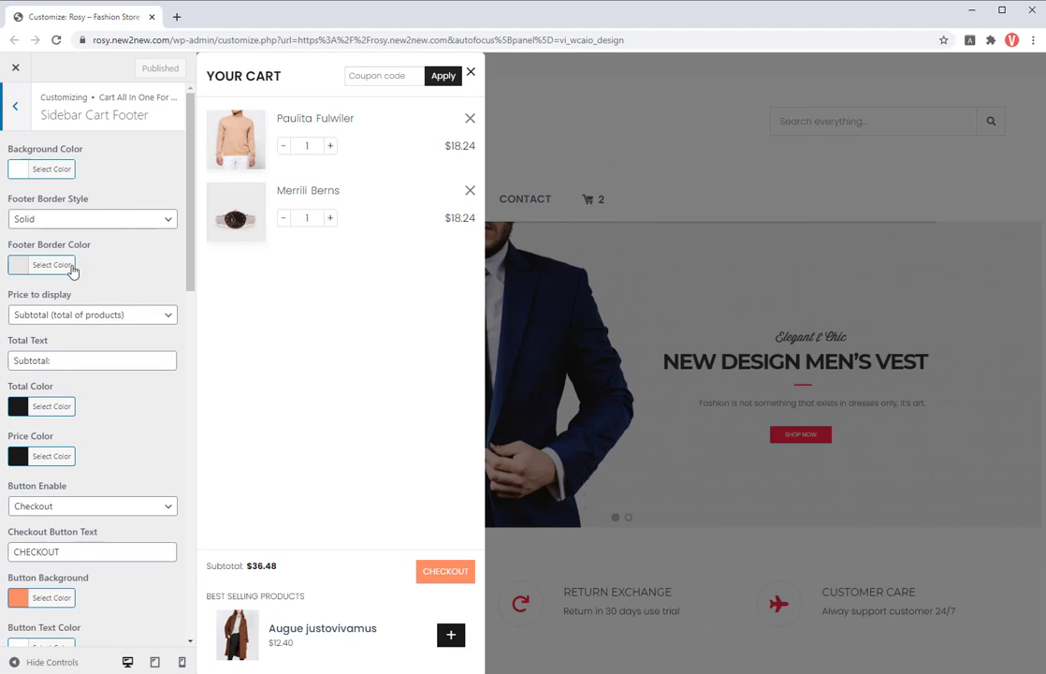
pyautogui.moveTo(165, 325)
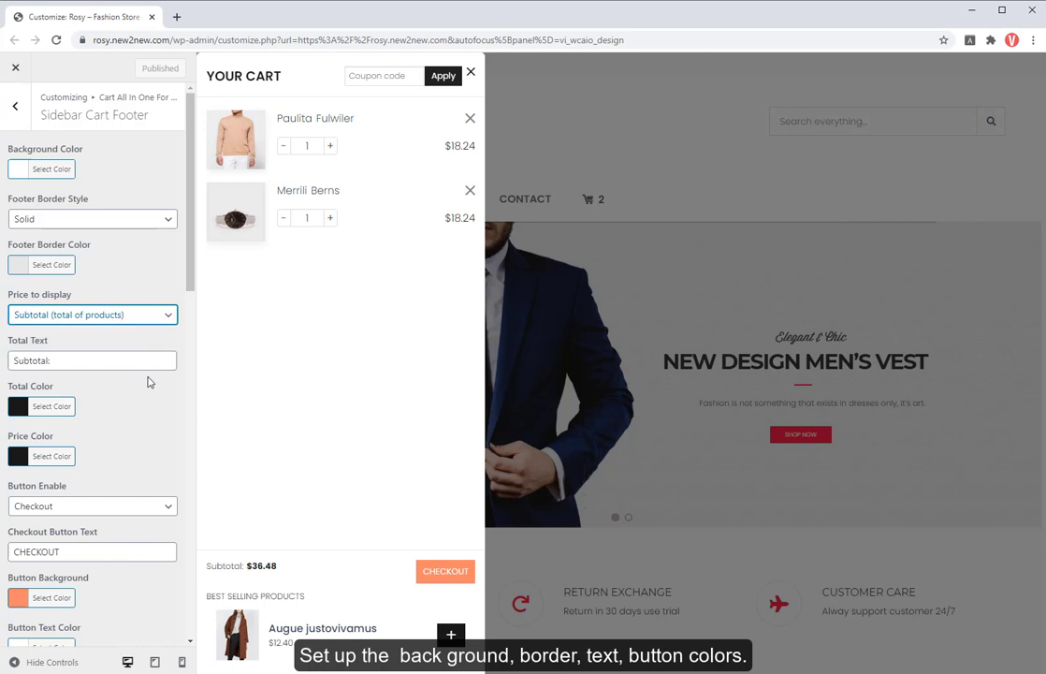
pyautogui.scroll(-3)
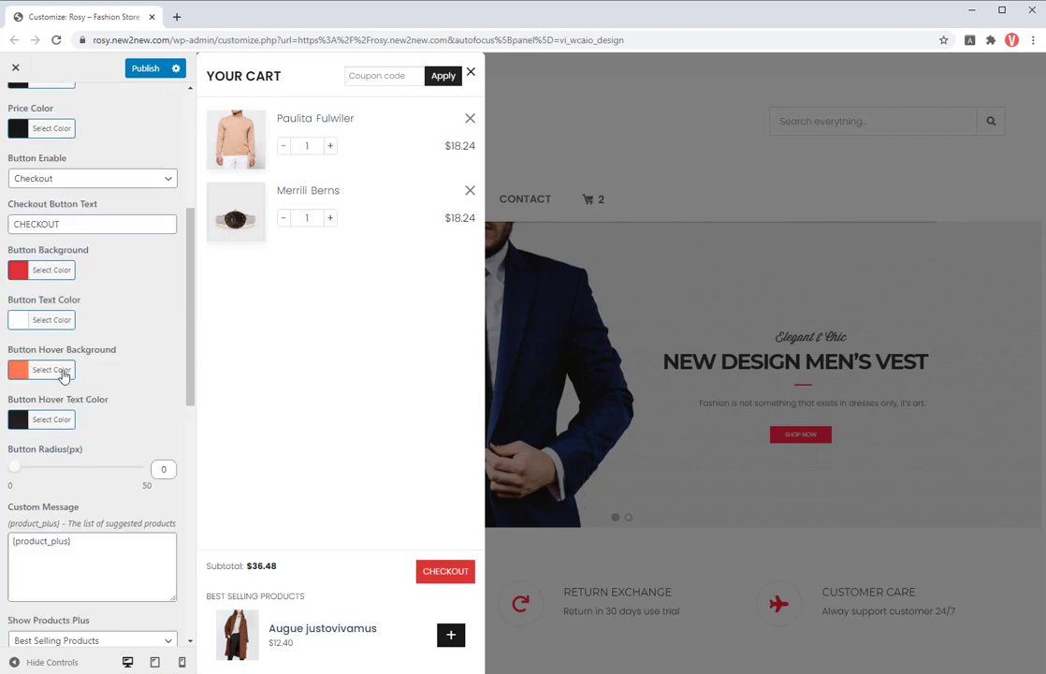
pyautogui.click(17, 370)
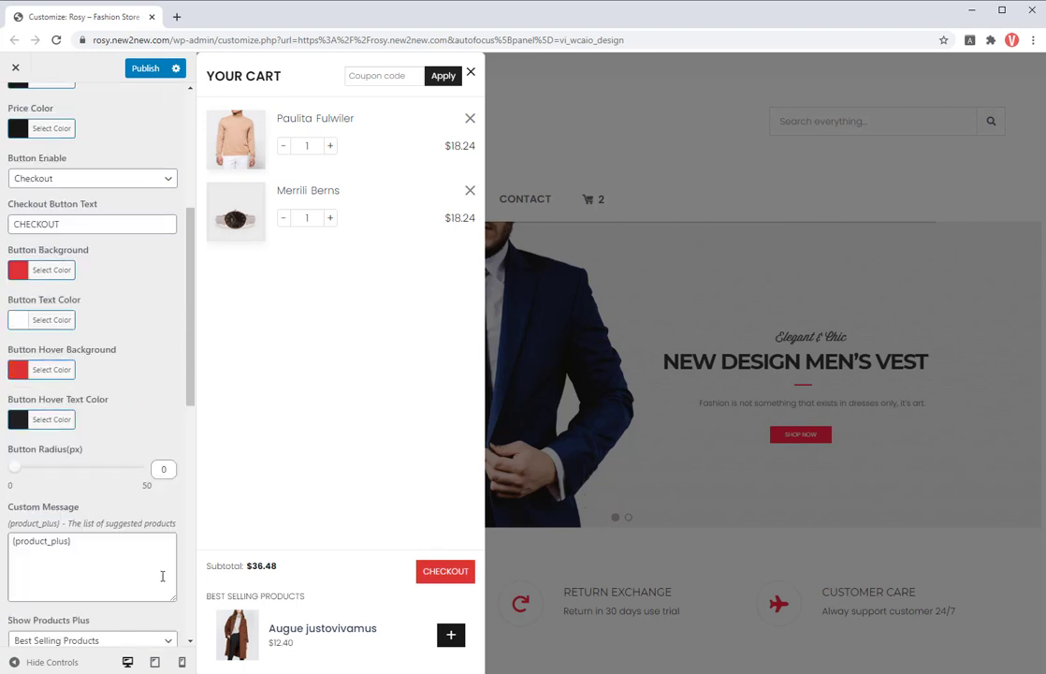
# Set the suggested products' cart button hover background red and publish the footer.
pyautogui.scroll(-3)
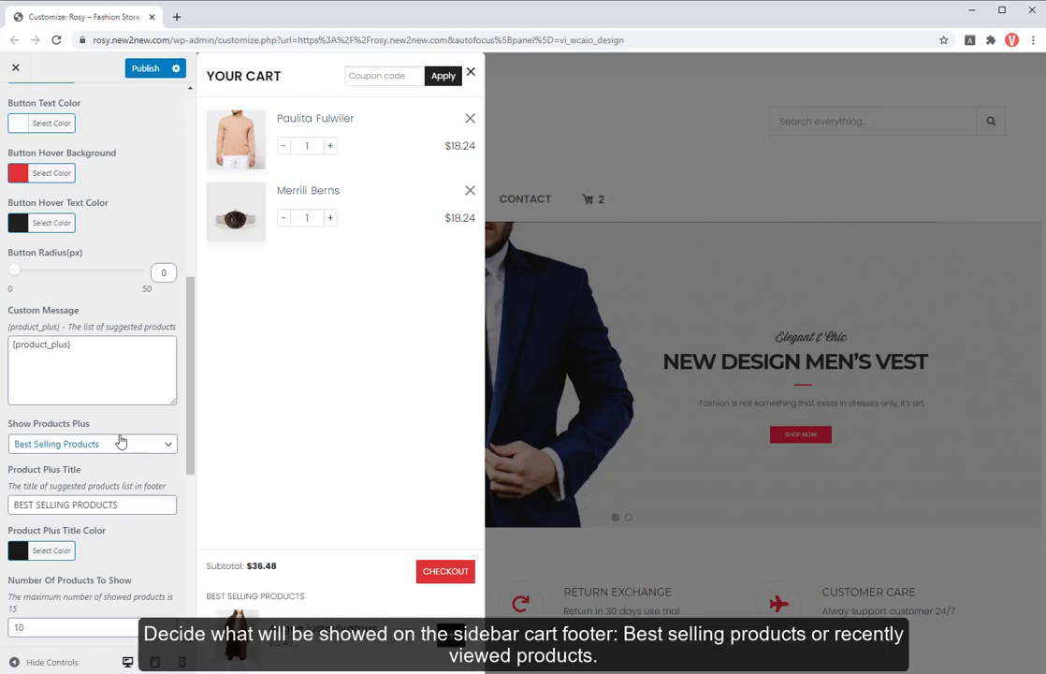
pyautogui.scroll(-3)
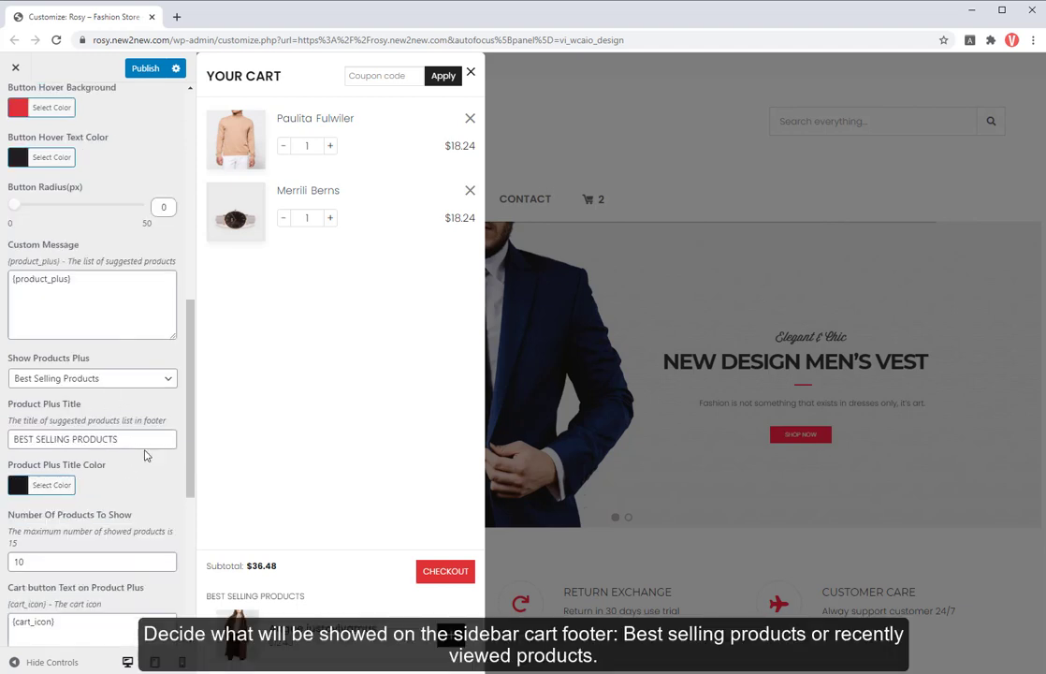
pyautogui.scroll(-3)
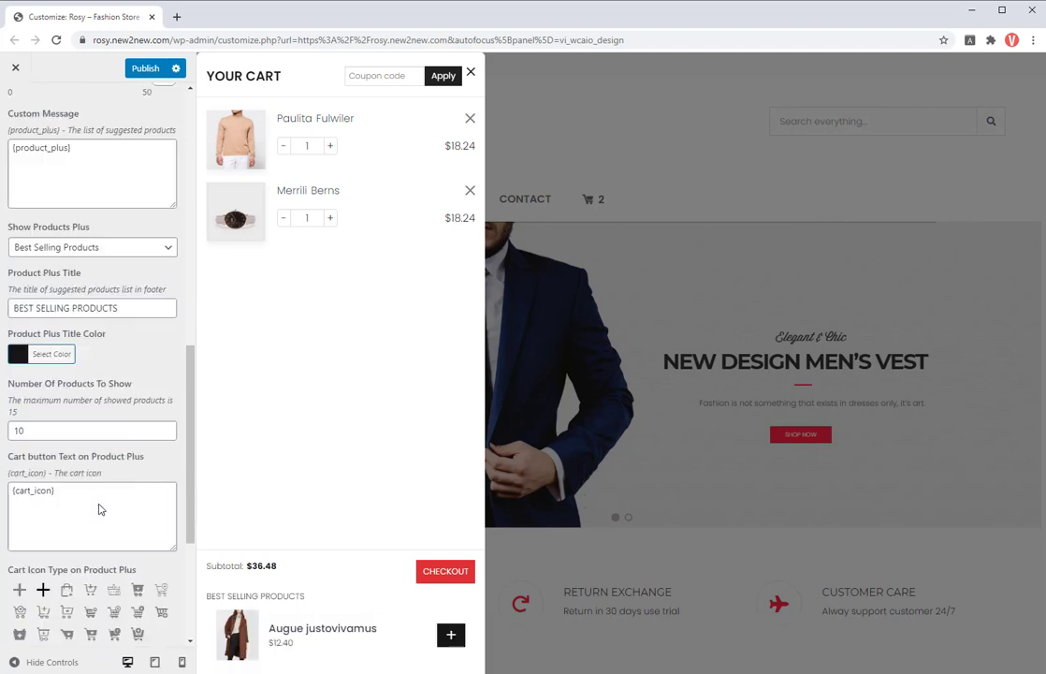
pyautogui.scroll(-3)
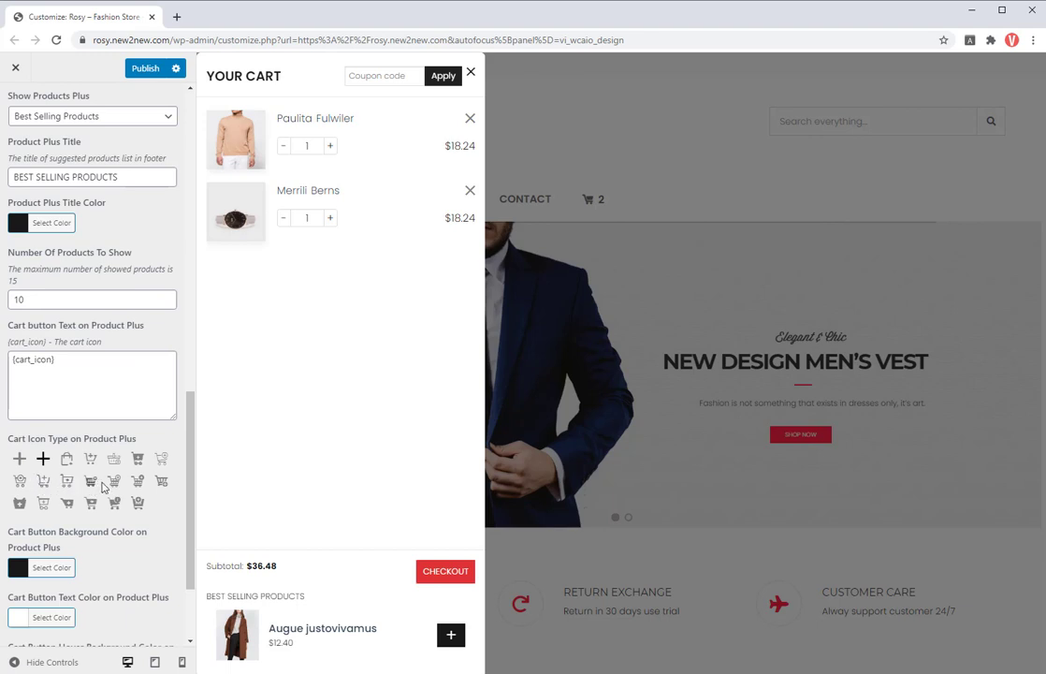
pyautogui.moveTo(67, 458)
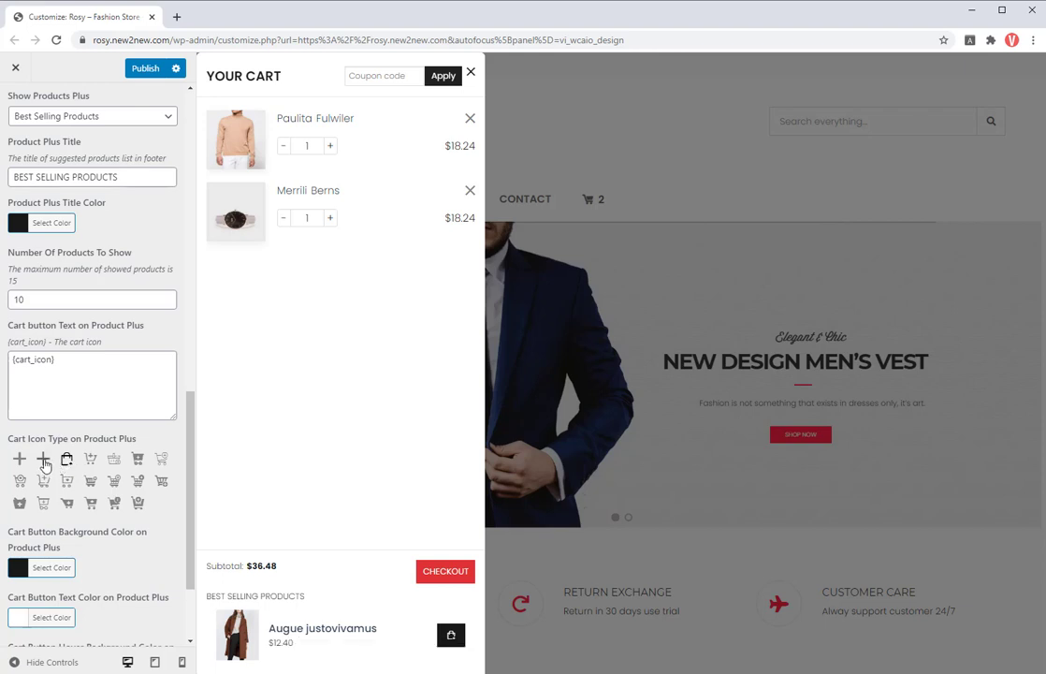
pyautogui.scroll(-3)
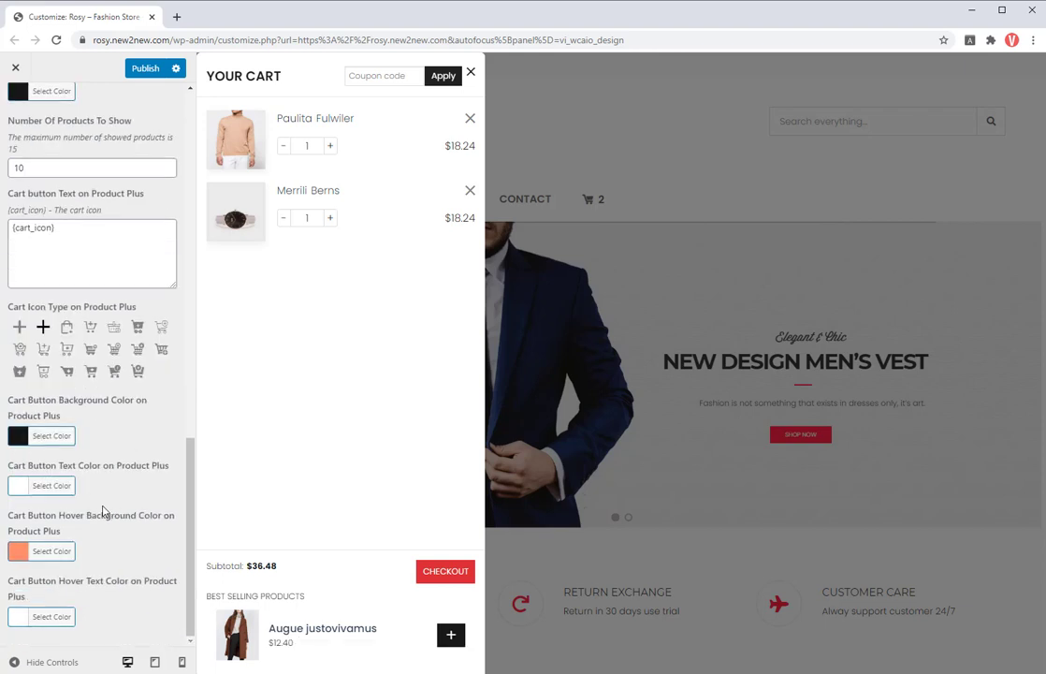
pyautogui.click(52, 550)
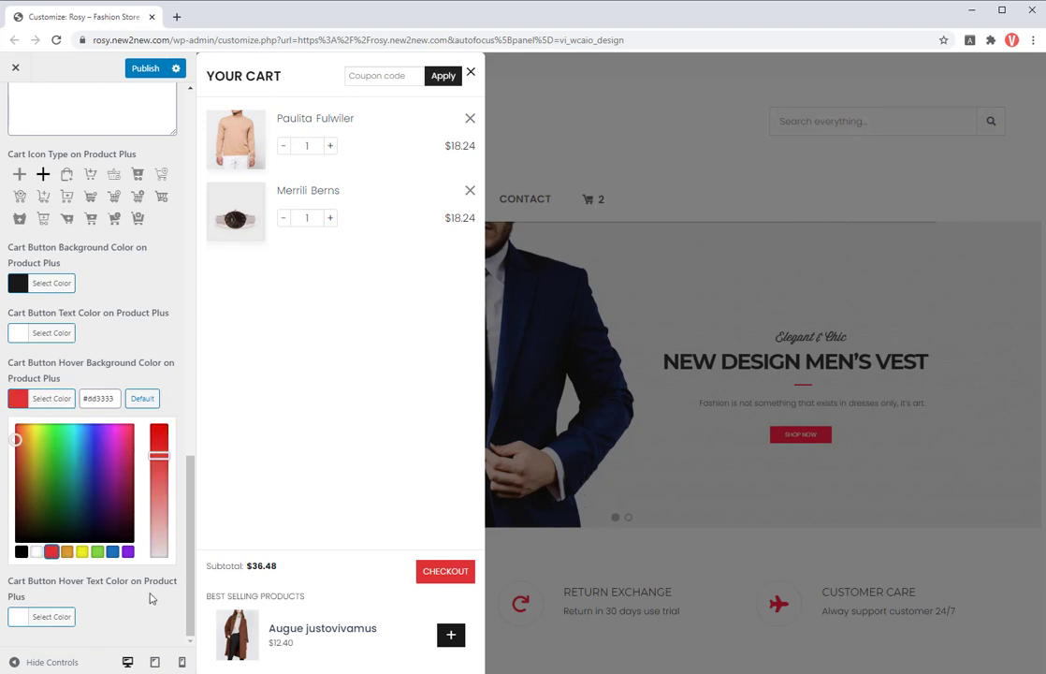
pyautogui.scroll(3)
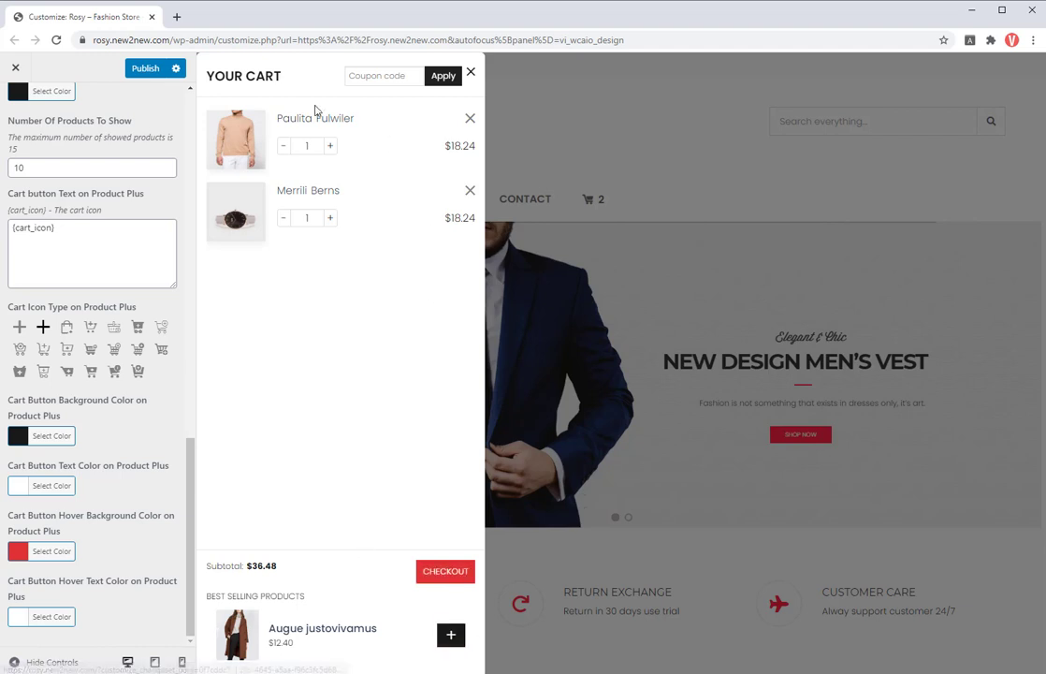
pyautogui.click(145, 67)
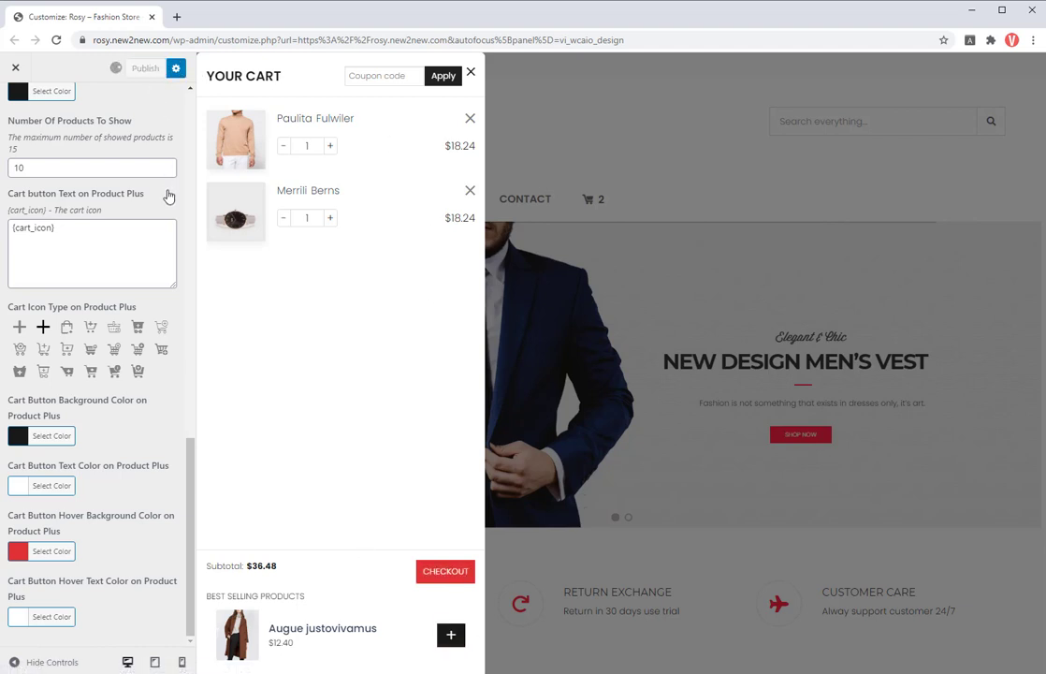
pyautogui.click(145, 68)
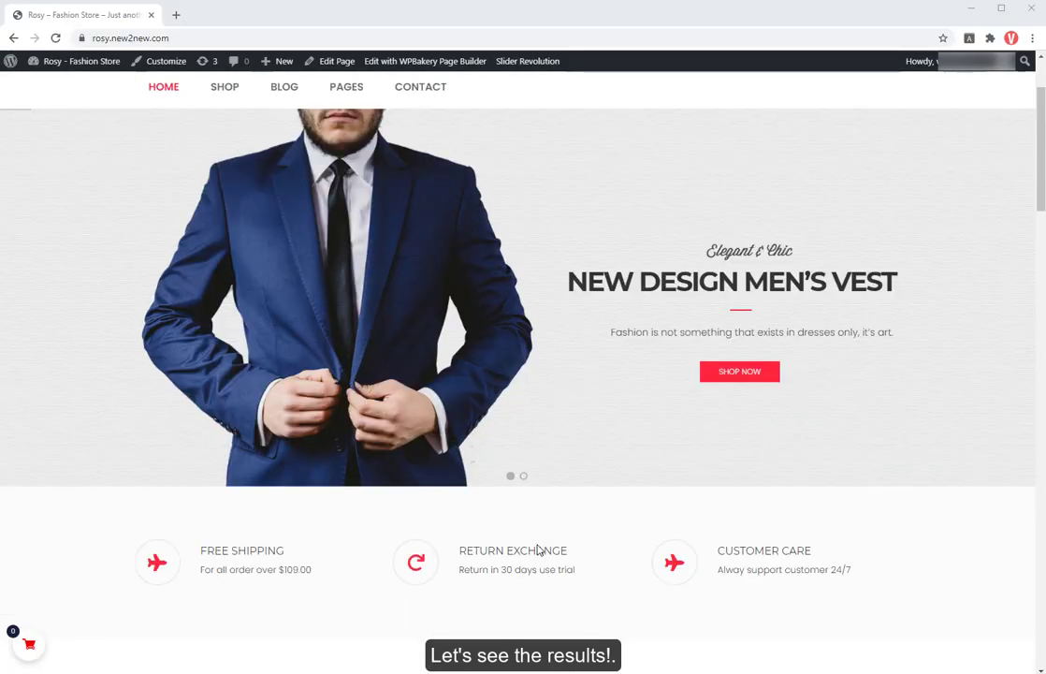
# In the sidebar cart, set Paulita Fulwiler to quantity 2 and remove the Merrili Berns watch.
pyautogui.scroll(-3)
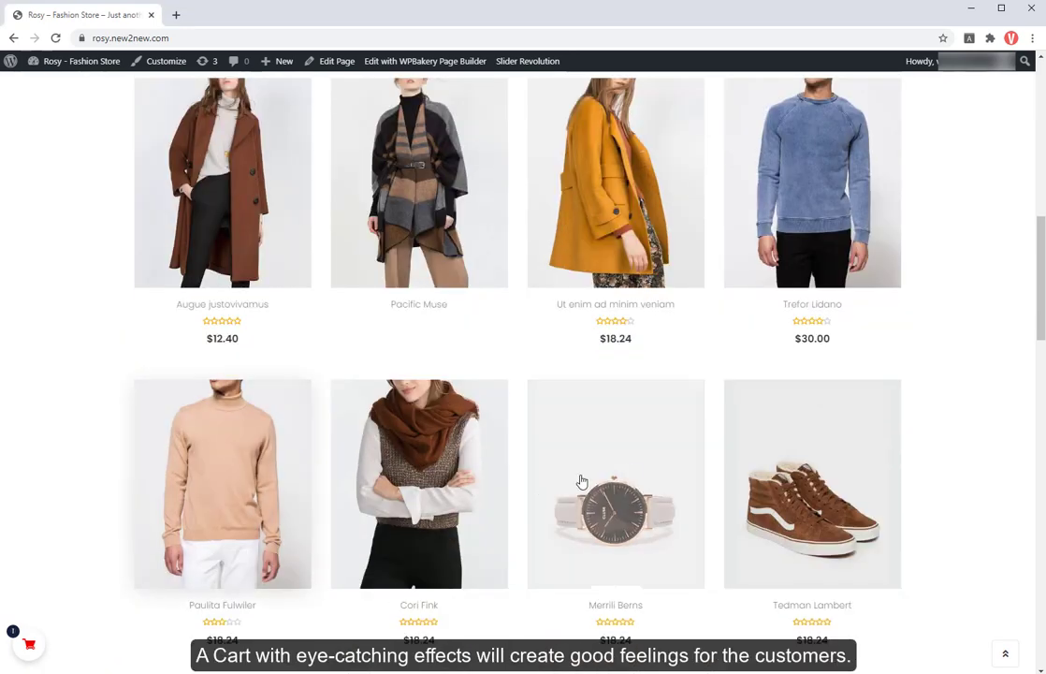
pyautogui.moveTo(604, 558)
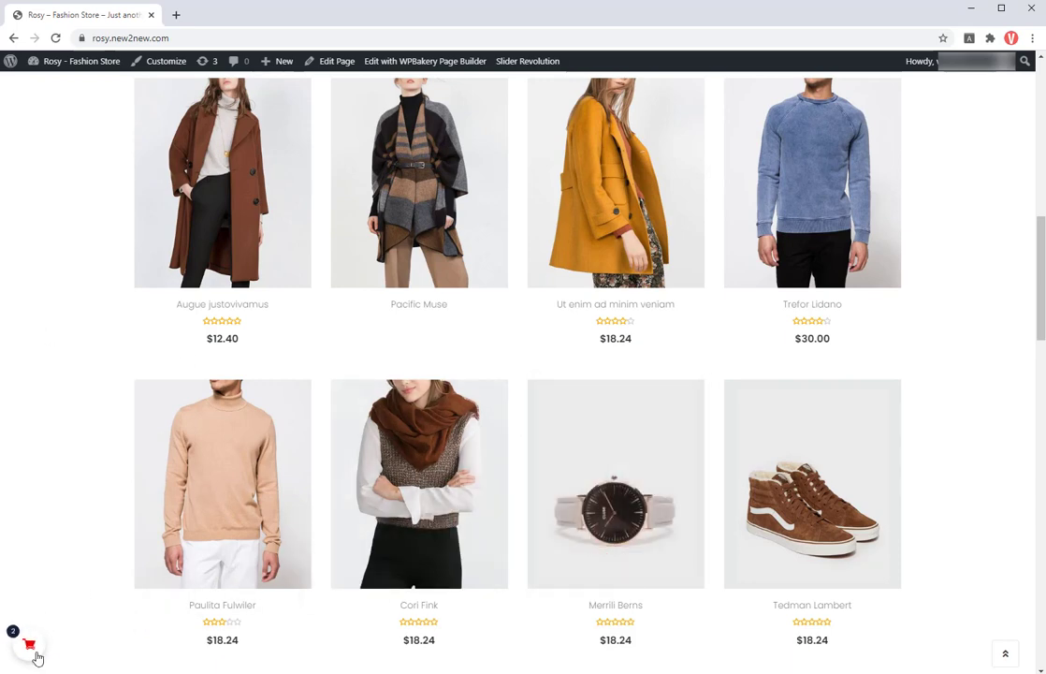
pyautogui.click(29, 643)
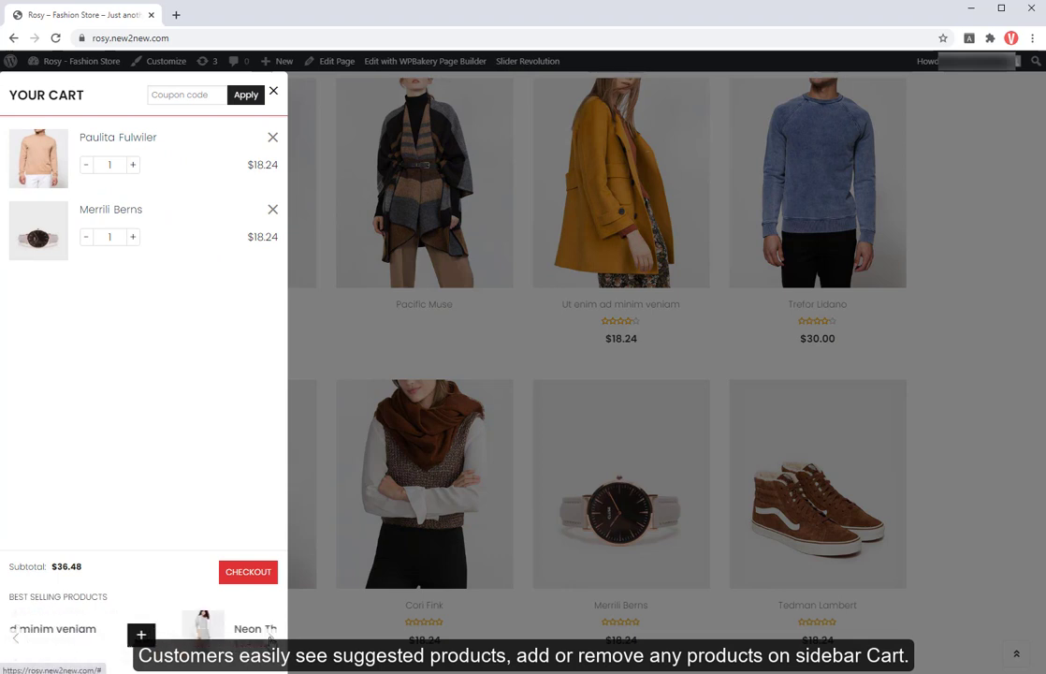
pyautogui.click(271, 636)
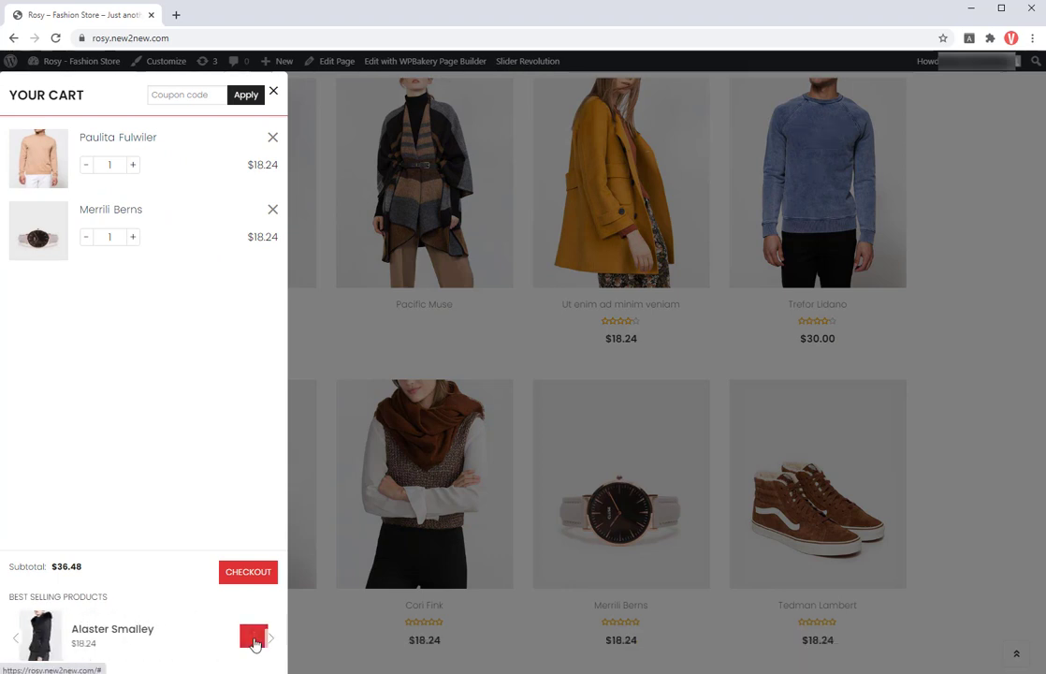
pyautogui.click(254, 636)
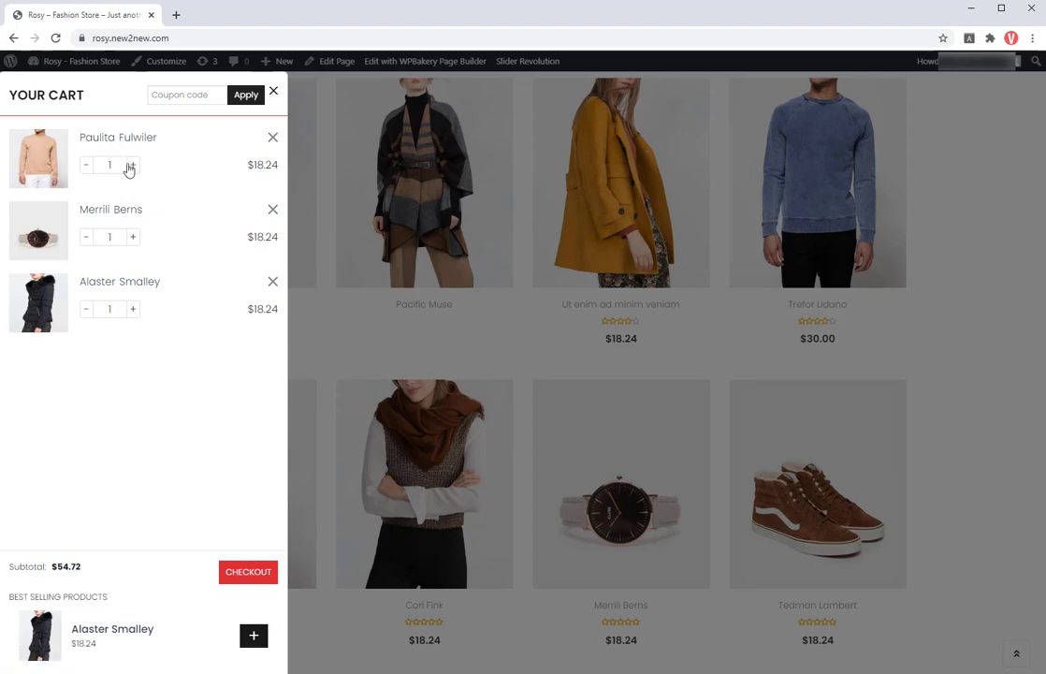
pyautogui.click(133, 165)
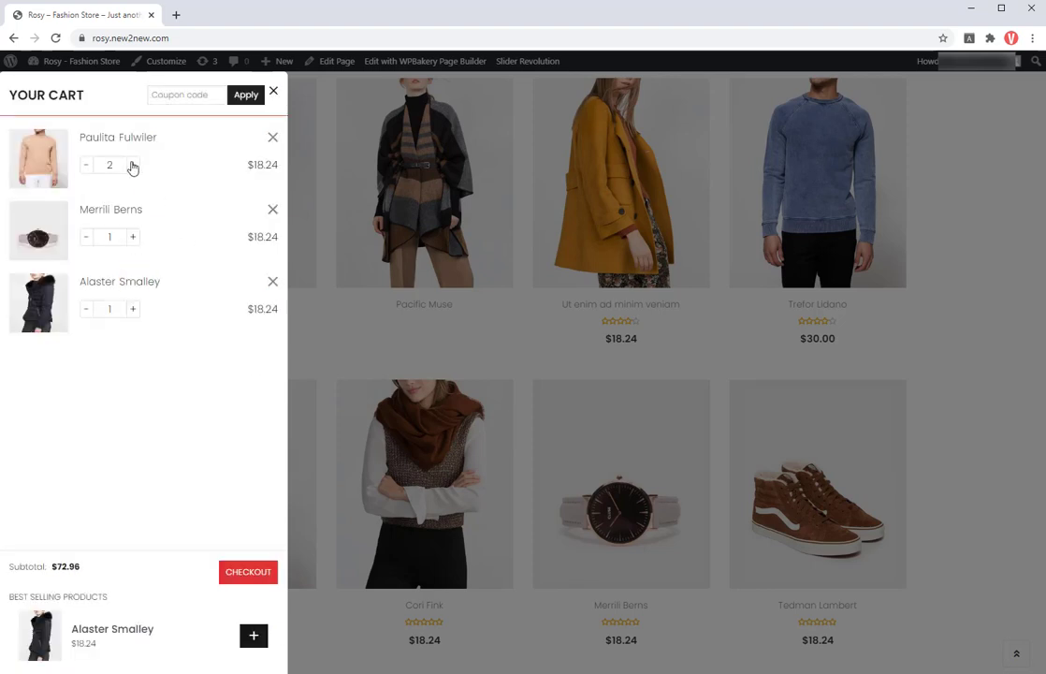
pyautogui.click(273, 209)
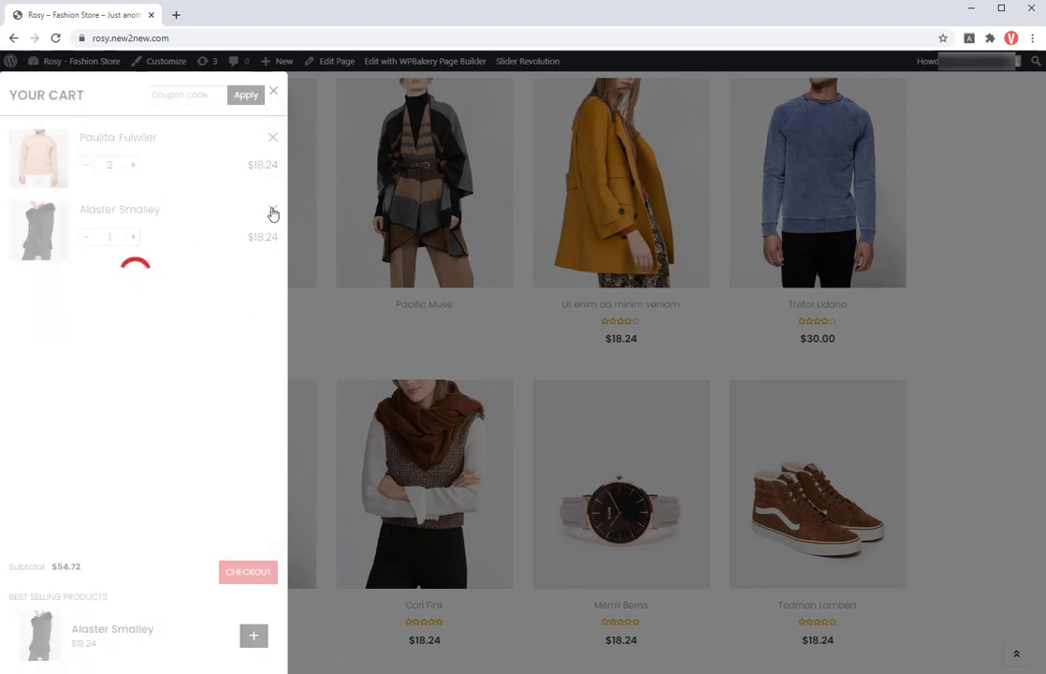
pyautogui.click(273, 91)
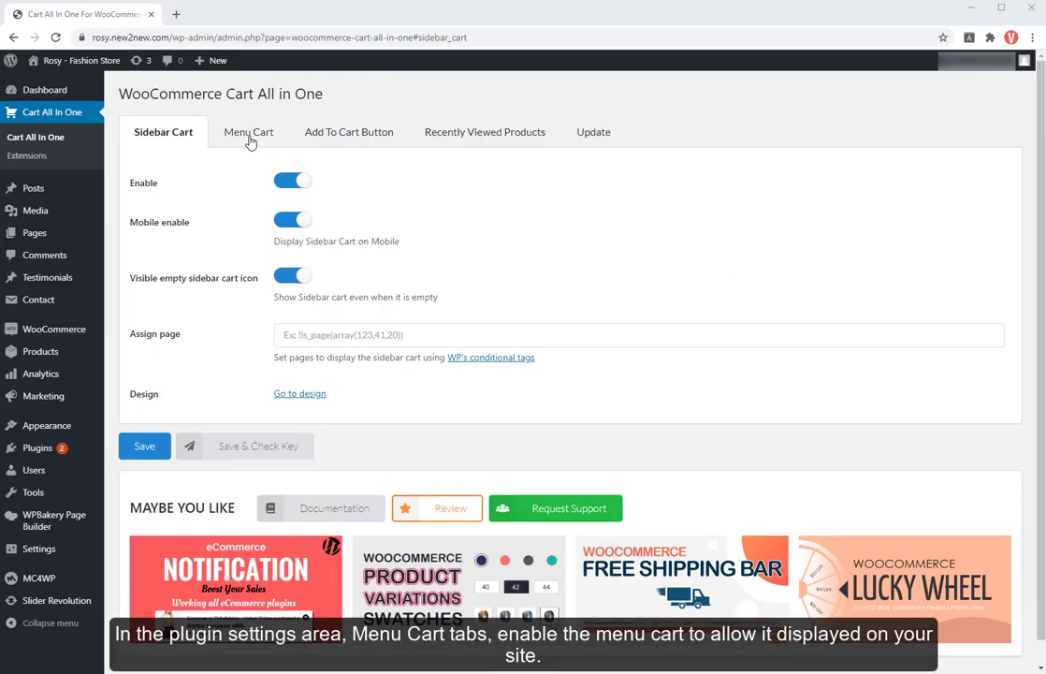
# Enable the menu cart, assign it to the Main menu, and go to its design settings.
pyautogui.click(248, 132)
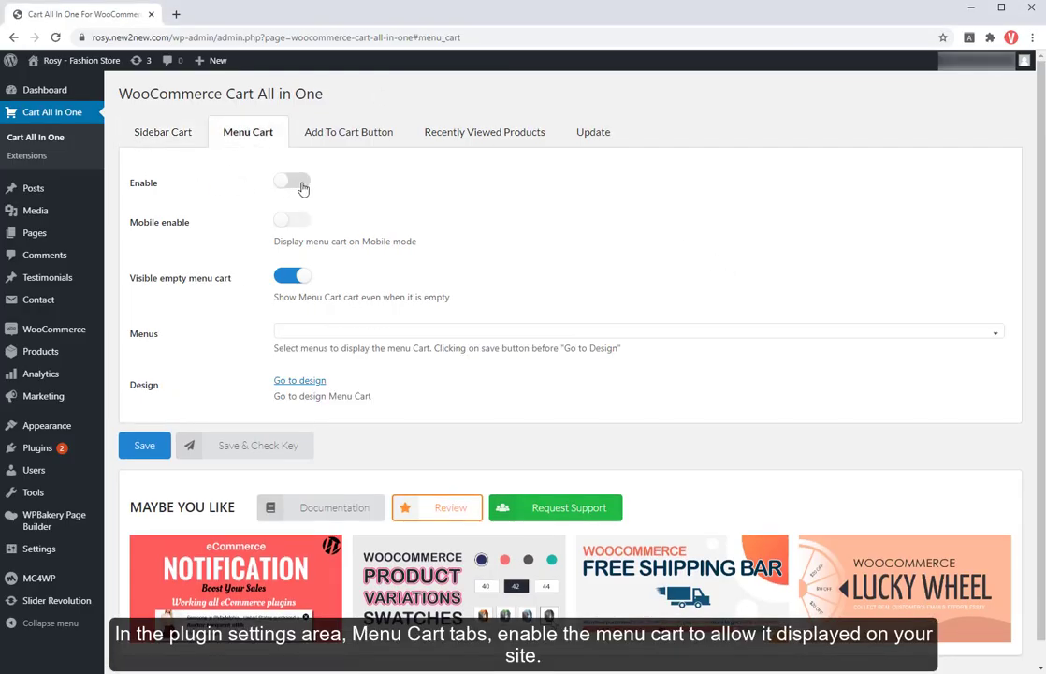
pyautogui.click(292, 179)
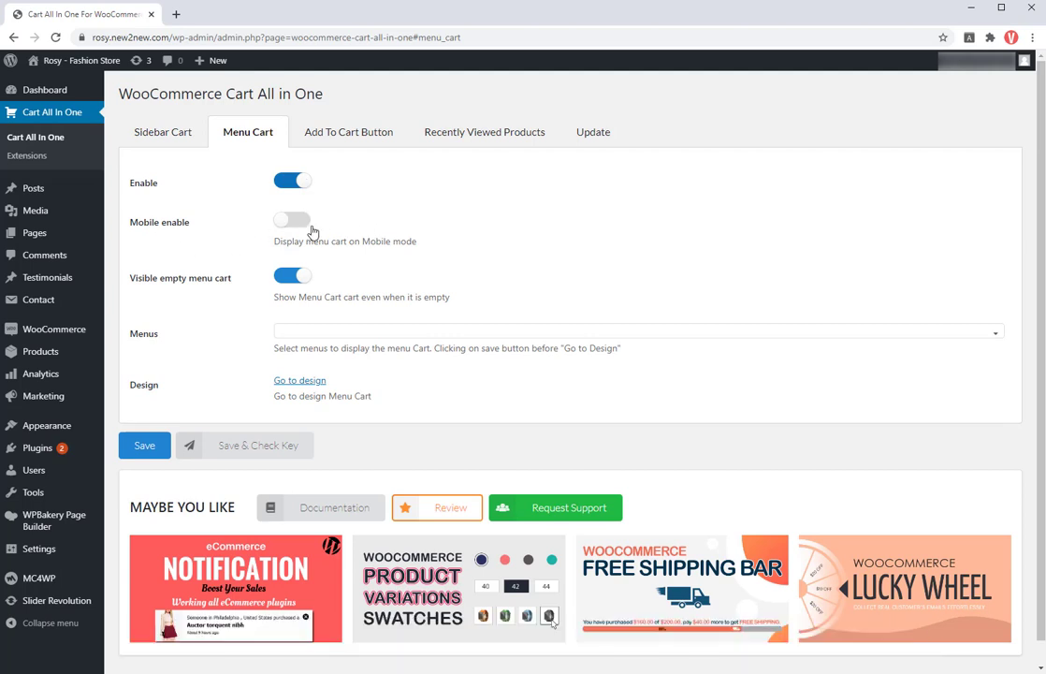
pyautogui.click(636, 332)
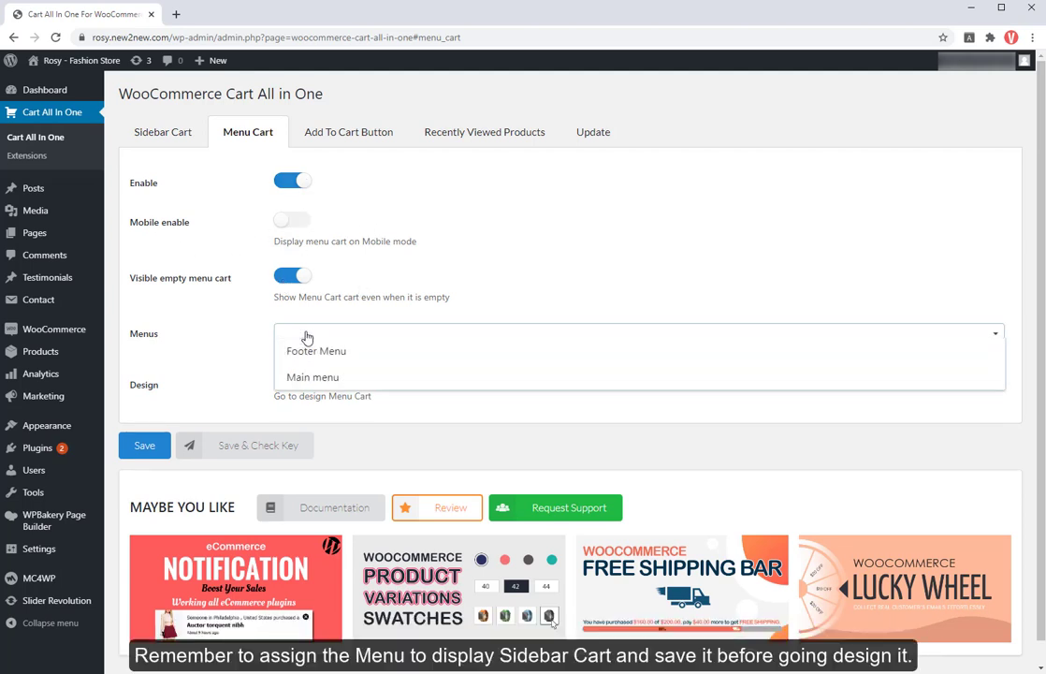
pyautogui.click(313, 376)
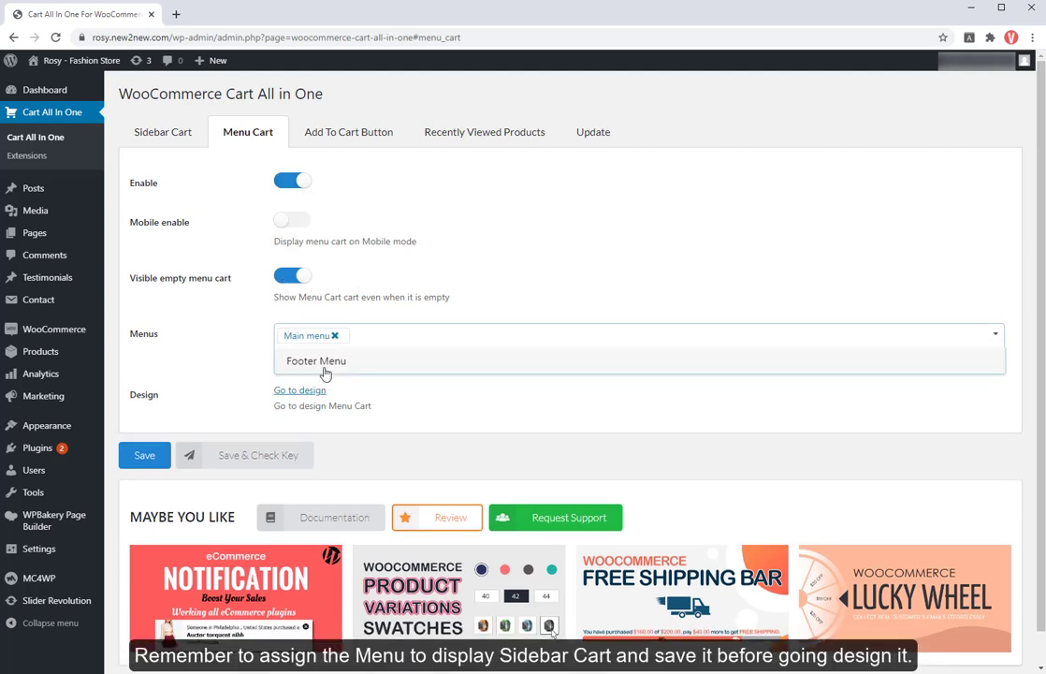
pyautogui.click(300, 390)
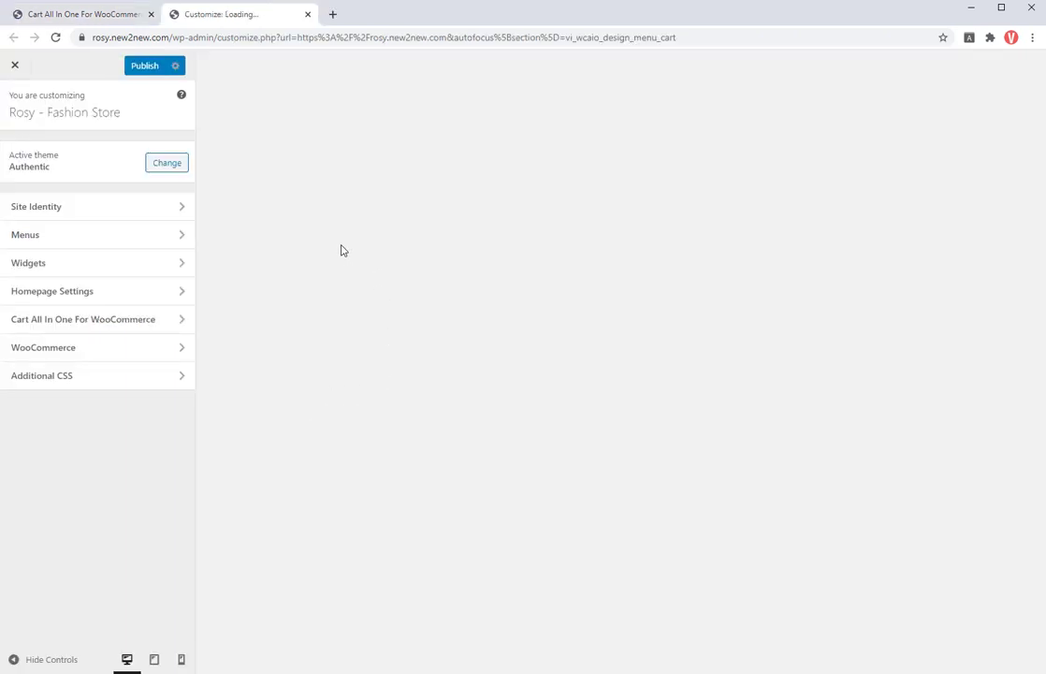
# Style the menu cart with a cart icon, red hover colours and counter-only text, then publish.
pyautogui.click(82, 319)
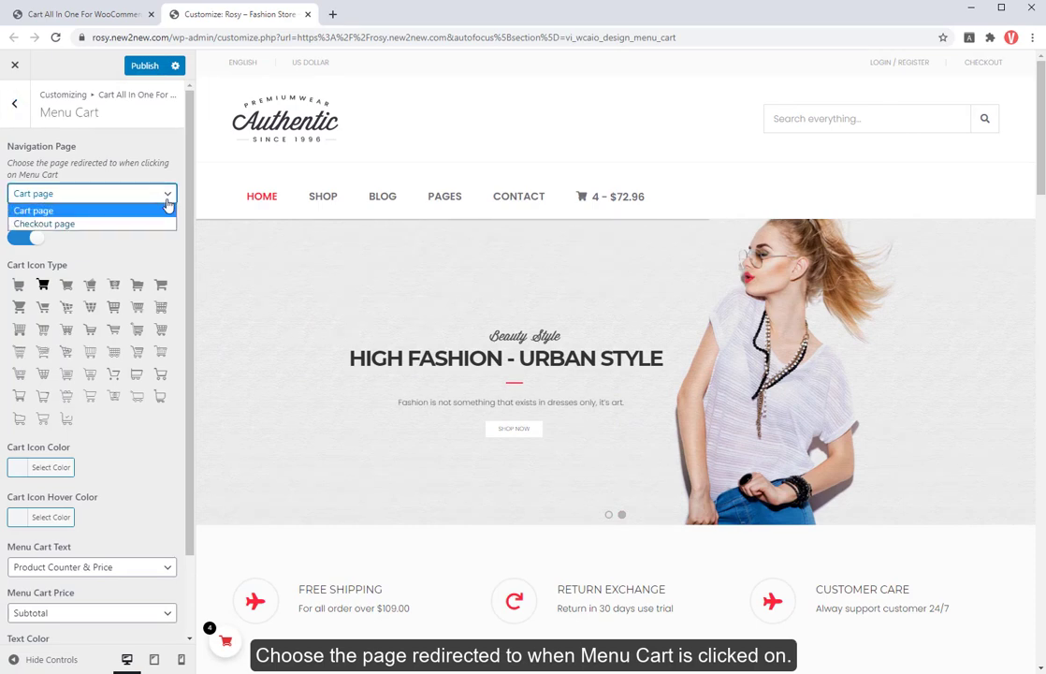
pyautogui.click(33, 210)
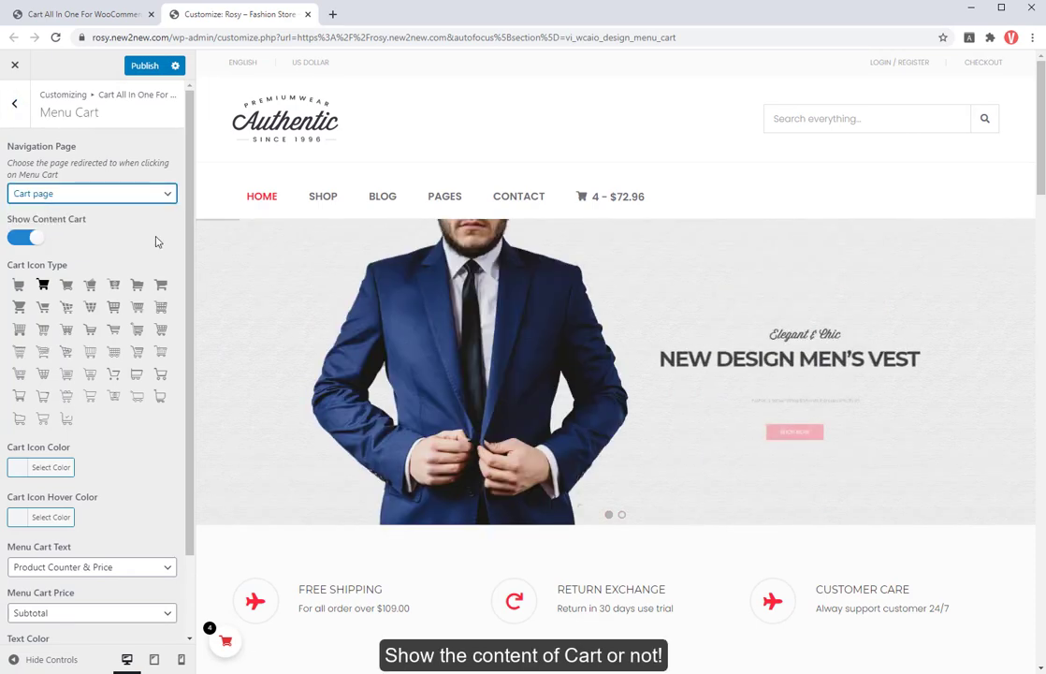
pyautogui.click(50, 467)
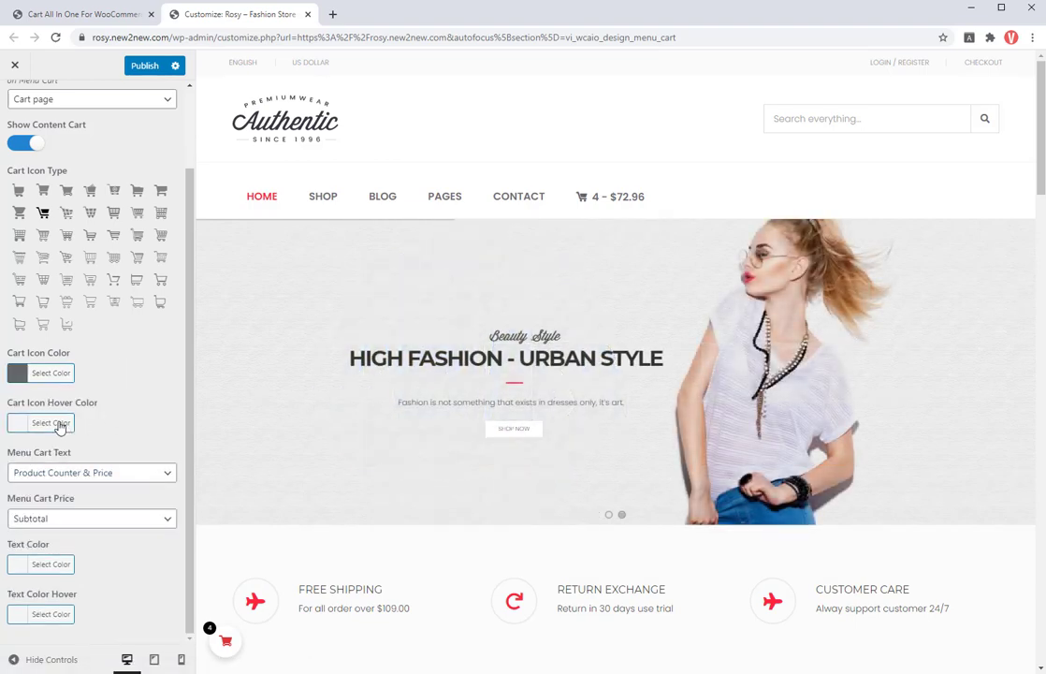
pyautogui.click(90, 472)
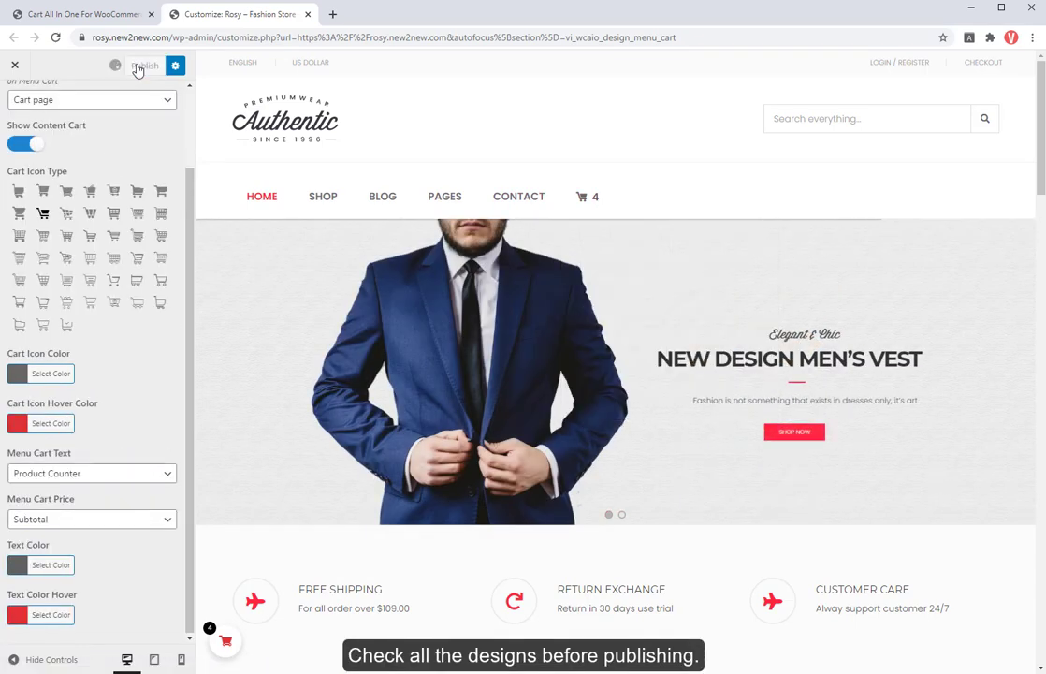
pyautogui.click(80, 14)
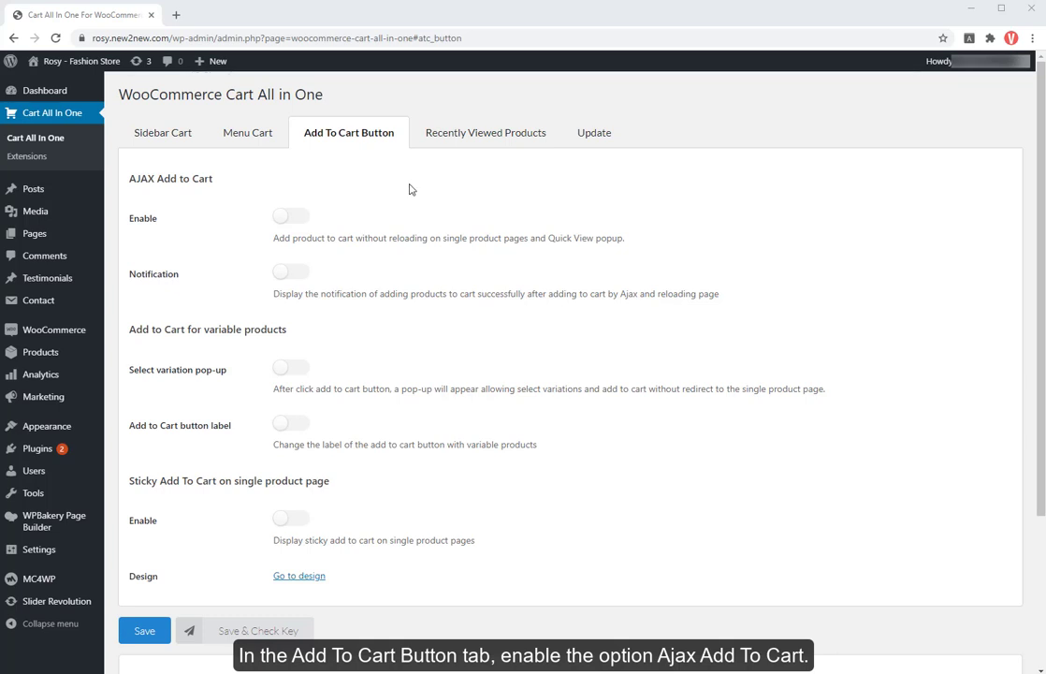
pyautogui.moveTo(308, 230)
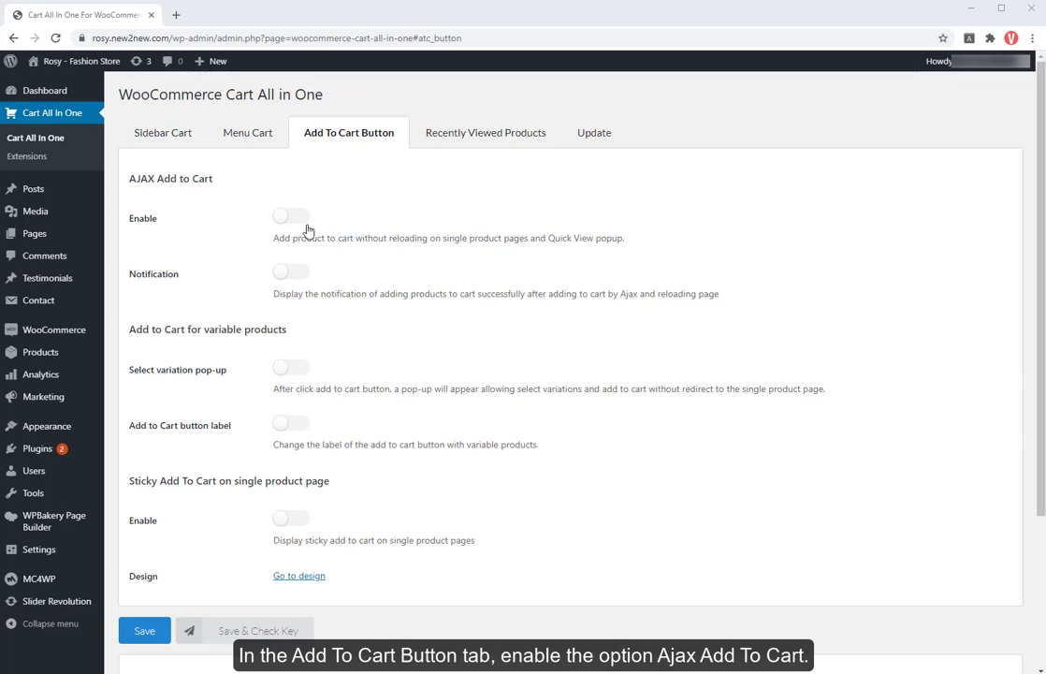
# Enable AJAX add to cart, excluding the Dapibusaliquam nulla product.
pyautogui.click(290, 216)
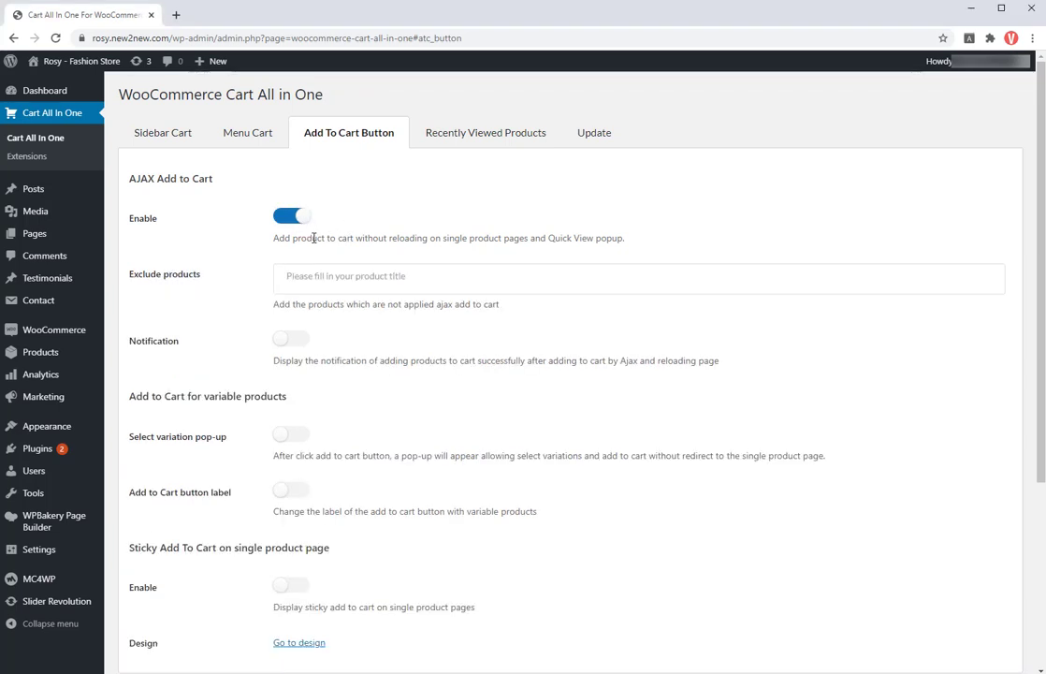
pyautogui.click(639, 276)
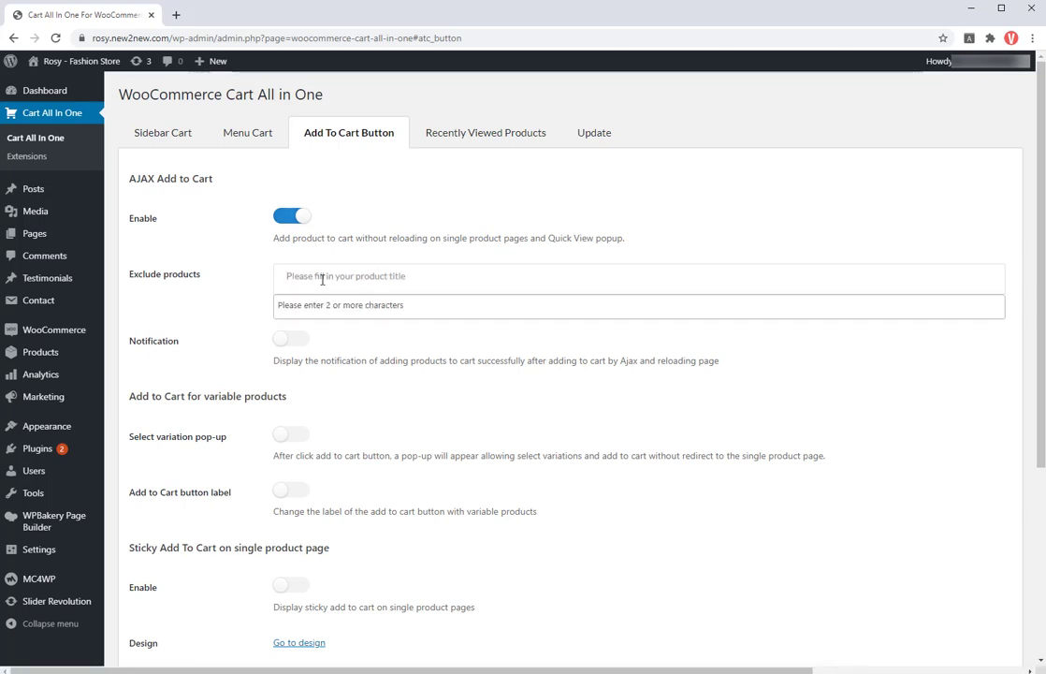
pyautogui.write('all')
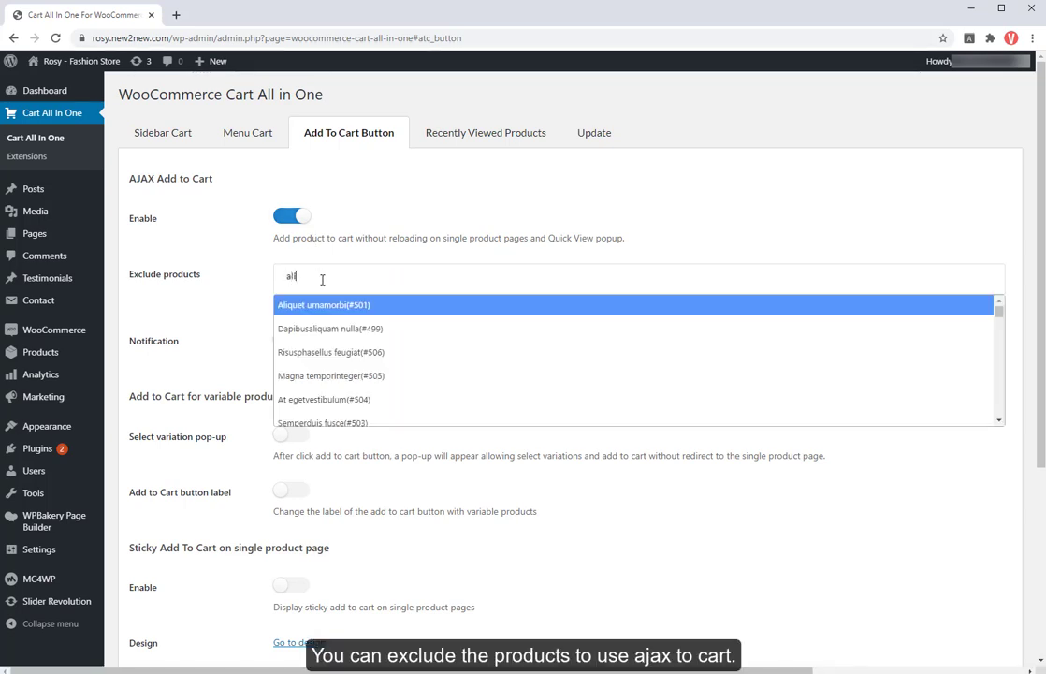
pyautogui.click(330, 328)
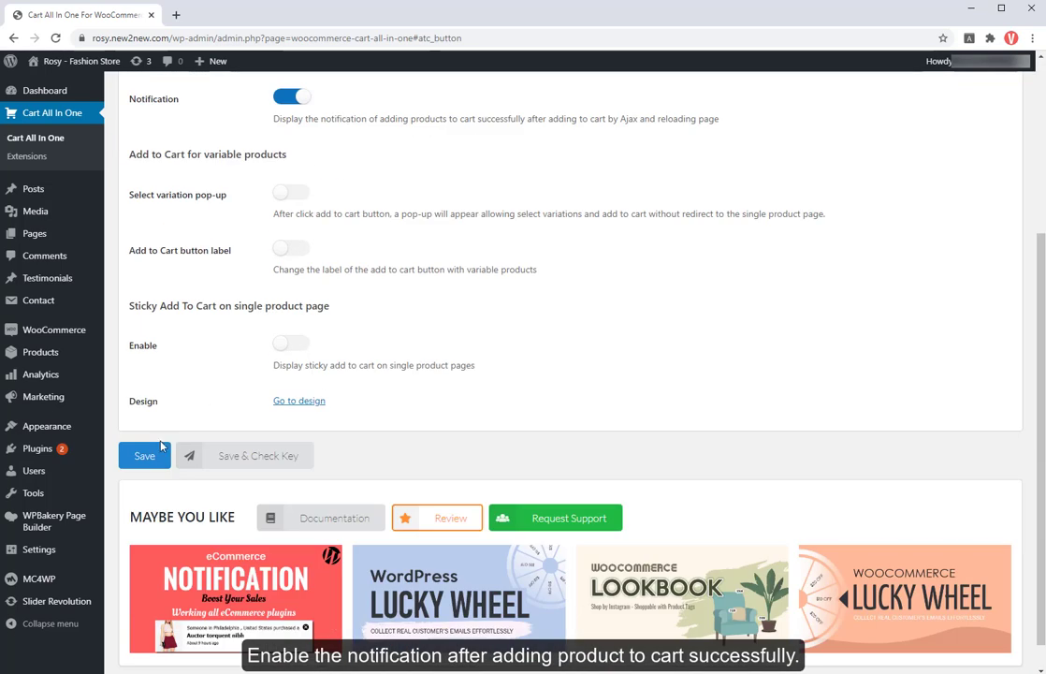
pyautogui.scroll(3)
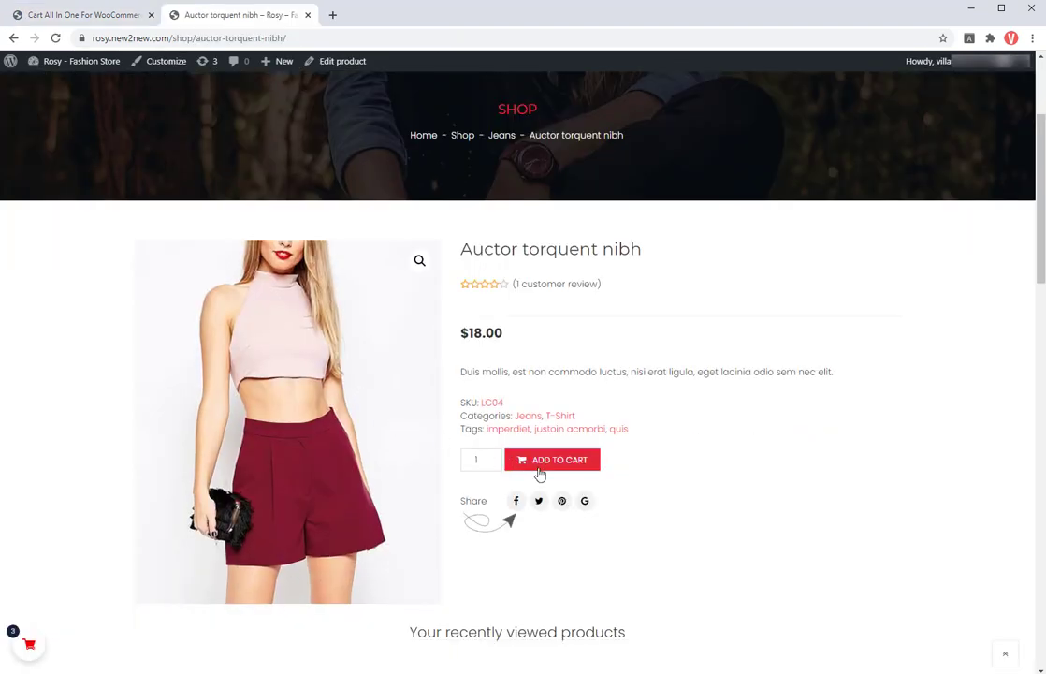
# Add Auctor torquent nibh to the cart, then open Gillie Horace from recently viewed products.
pyautogui.click(552, 459)
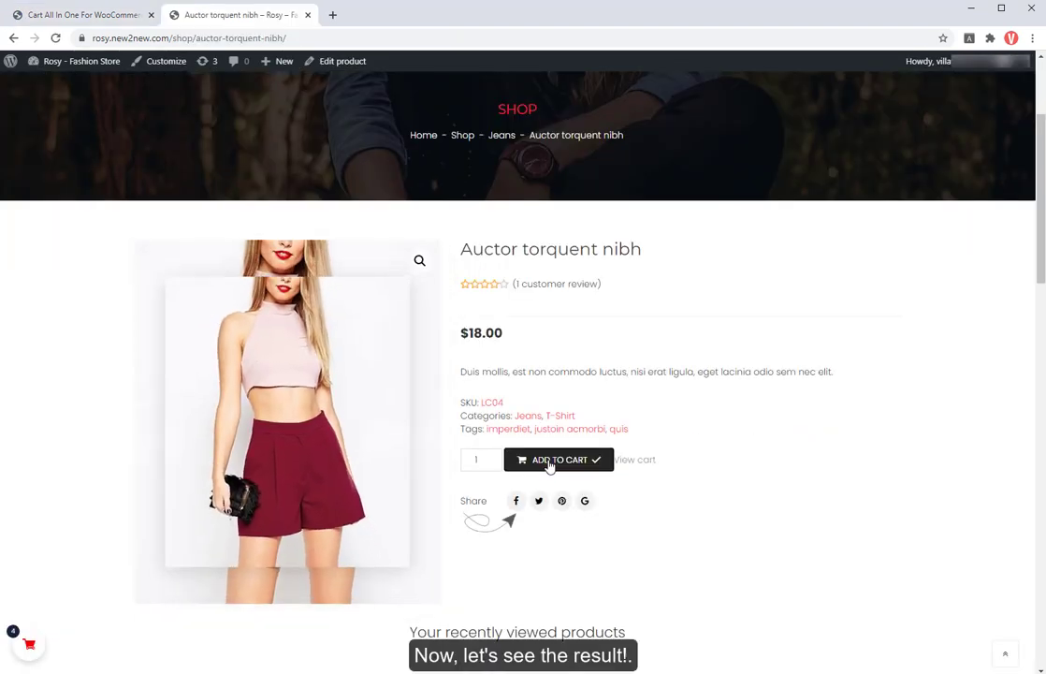
pyautogui.moveTo(420, 458)
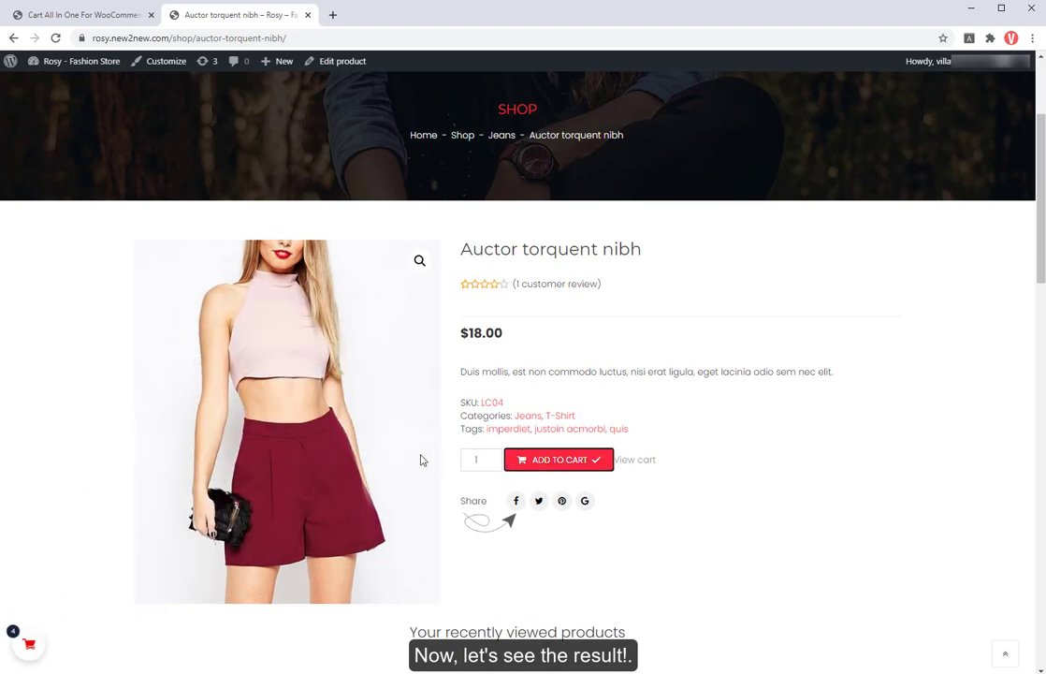
pyautogui.scroll(-3)
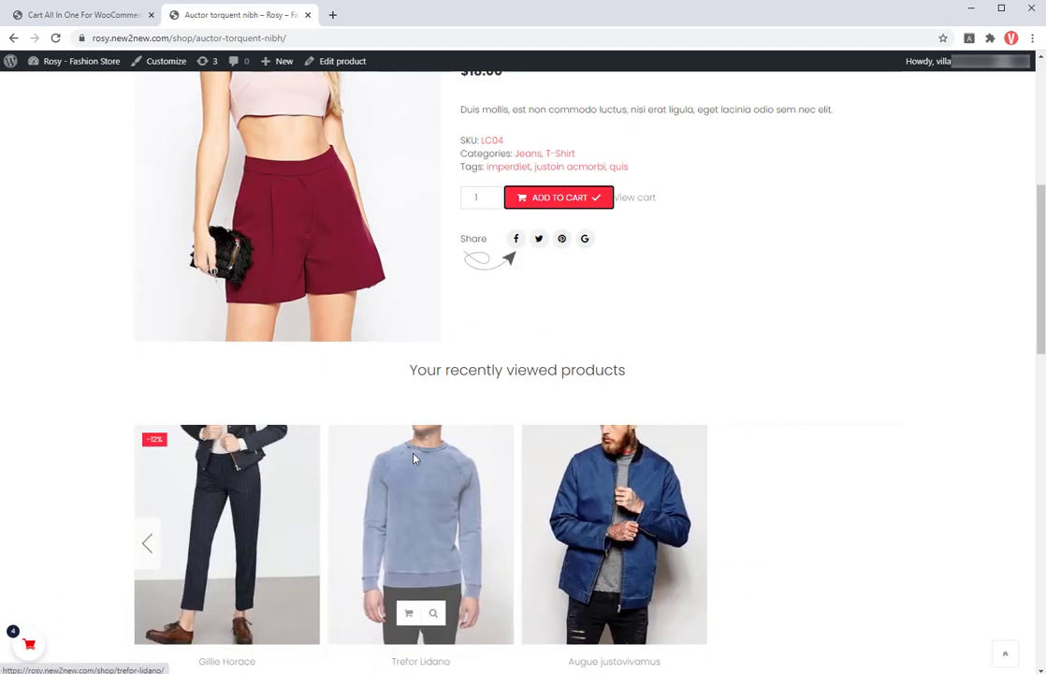
pyautogui.click(226, 534)
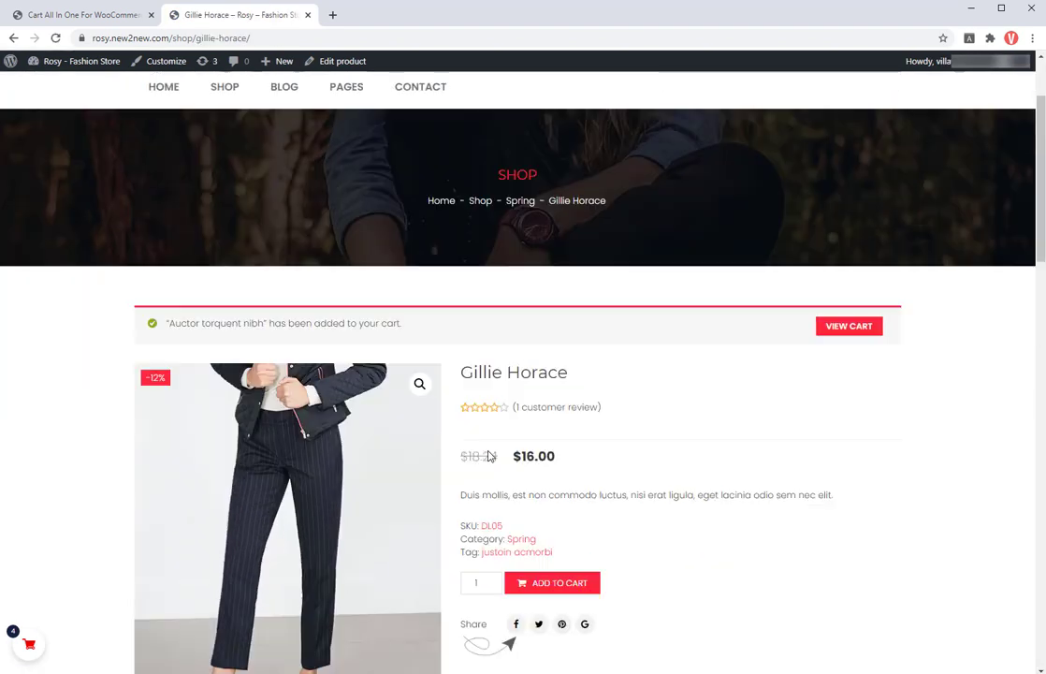
pyautogui.scroll(-3)
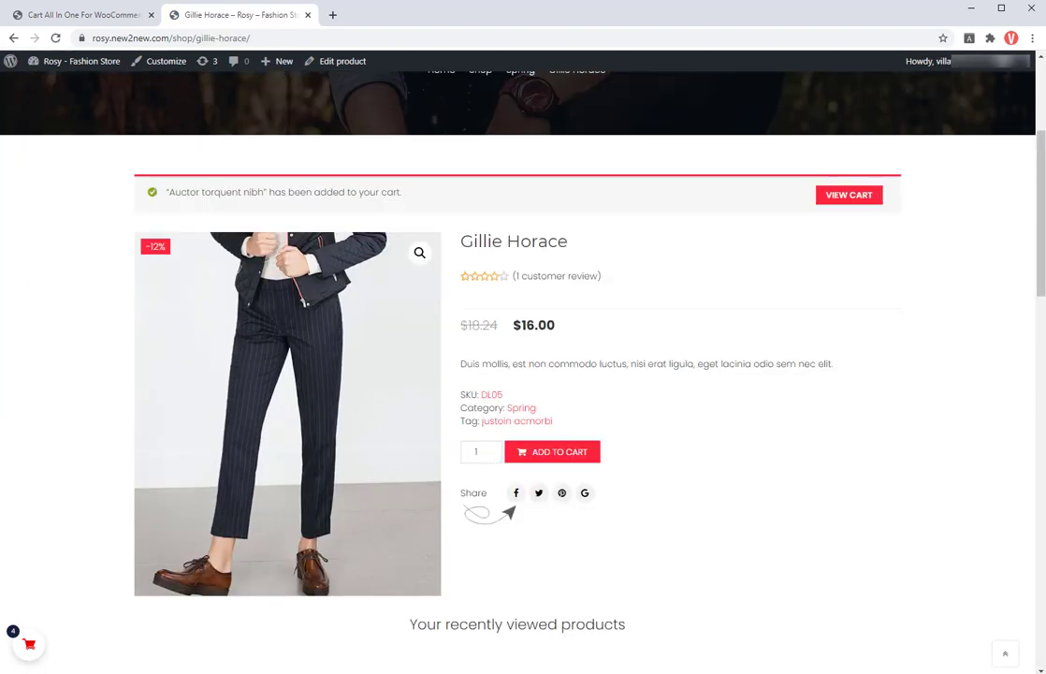
pyautogui.click(79, 15)
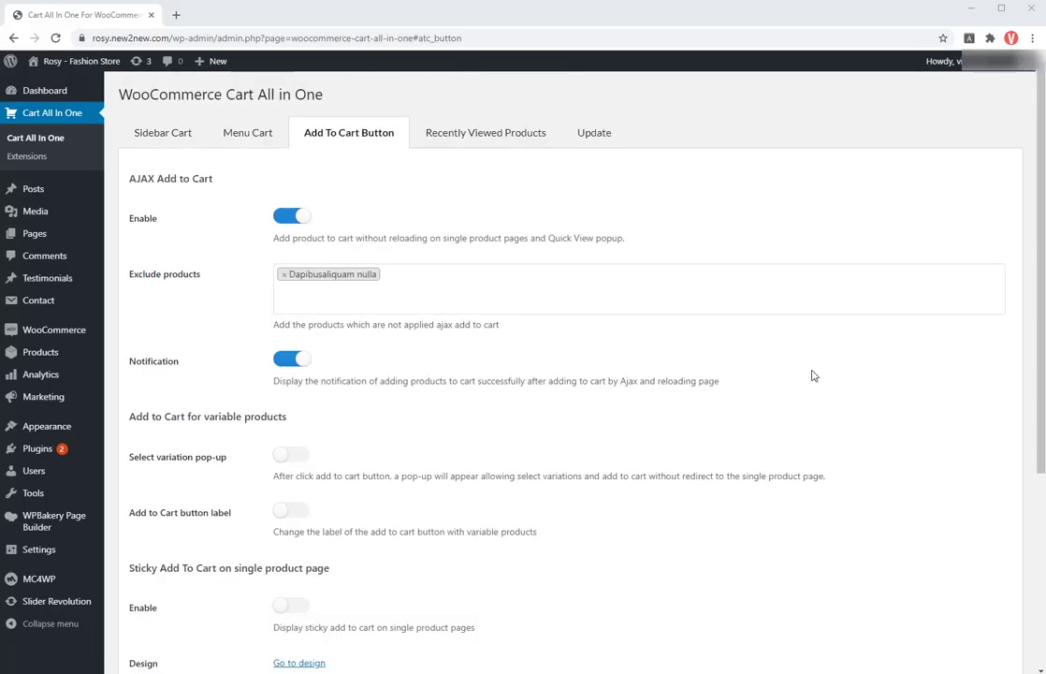
# Turn on the Select variation pop-up and save the add to cart settings.
pyautogui.scroll(-3)
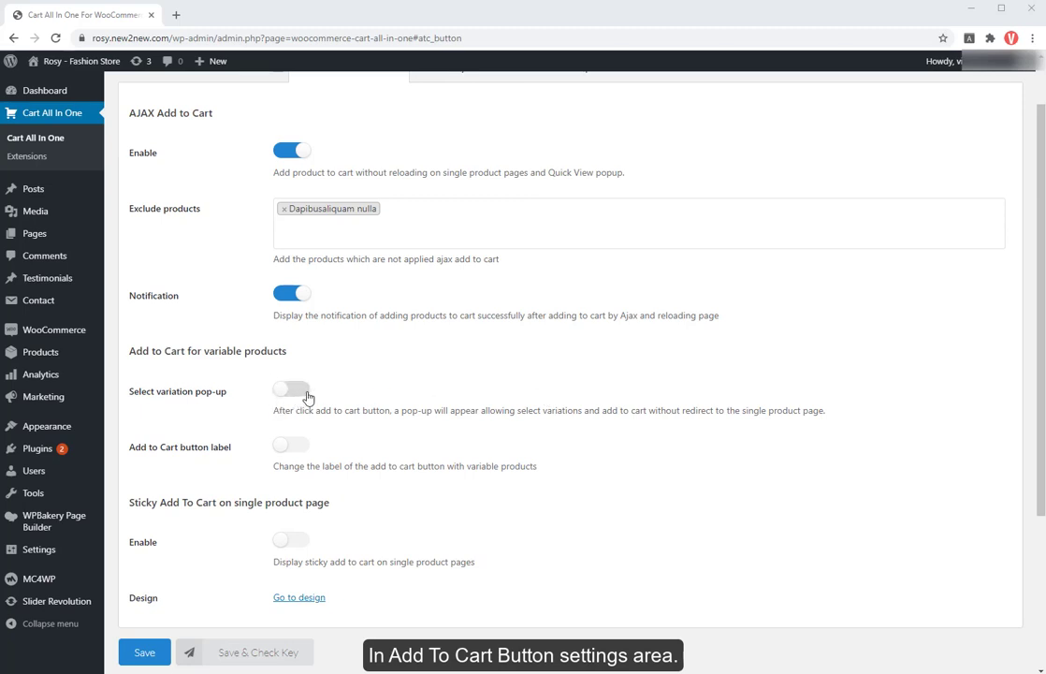
pyautogui.click(292, 388)
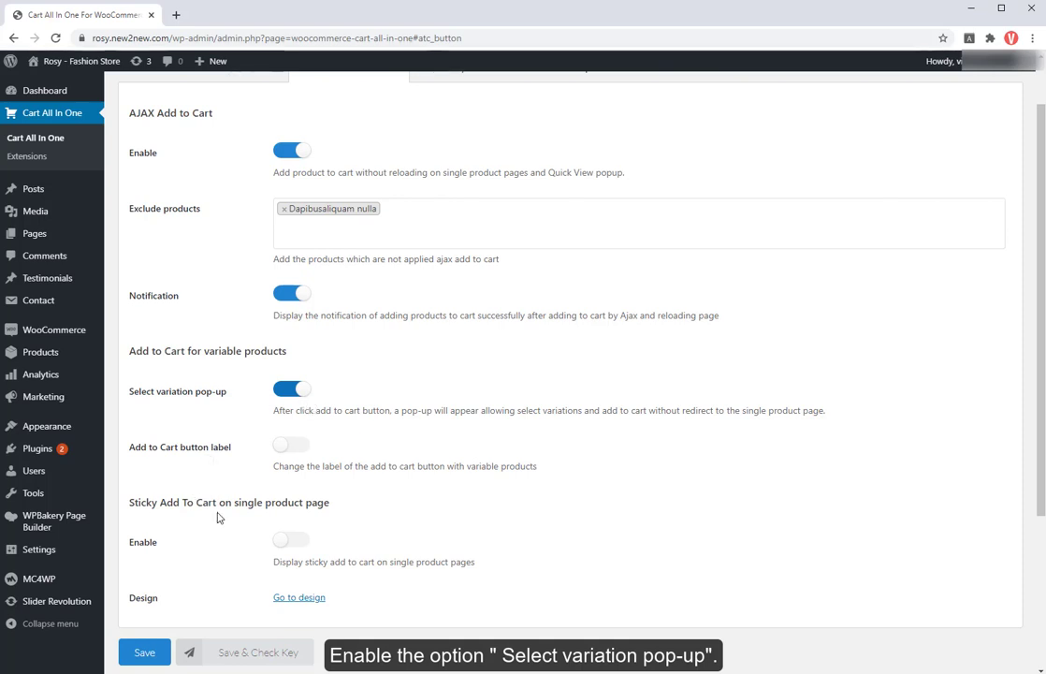
pyautogui.click(144, 652)
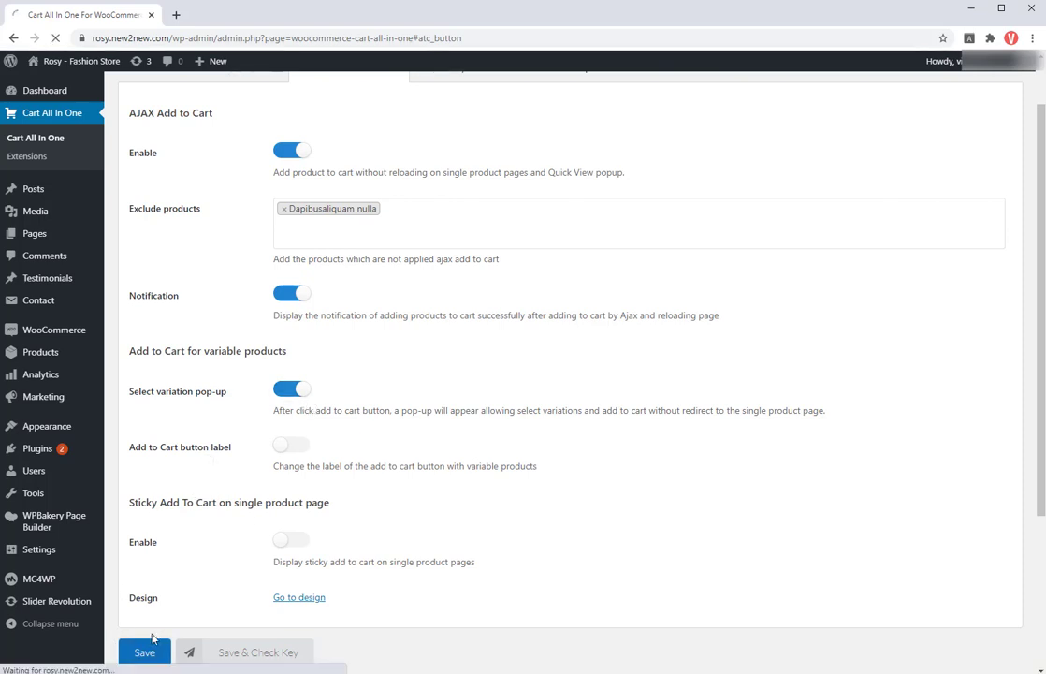
pyautogui.click(144, 652)
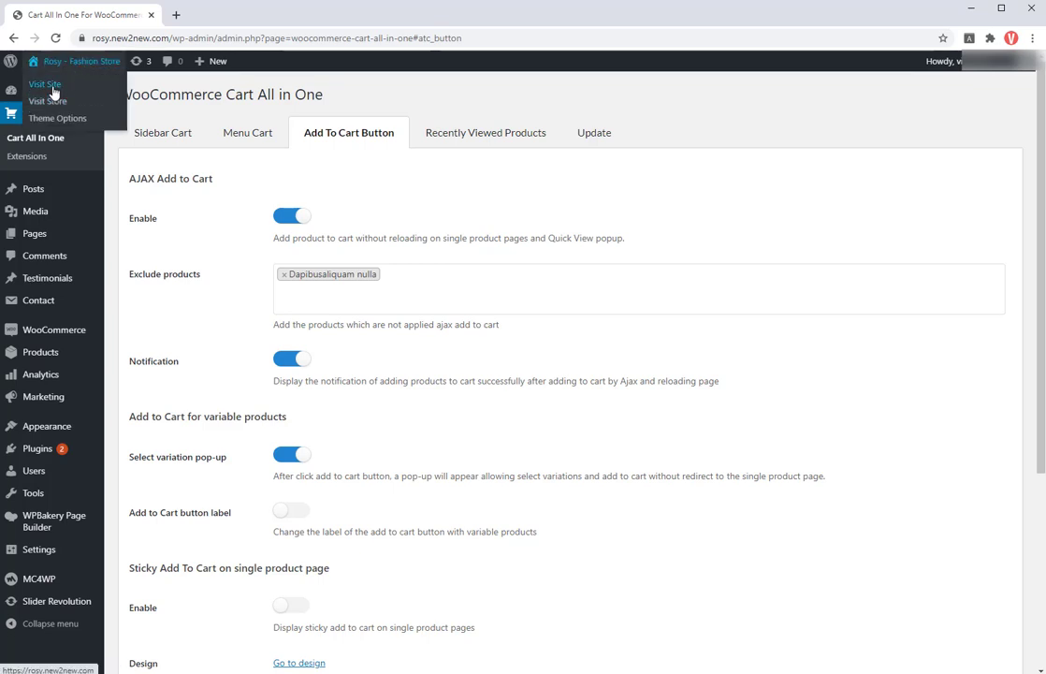
pyautogui.click(43, 84)
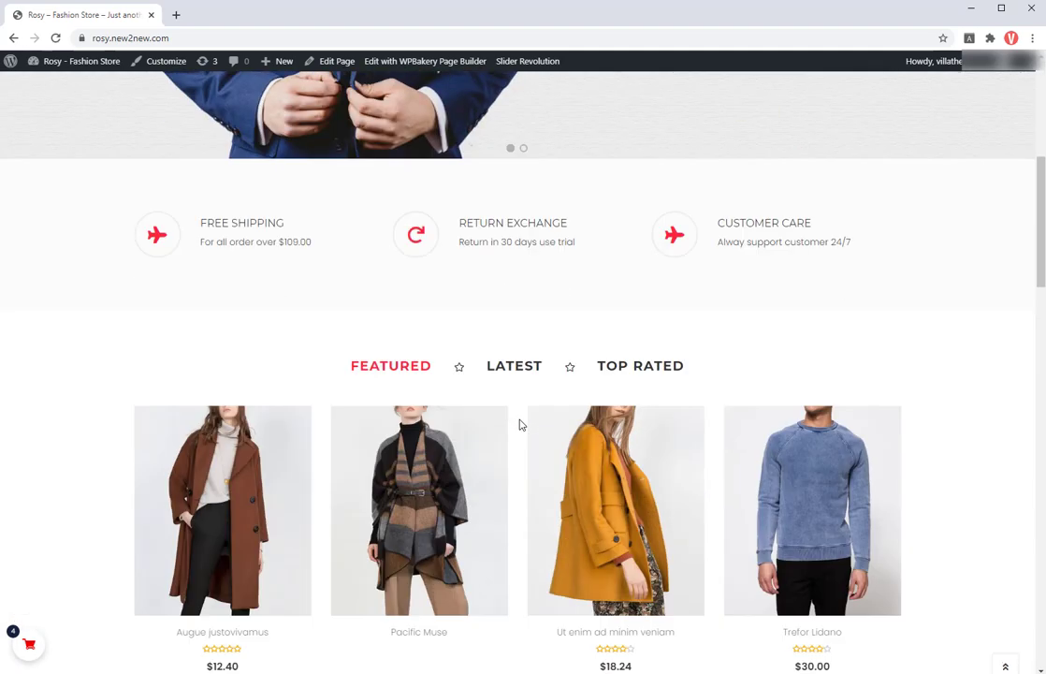
pyautogui.scroll(-3)
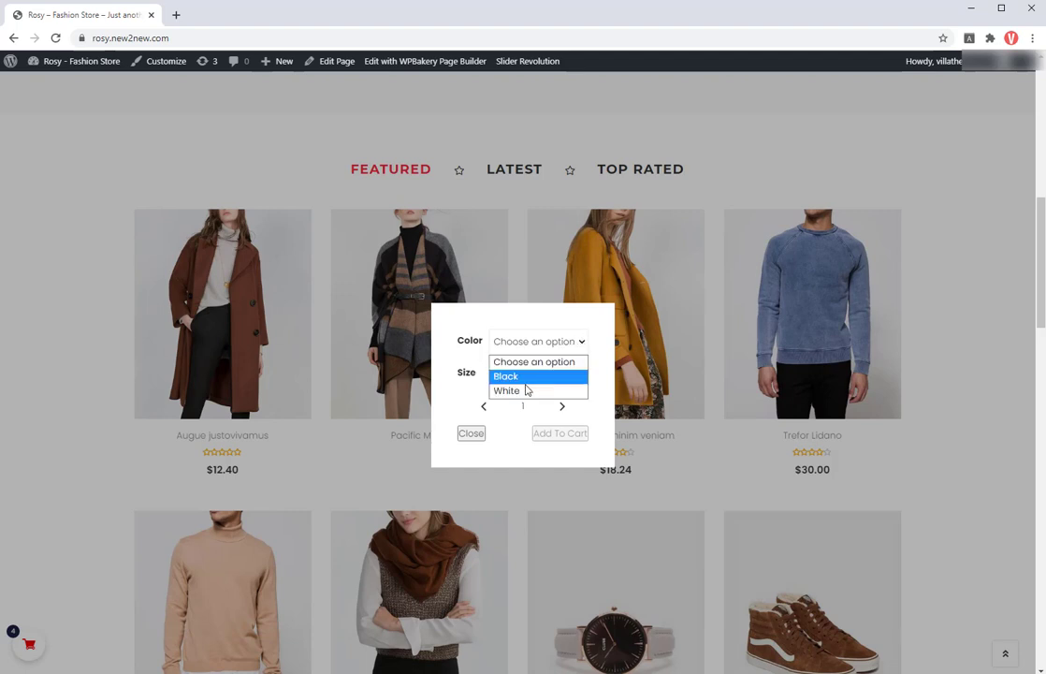
pyautogui.click(505, 375)
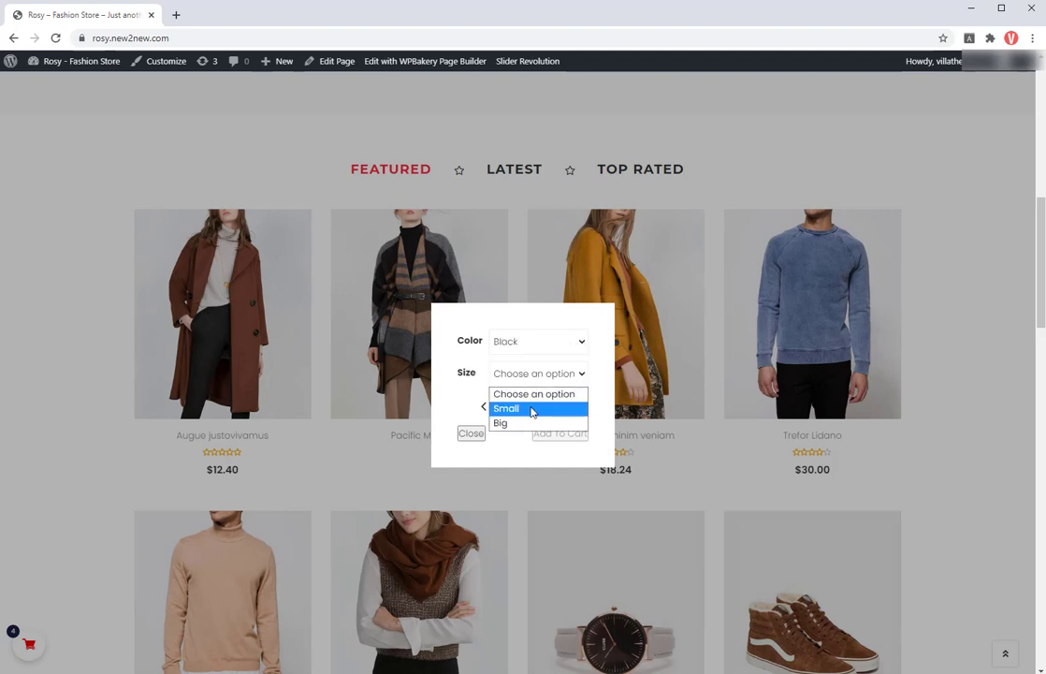
pyautogui.click(506, 408)
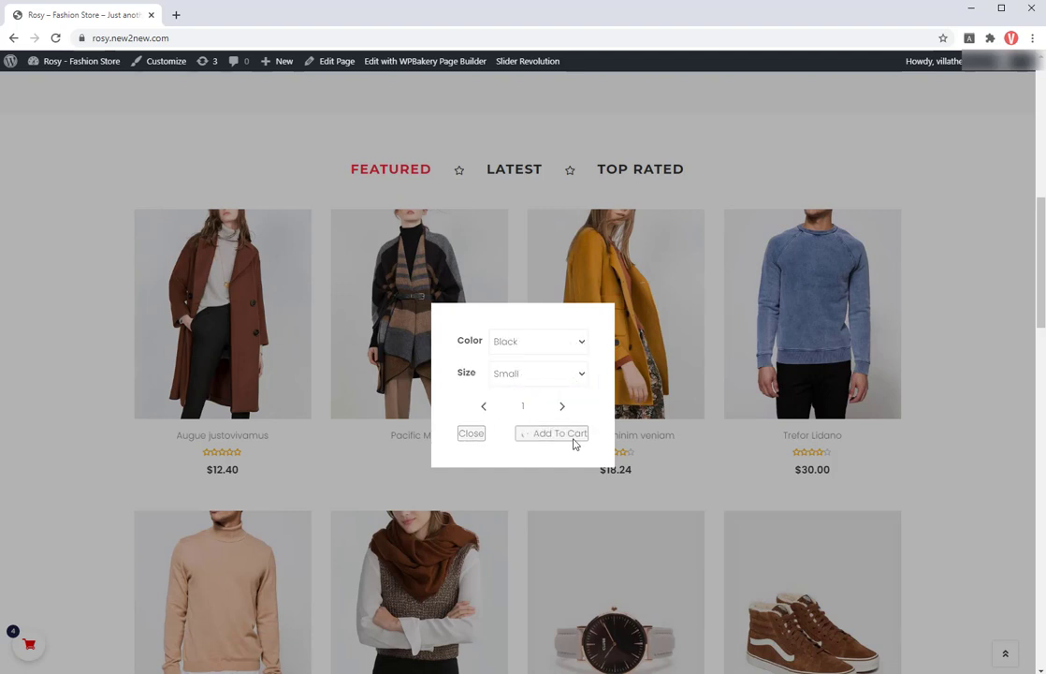
pyautogui.click(471, 433)
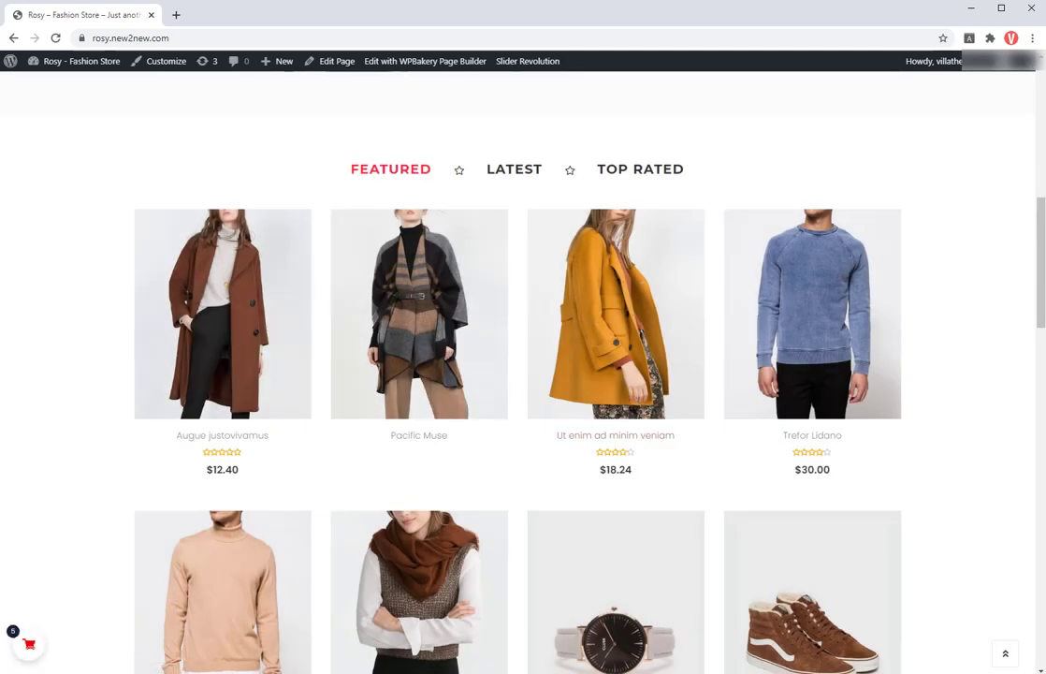
pyautogui.click(616, 604)
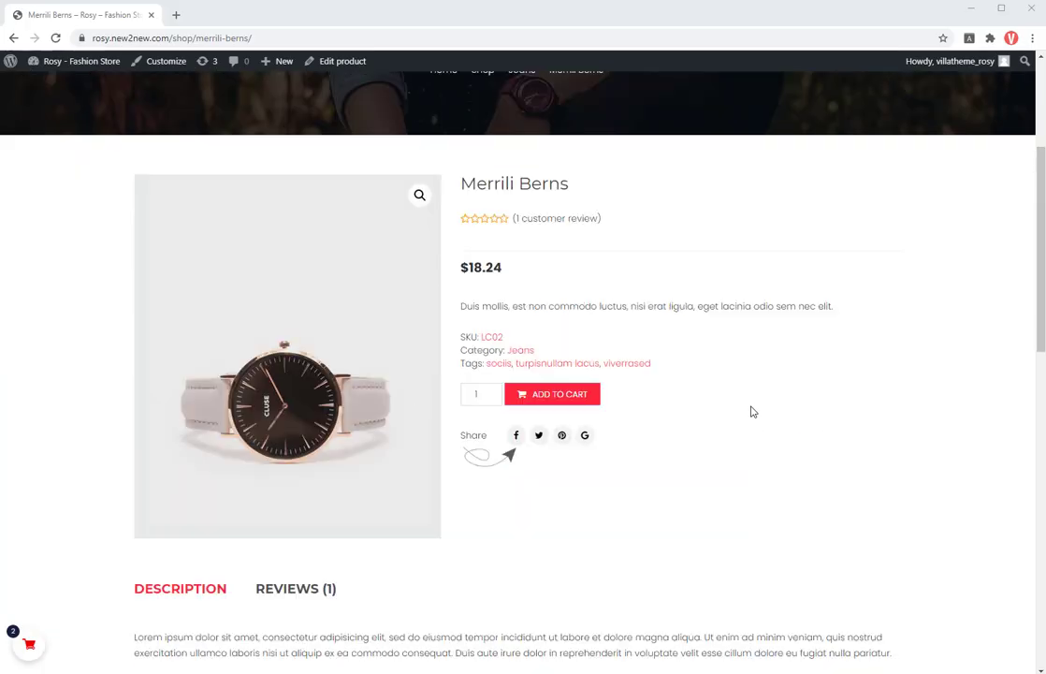
pyautogui.scroll(-3)
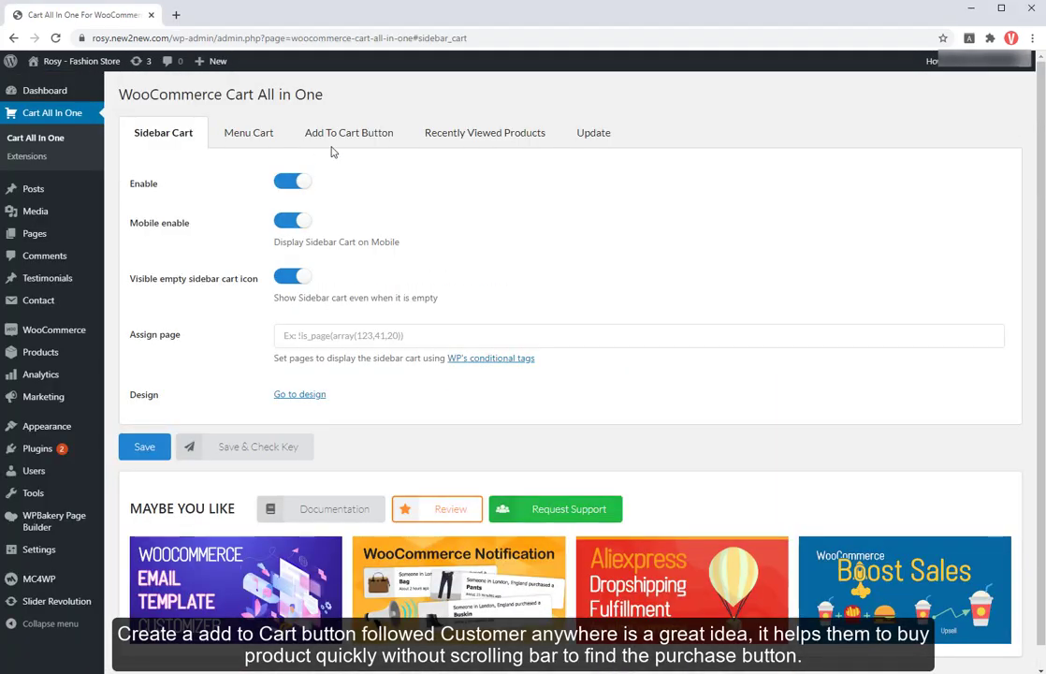
# Enable sticky add to cart on desktop and mobile excluding Aliquet urnamorbi, save, and open design.
pyautogui.click(348, 132)
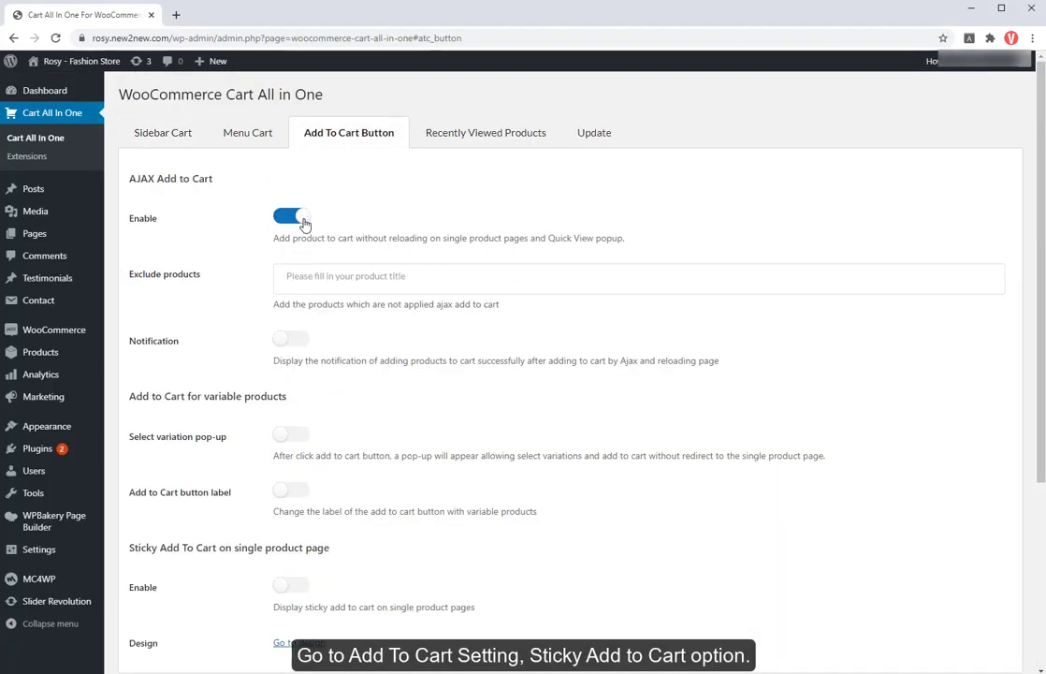
pyautogui.scroll(-3)
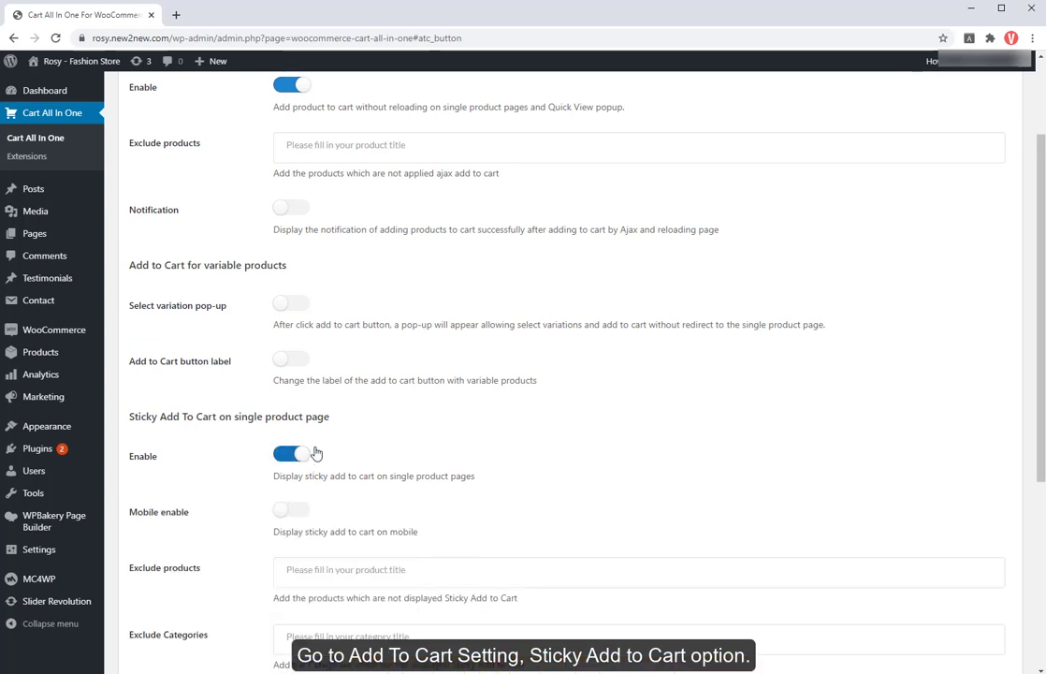
pyautogui.click(292, 509)
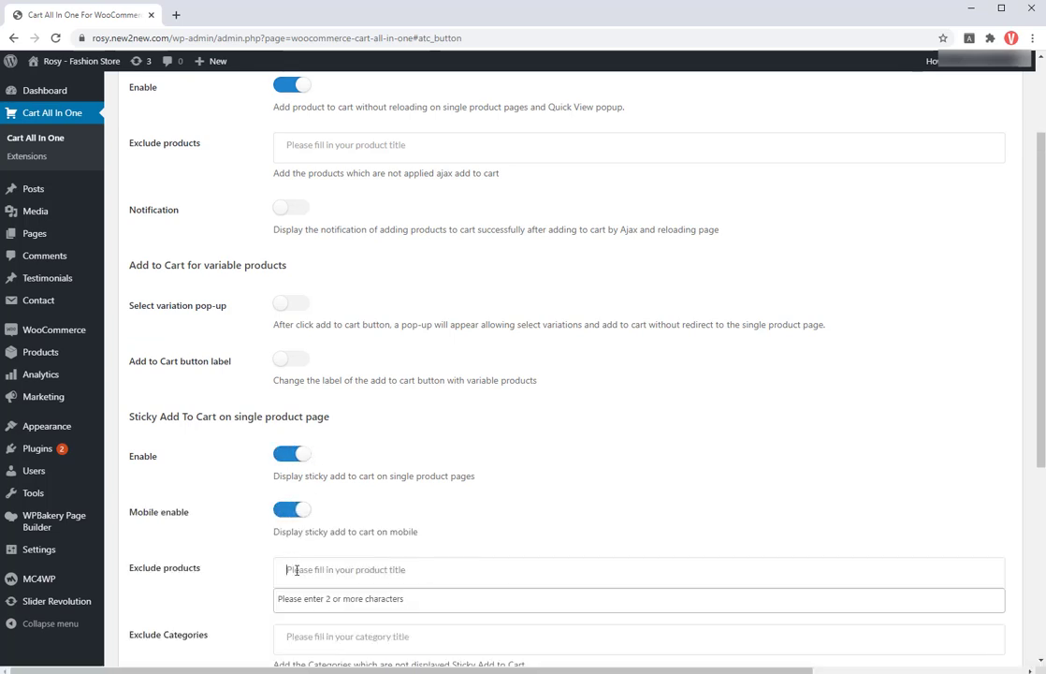
pyautogui.write('all')
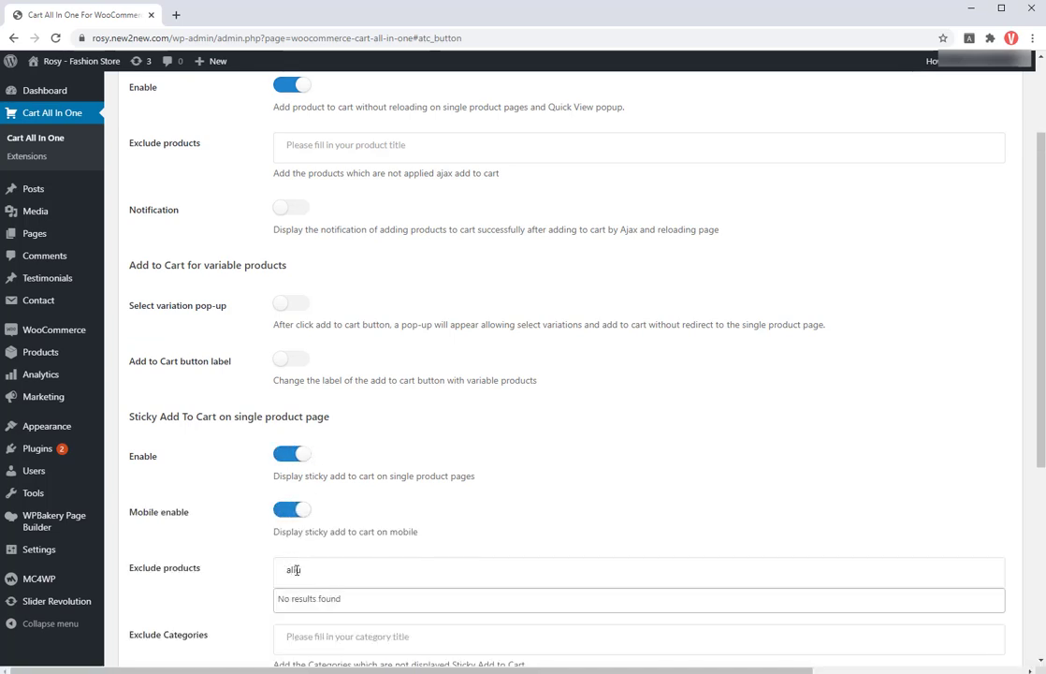
pyautogui.write('all')
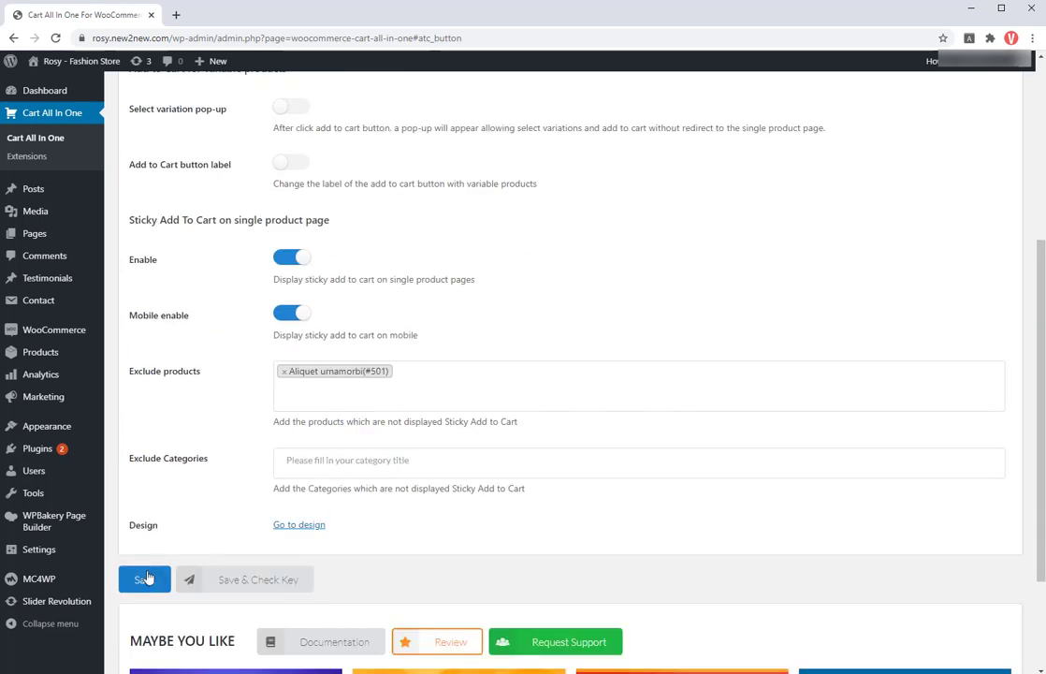
pyautogui.click(145, 579)
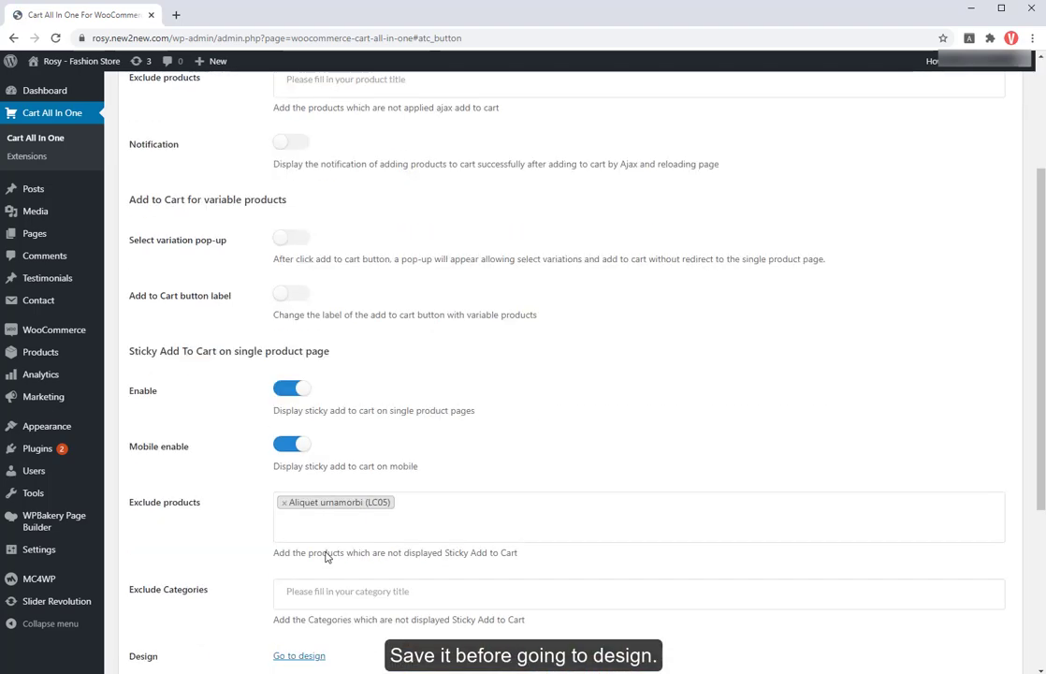
pyautogui.click(298, 655)
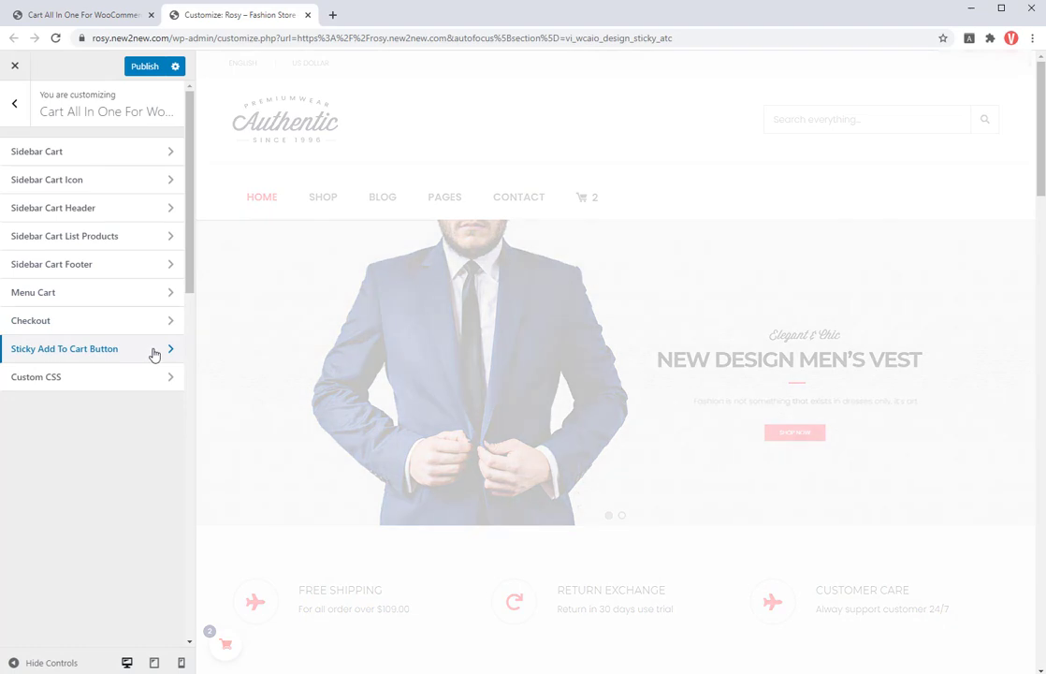
# Open the sticky add to cart design options and preview the bar on Alaster Smalley.
pyautogui.click(64, 348)
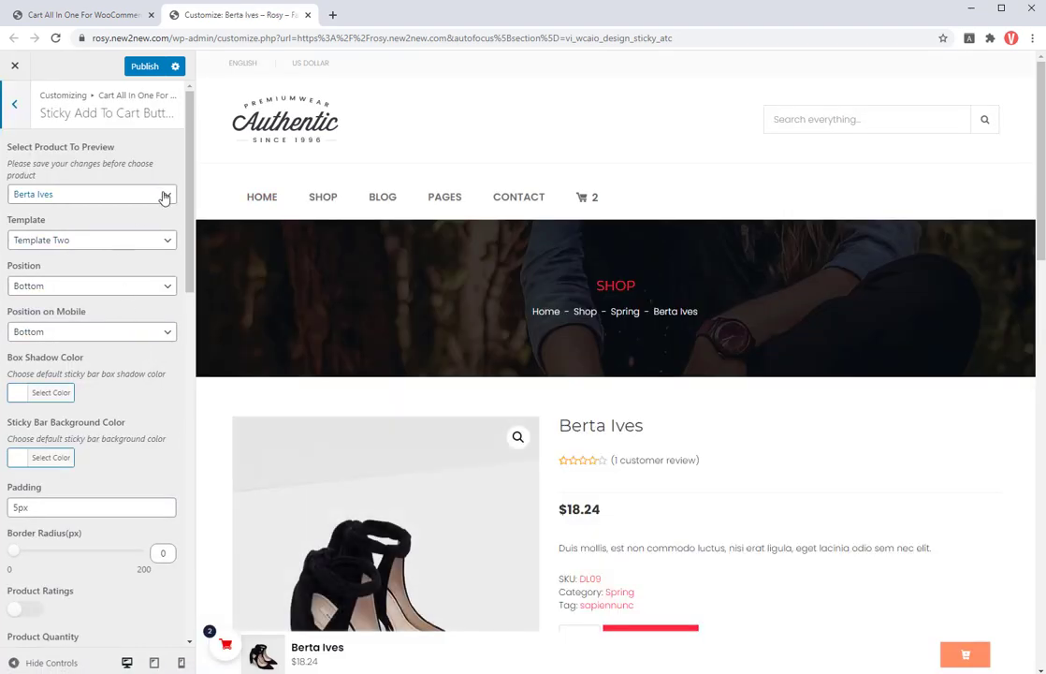
pyautogui.click(91, 194)
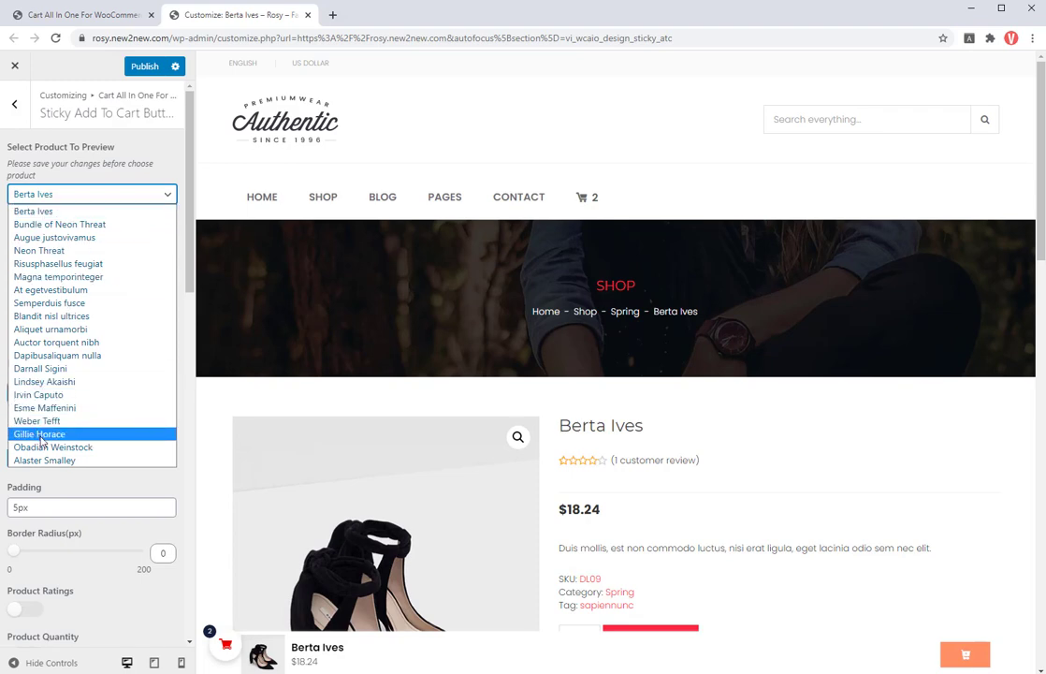
pyautogui.click(44, 459)
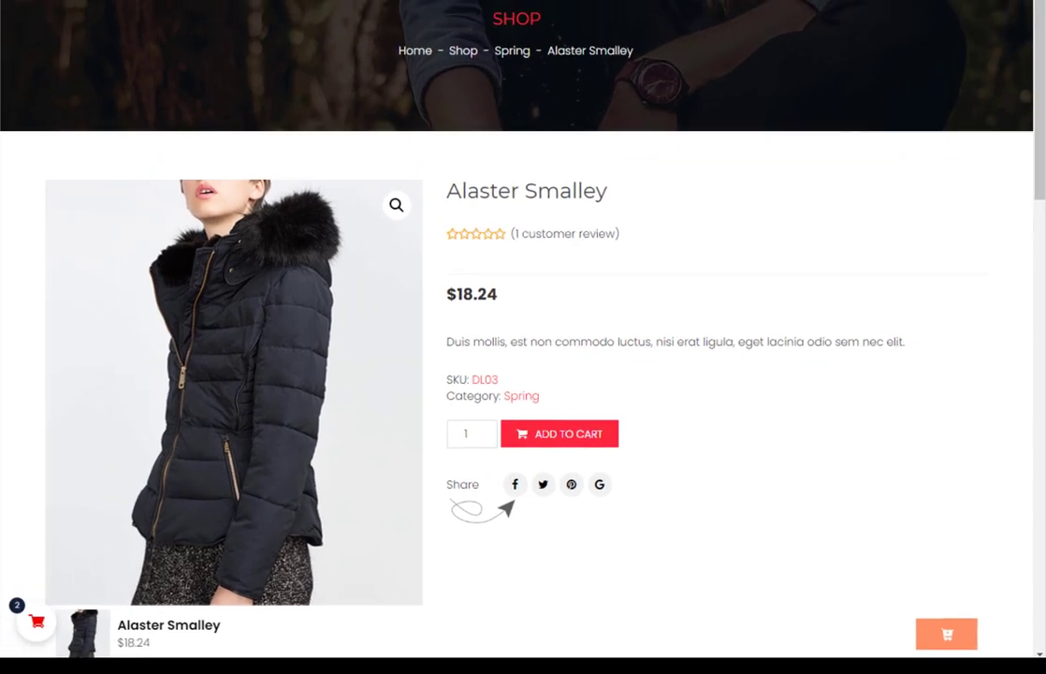
pyautogui.click(51, 325)
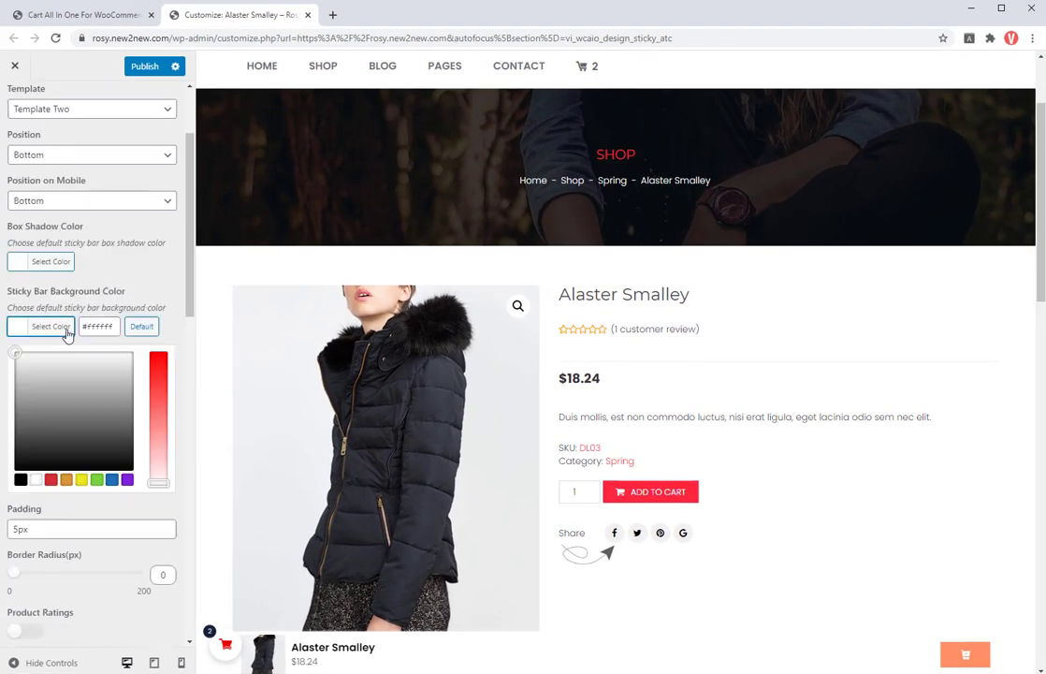
# Show product ratings and a quantity selector on the sticky bar, then publish.
pyautogui.scroll(-3)
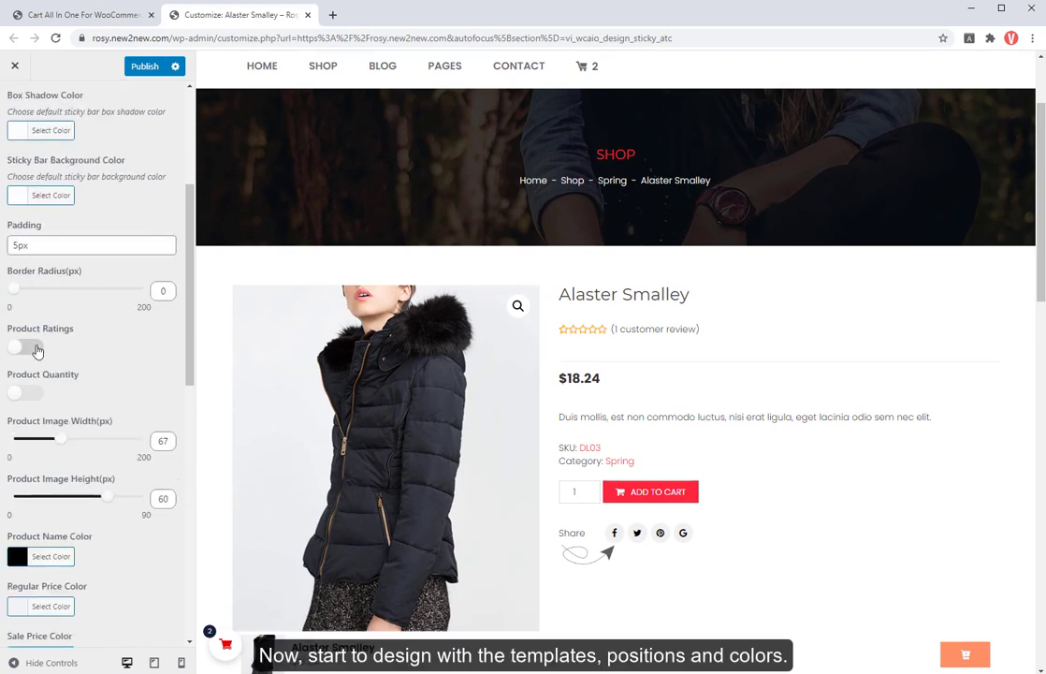
pyautogui.click(24, 347)
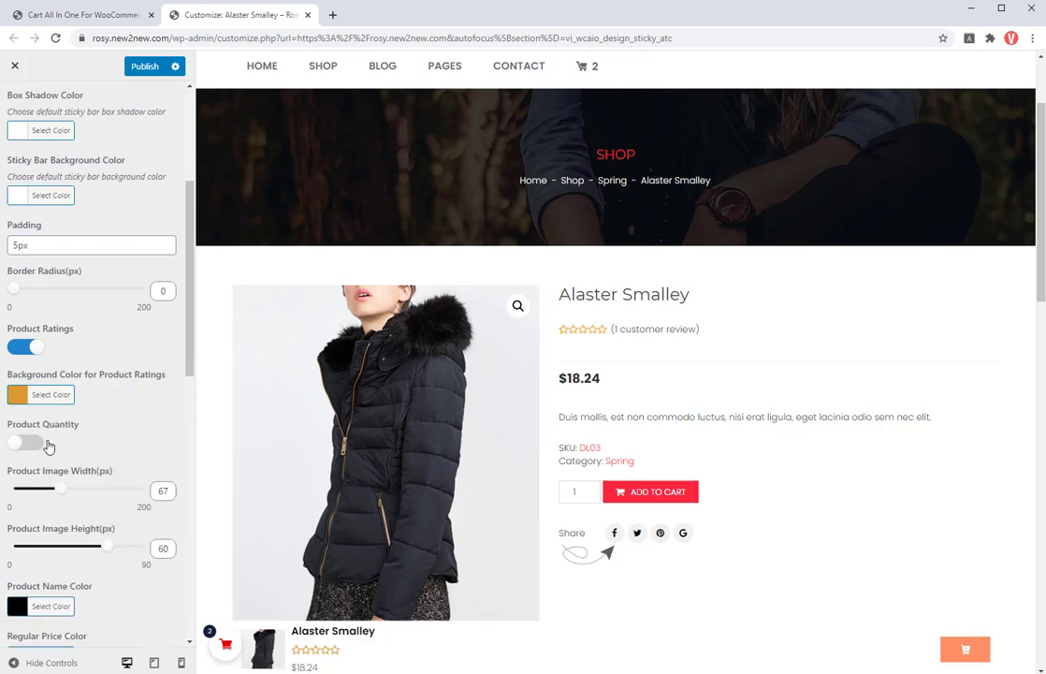
pyautogui.click(26, 442)
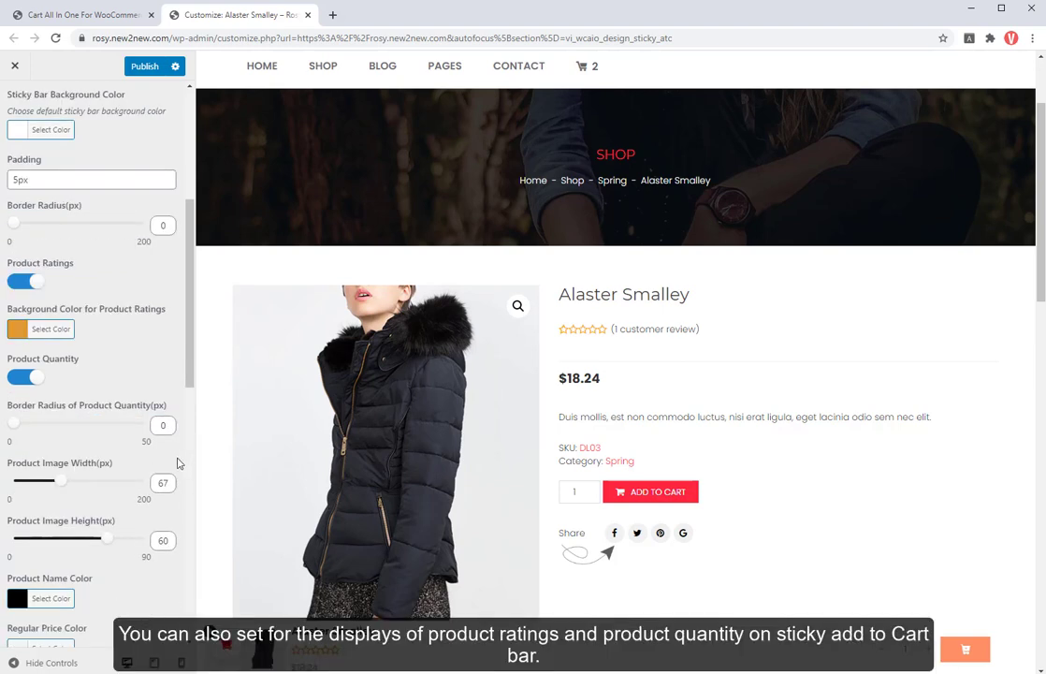
pyautogui.scroll(-3)
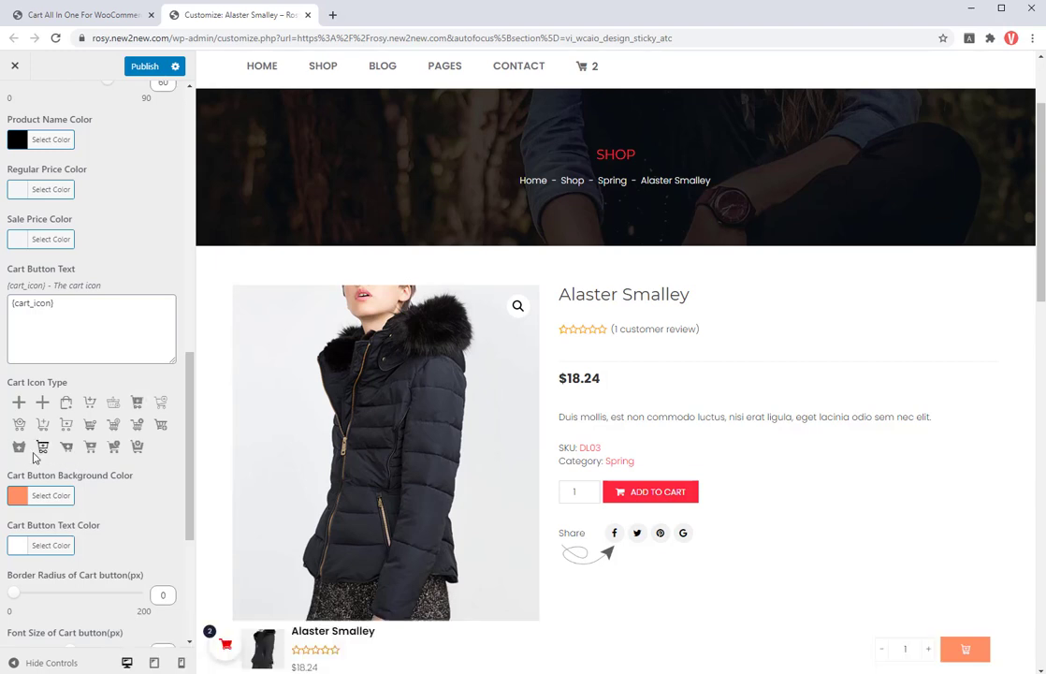
pyautogui.scroll(-3)
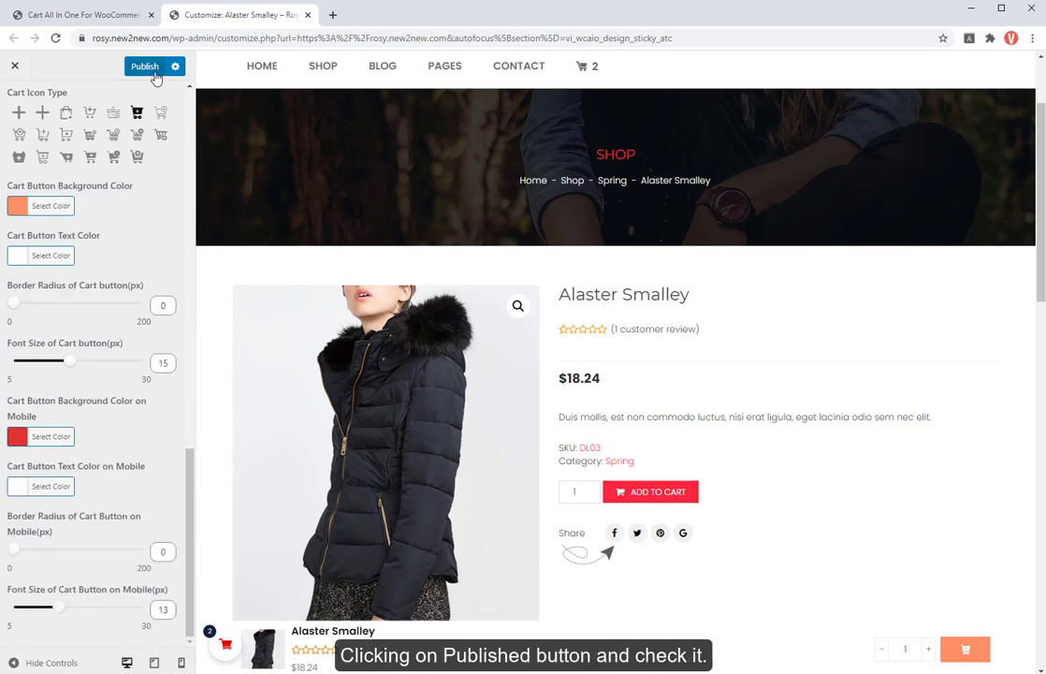
pyautogui.click(144, 66)
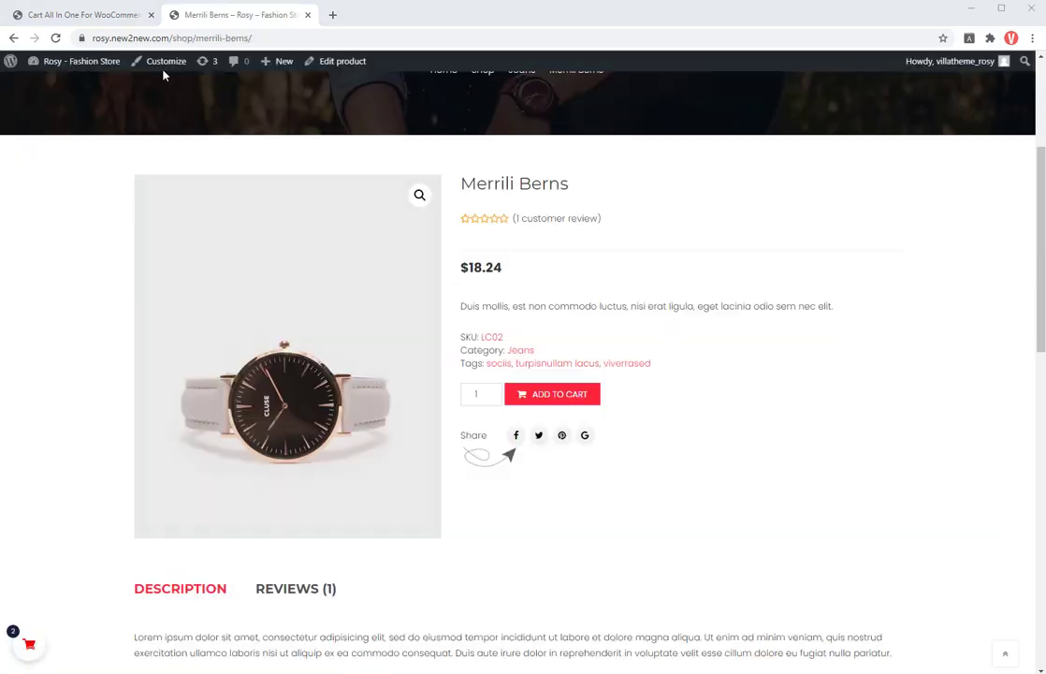
# Add Merrili Berns to the cart using the sticky bar on its product page.
pyautogui.scroll(-3)
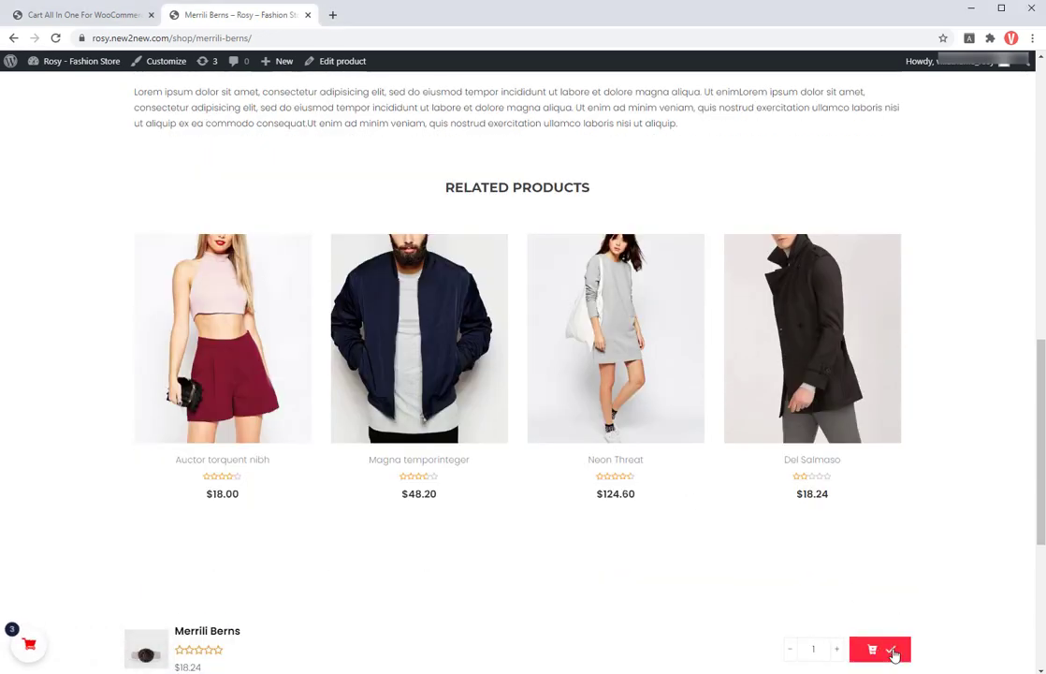
pyautogui.click(79, 14)
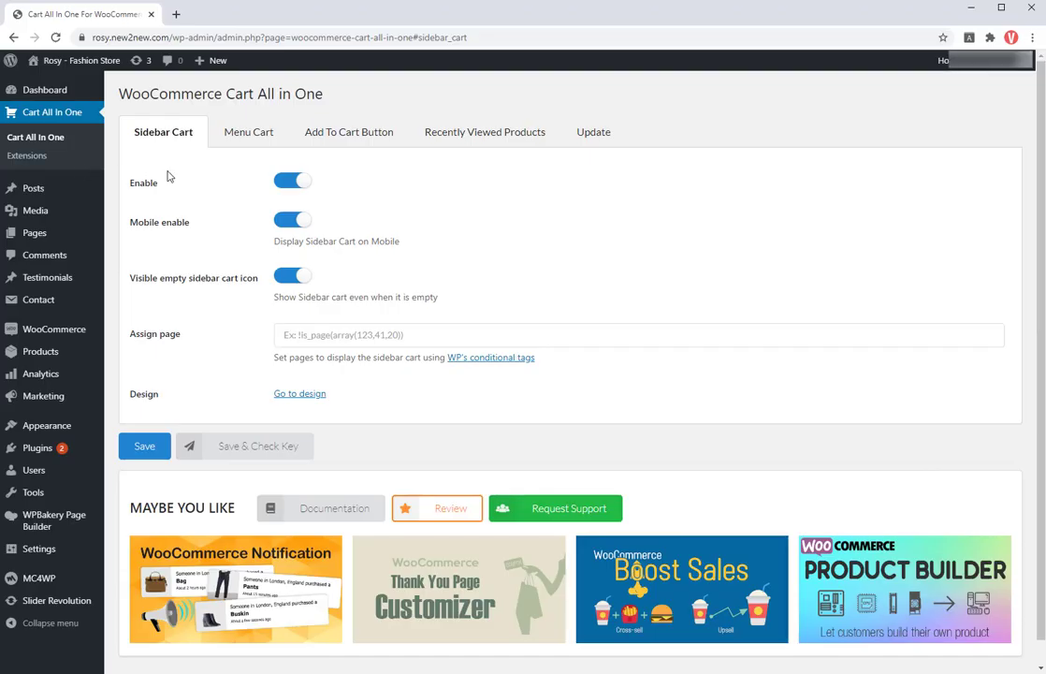
# Turn on recently viewed products, keeping them positioned after the product summary.
pyautogui.click(484, 132)
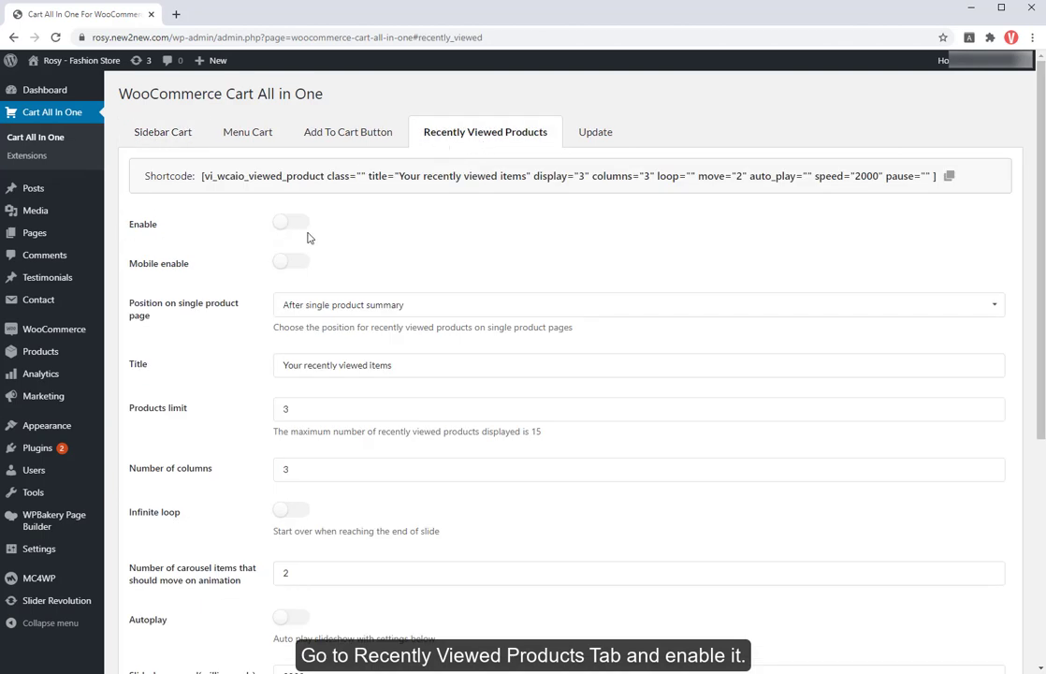
pyautogui.click(291, 221)
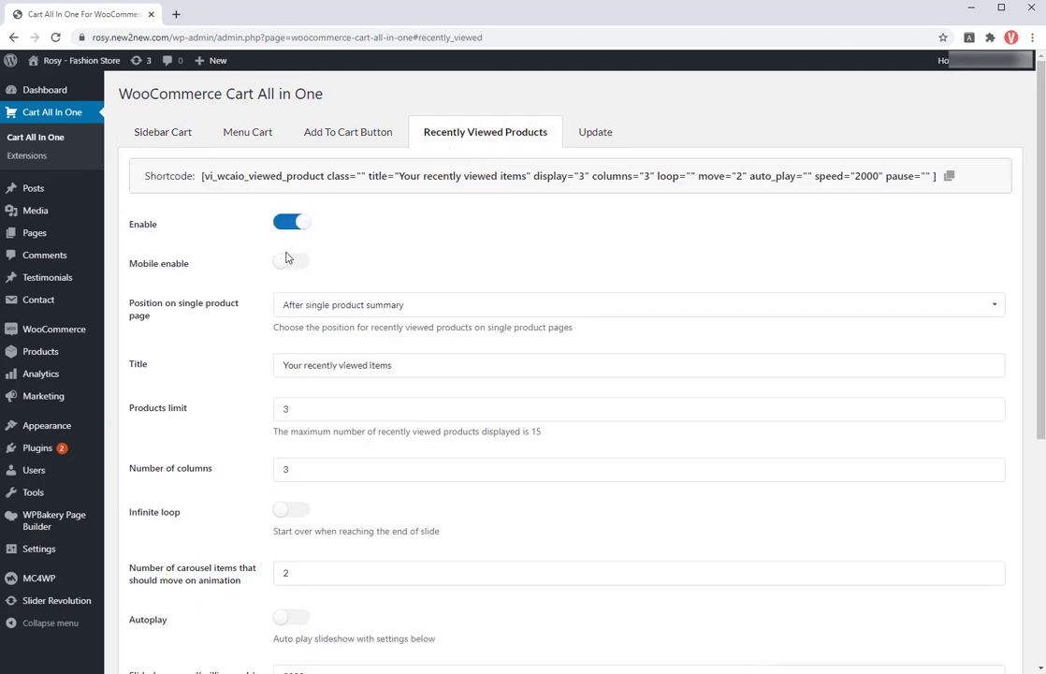
pyautogui.click(640, 304)
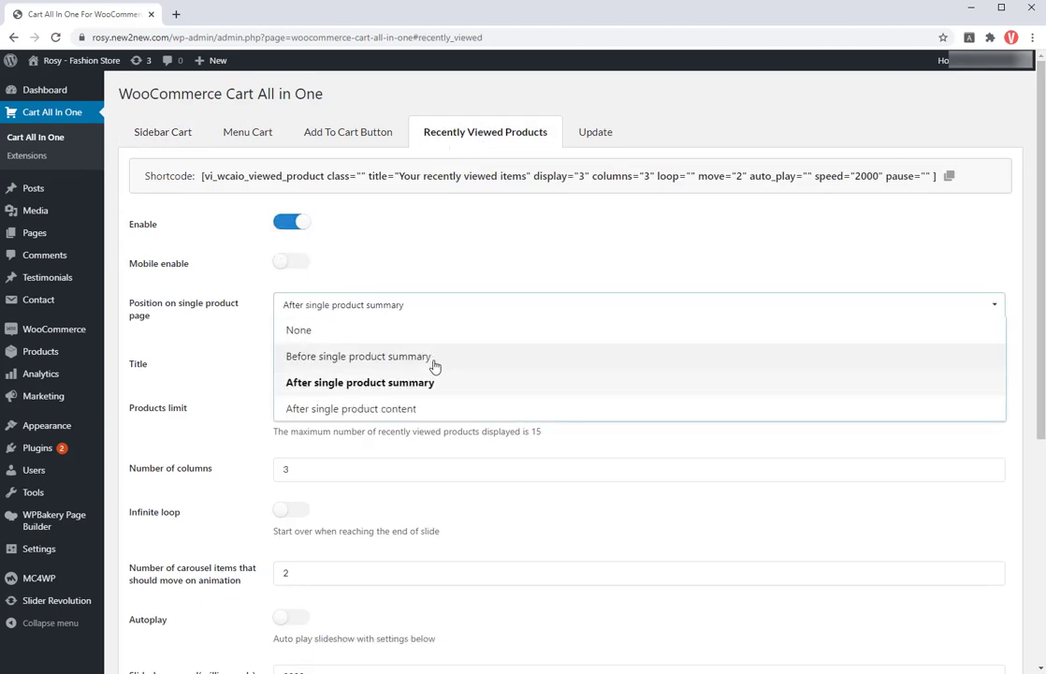
pyautogui.click(360, 382)
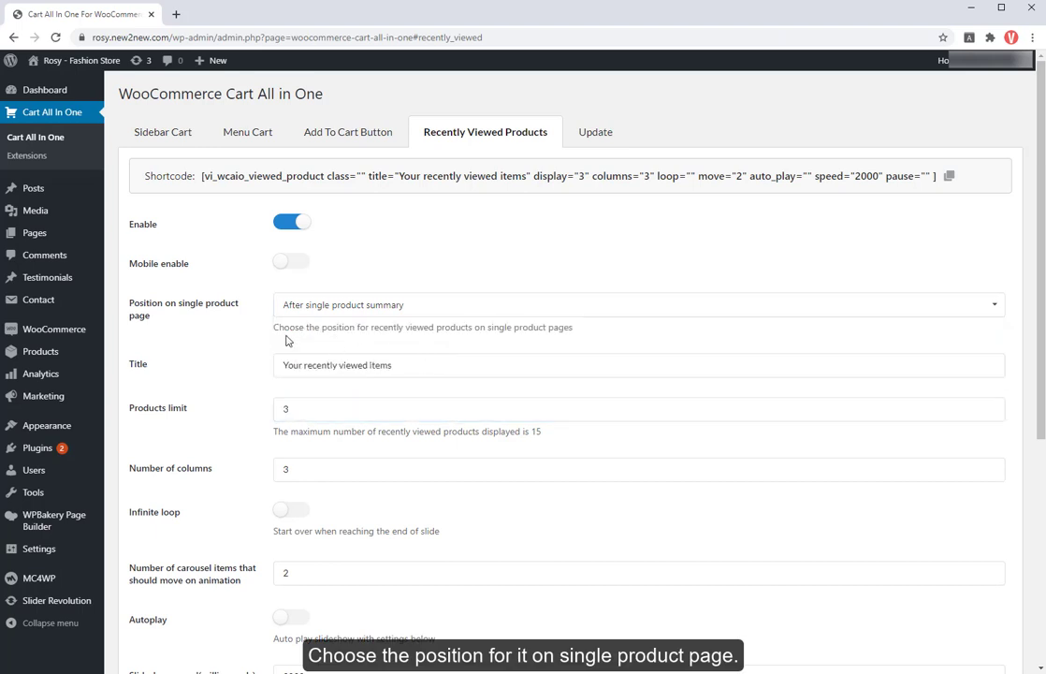
# Title the section 'Your recently viewed products' and set the products limit to 12.
pyautogui.click(640, 365)
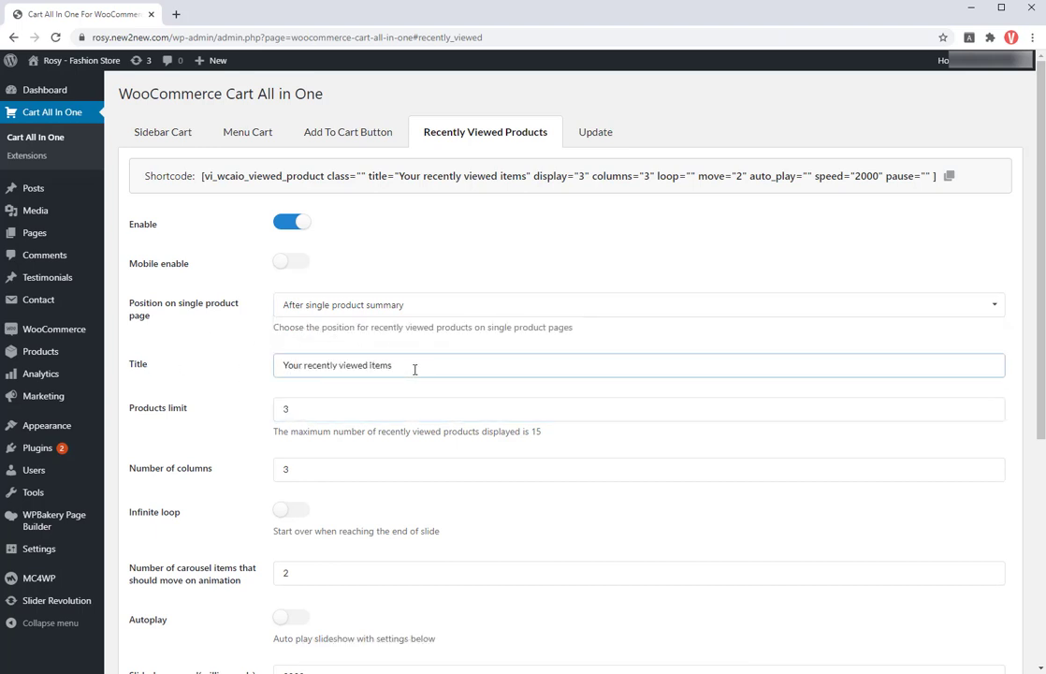
pyautogui.write('pr')
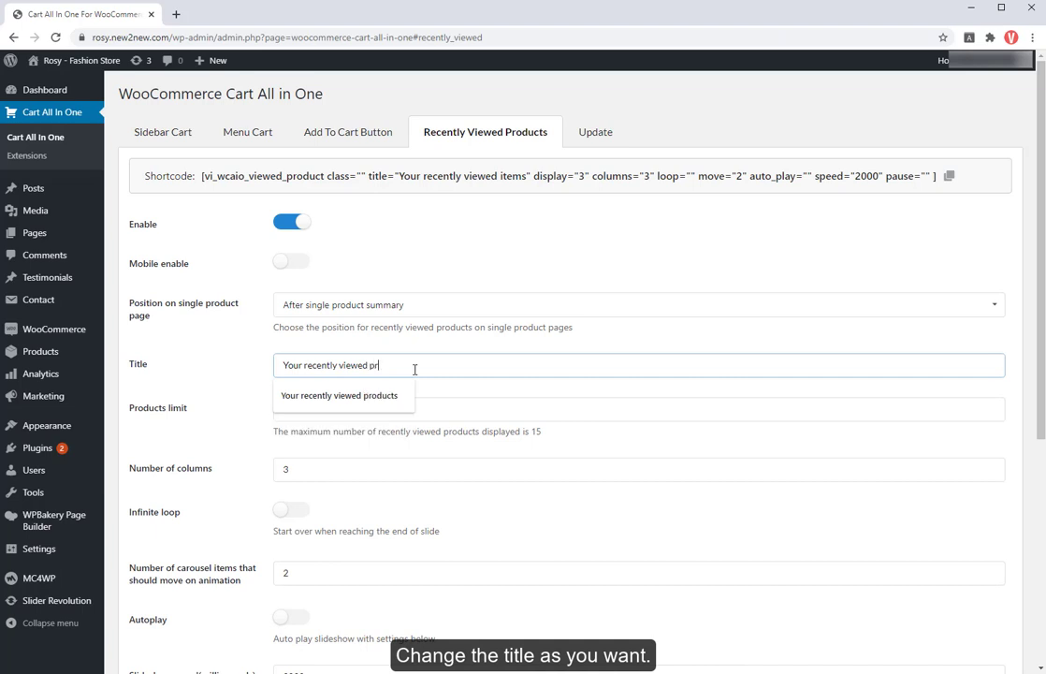
pyautogui.click(339, 395)
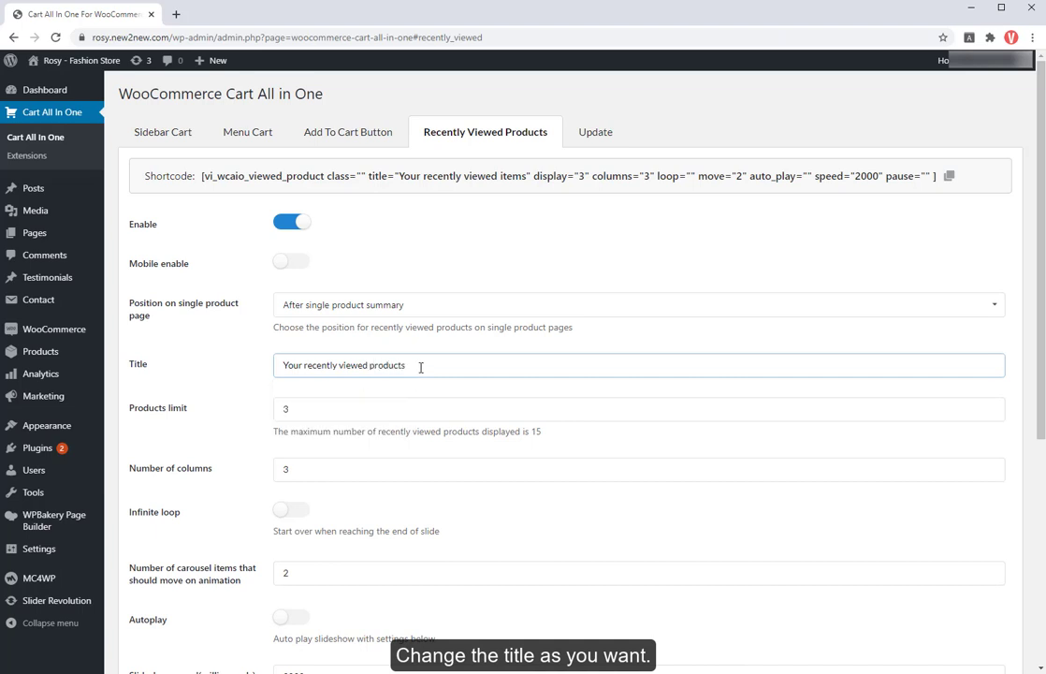
pyautogui.click(639, 409)
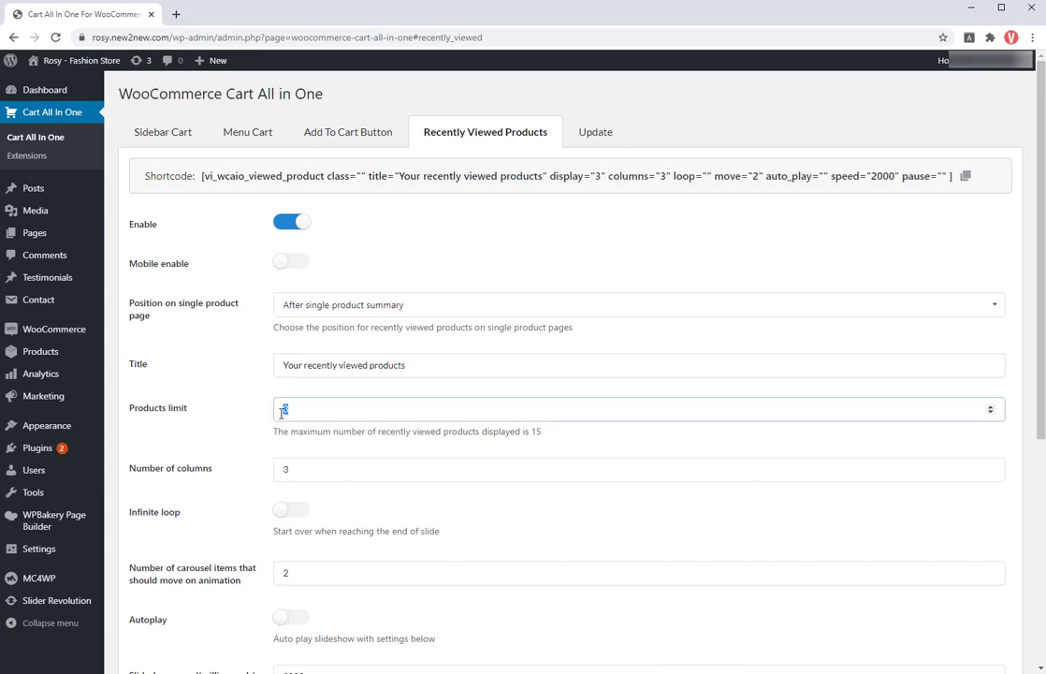
pyautogui.write('12')
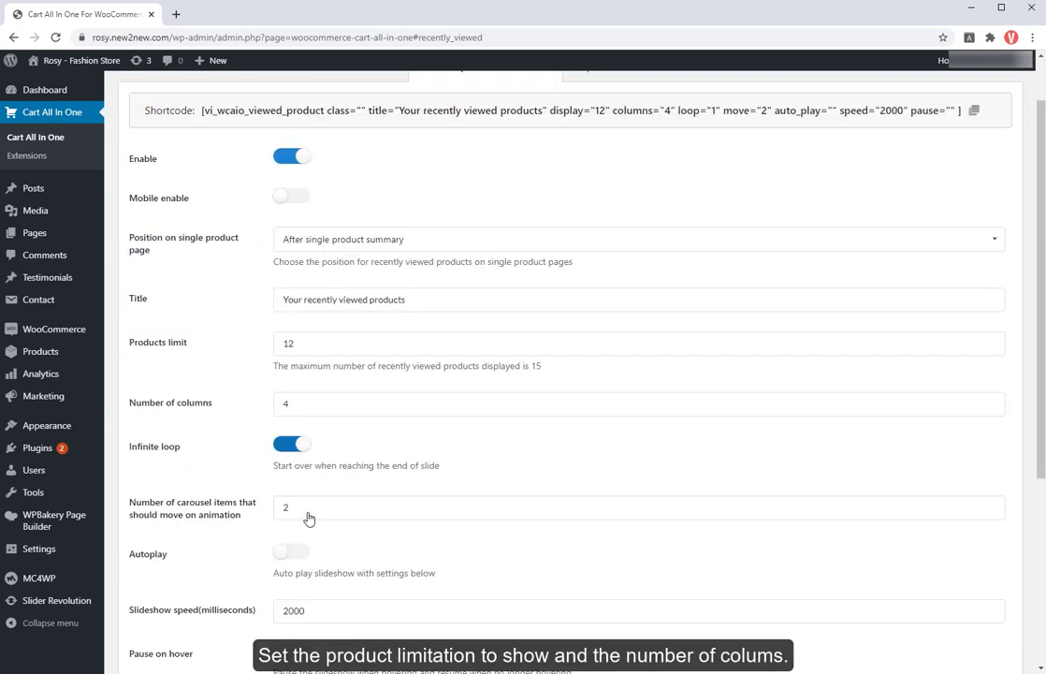
pyautogui.moveTo(292, 550)
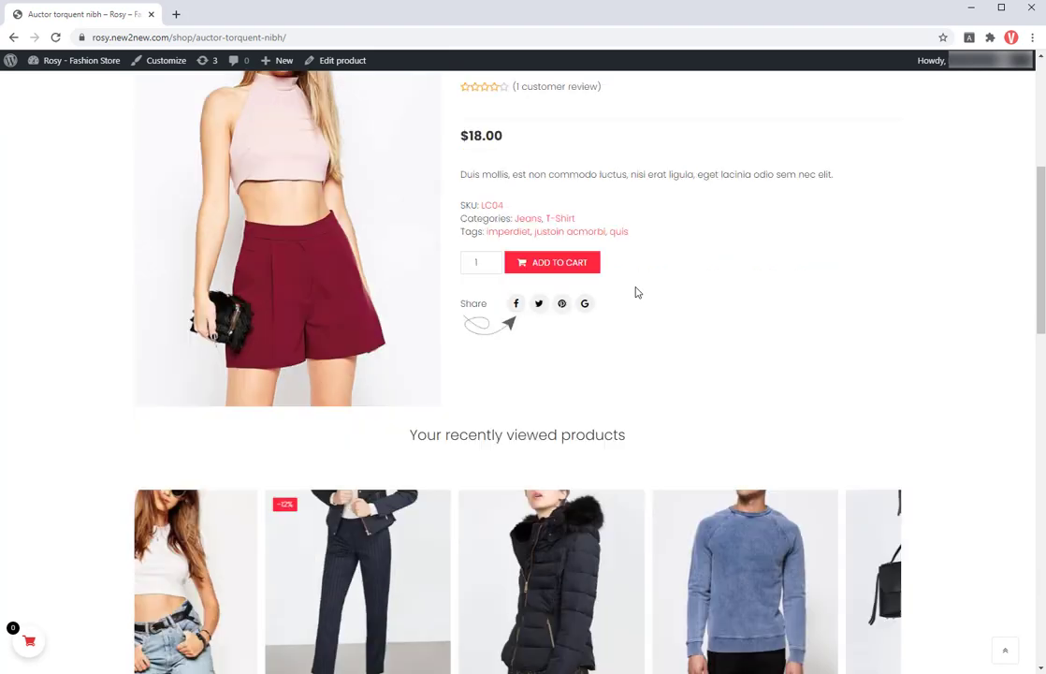
# Scroll down to the recently viewed carousel and slide to more products.
pyautogui.scroll(-3)
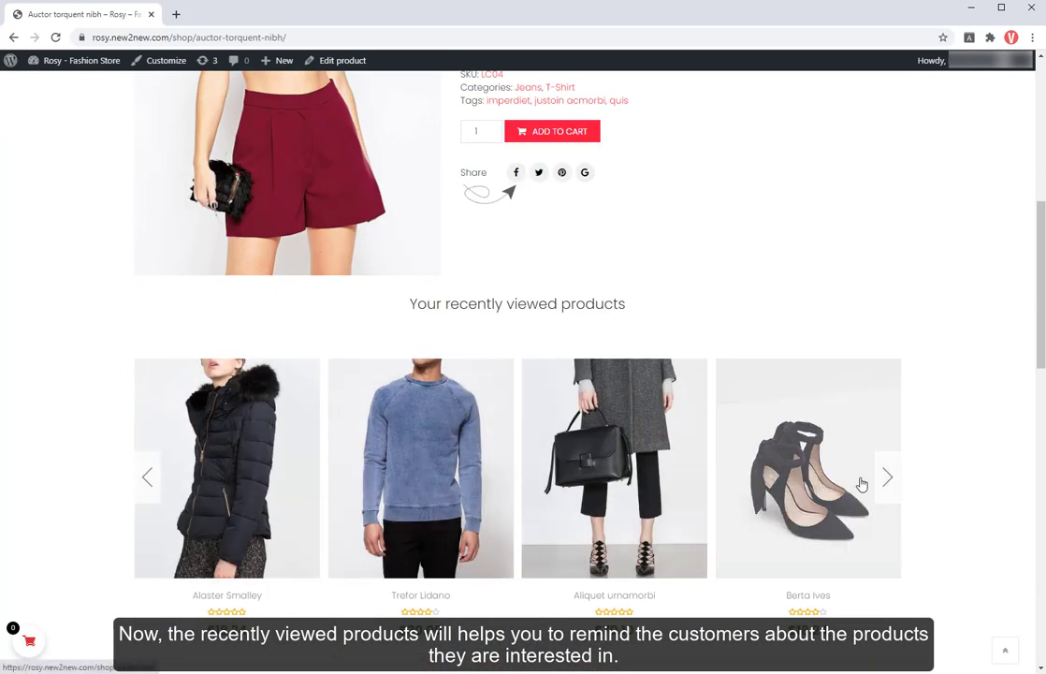
pyautogui.click(886, 477)
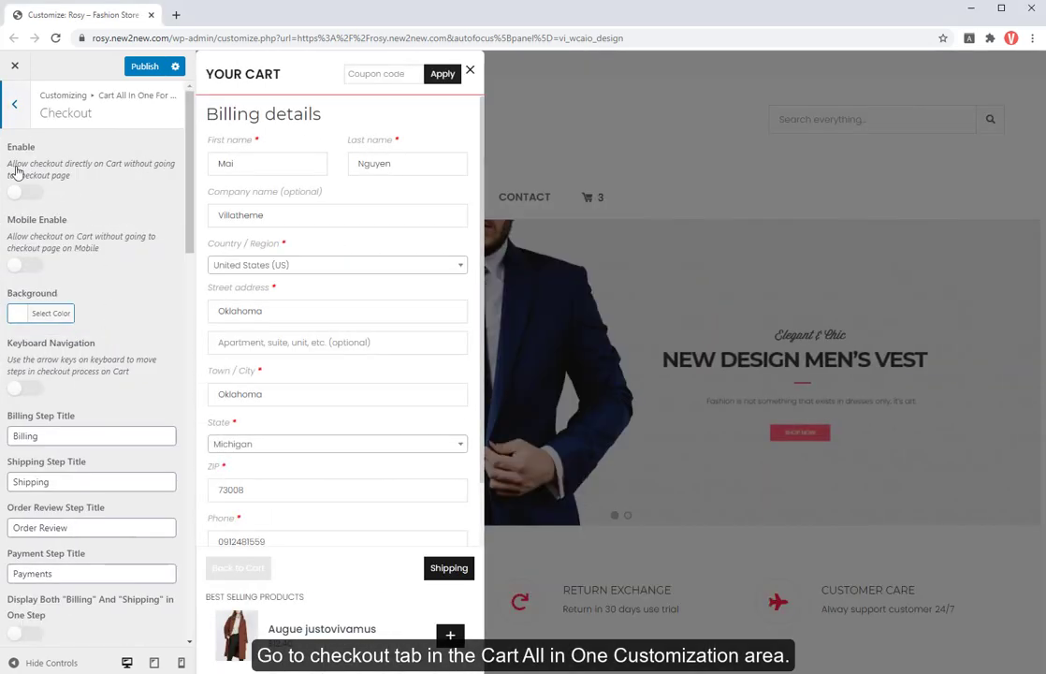
# Enable sidebar cart checkout with mobile left off, and combine billing and shipping in one step.
pyautogui.click(26, 192)
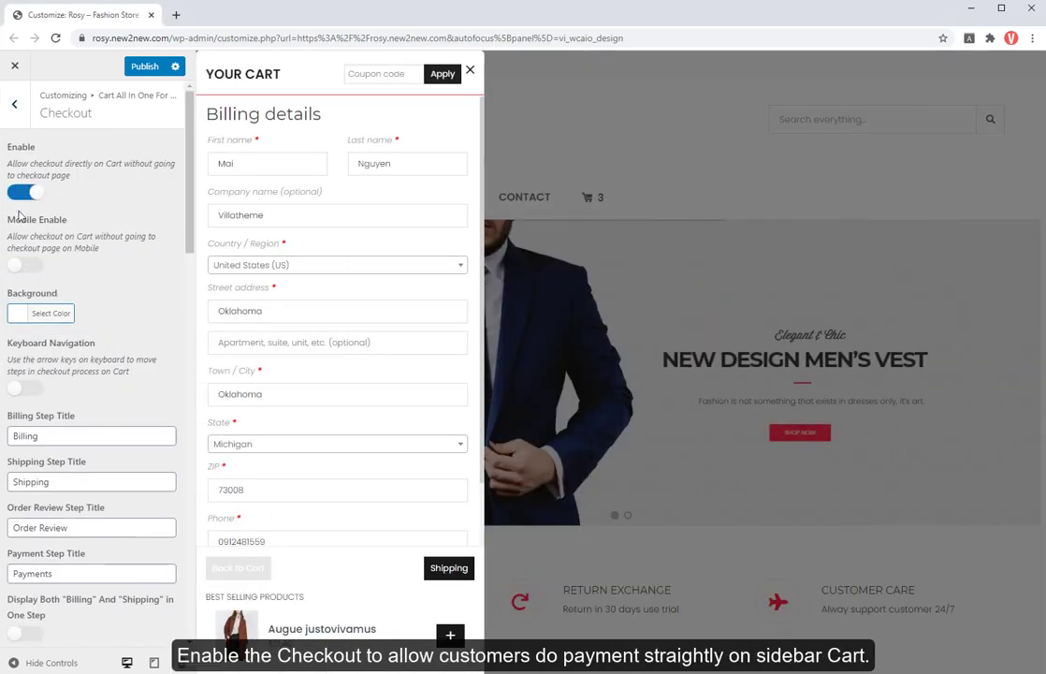
pyautogui.click(26, 265)
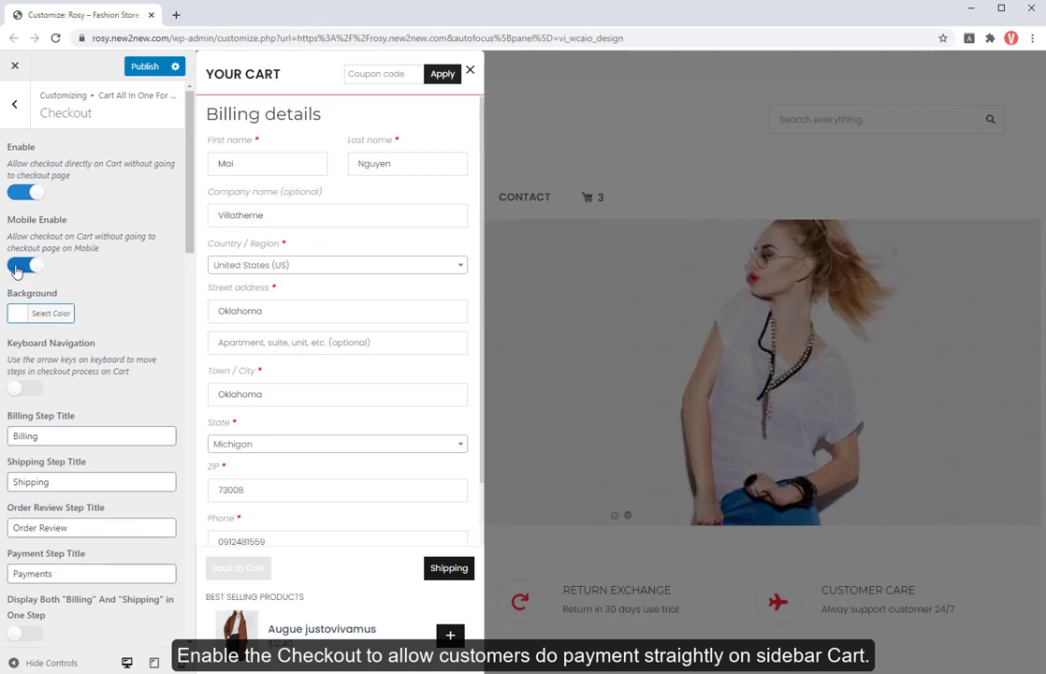
pyautogui.click(26, 265)
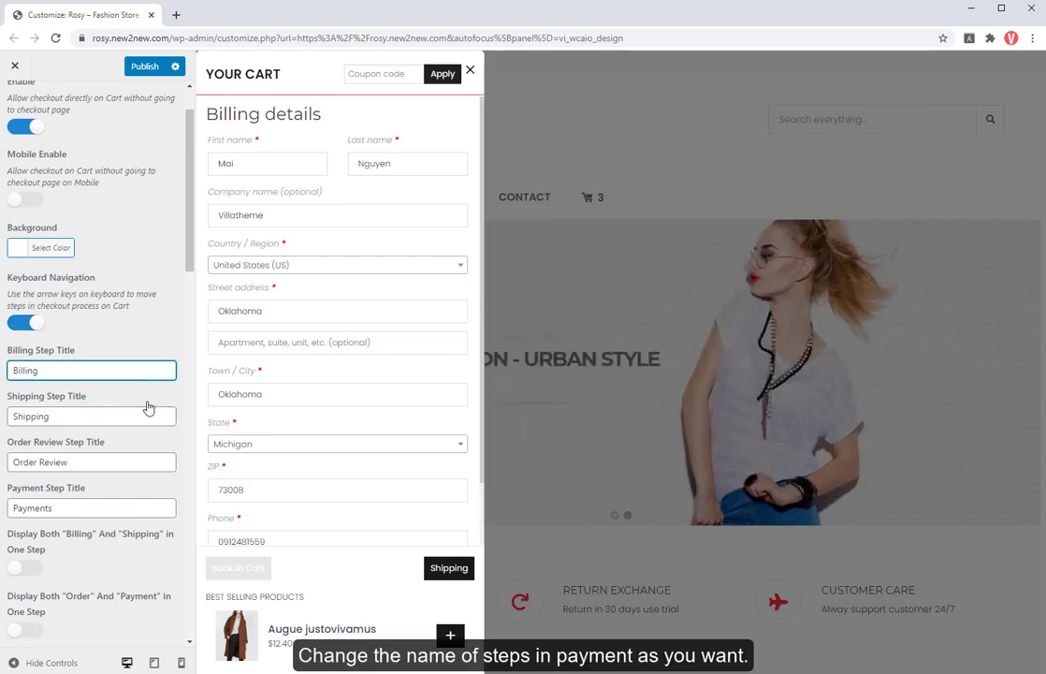
pyautogui.click(91, 507)
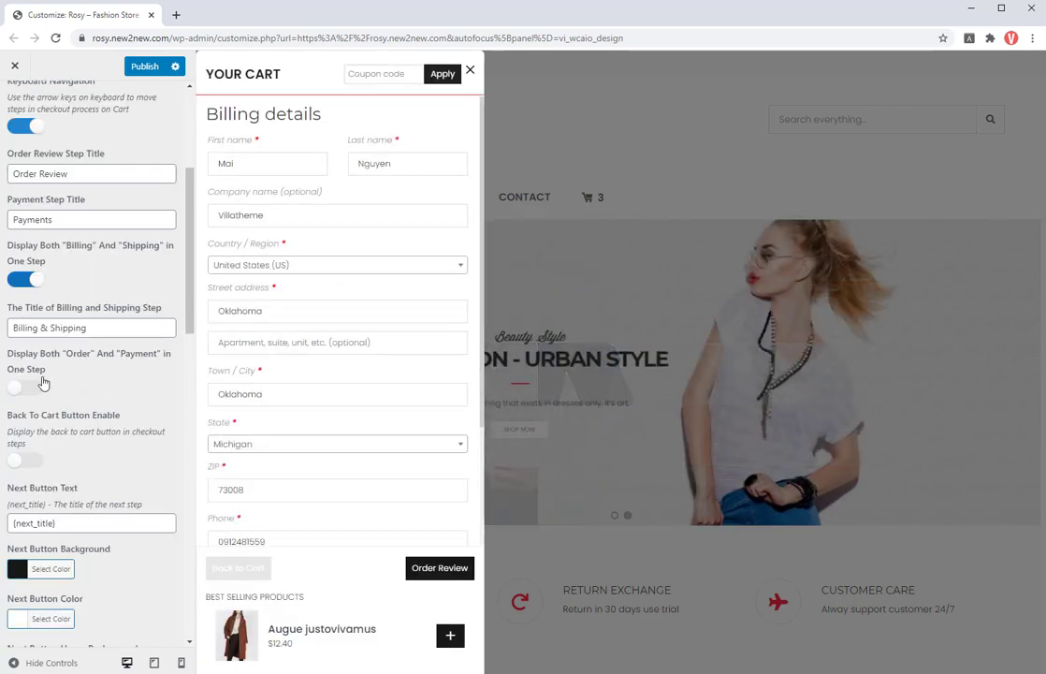
# Add a back-to-cart button to checkout steps and choose its hover background colour.
pyautogui.click(25, 459)
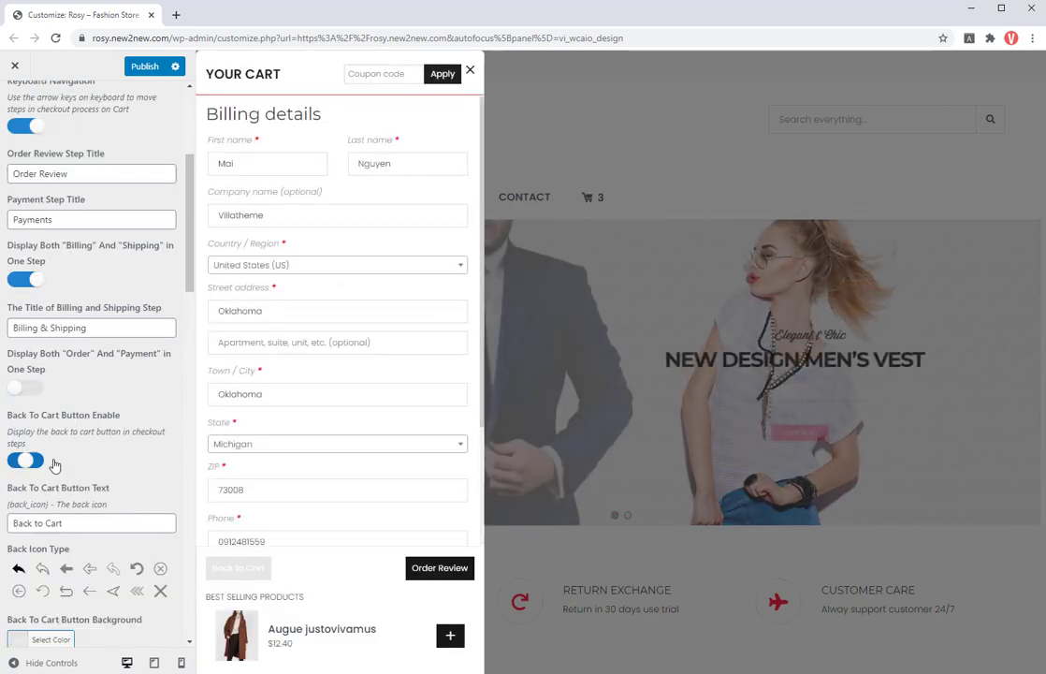
pyautogui.scroll(-3)
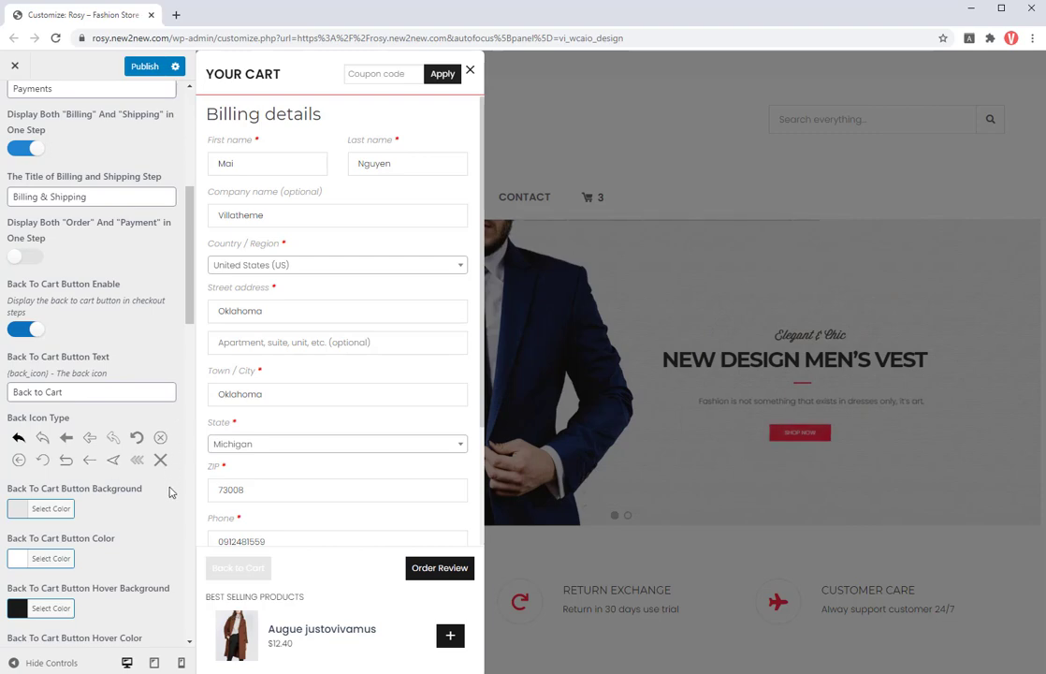
pyautogui.click(50, 469)
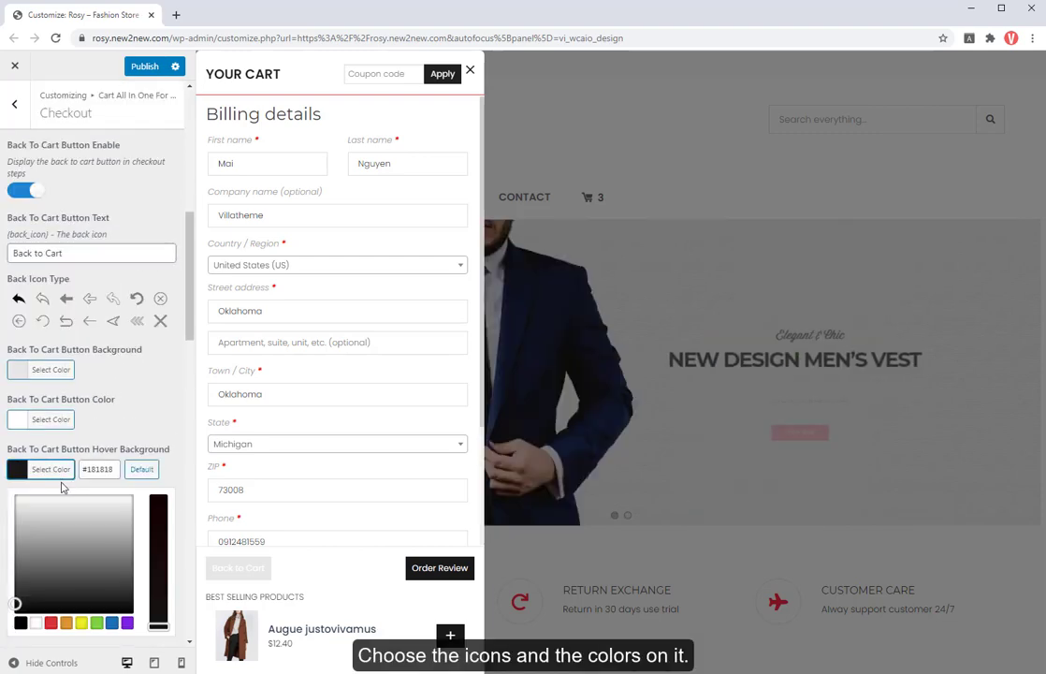
pyautogui.scroll(-3)
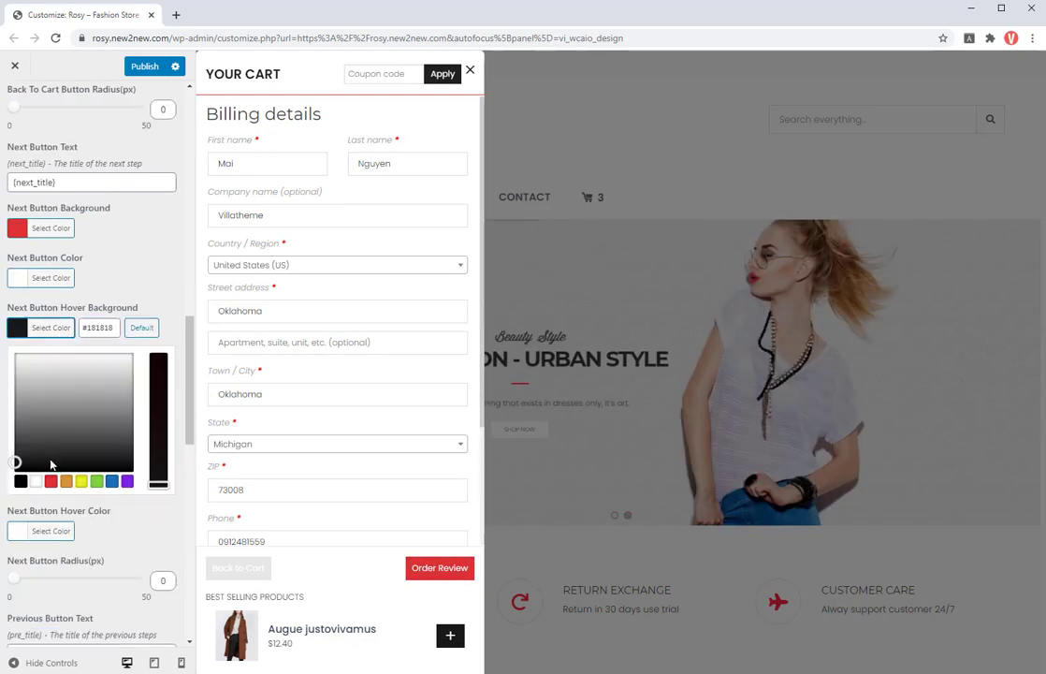
pyautogui.scroll(-3)
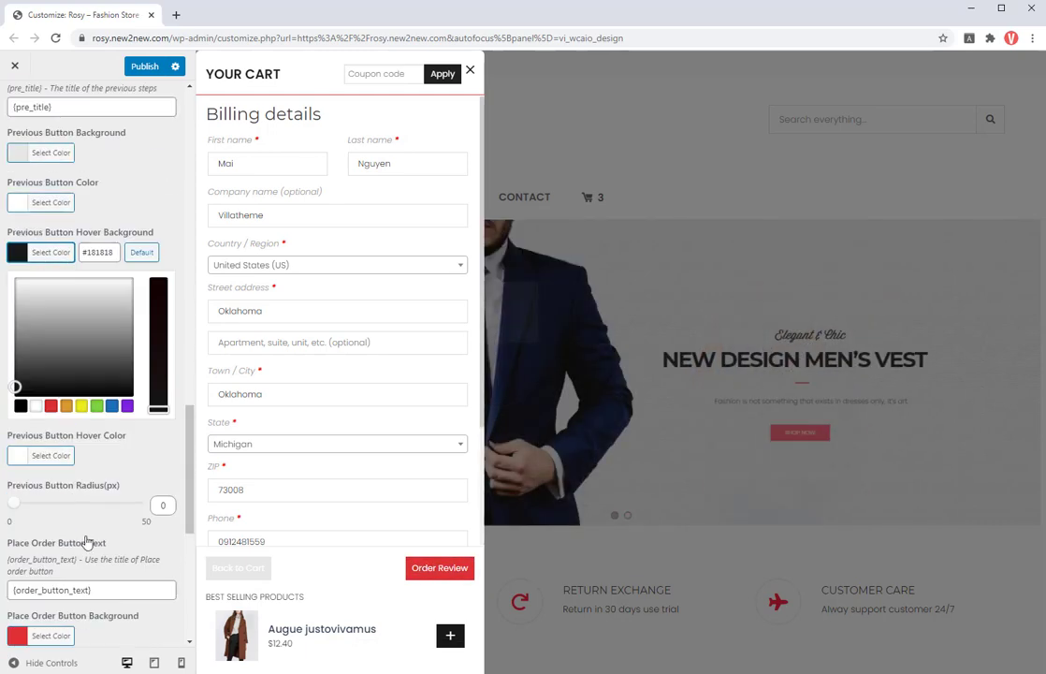
pyautogui.scroll(-3)
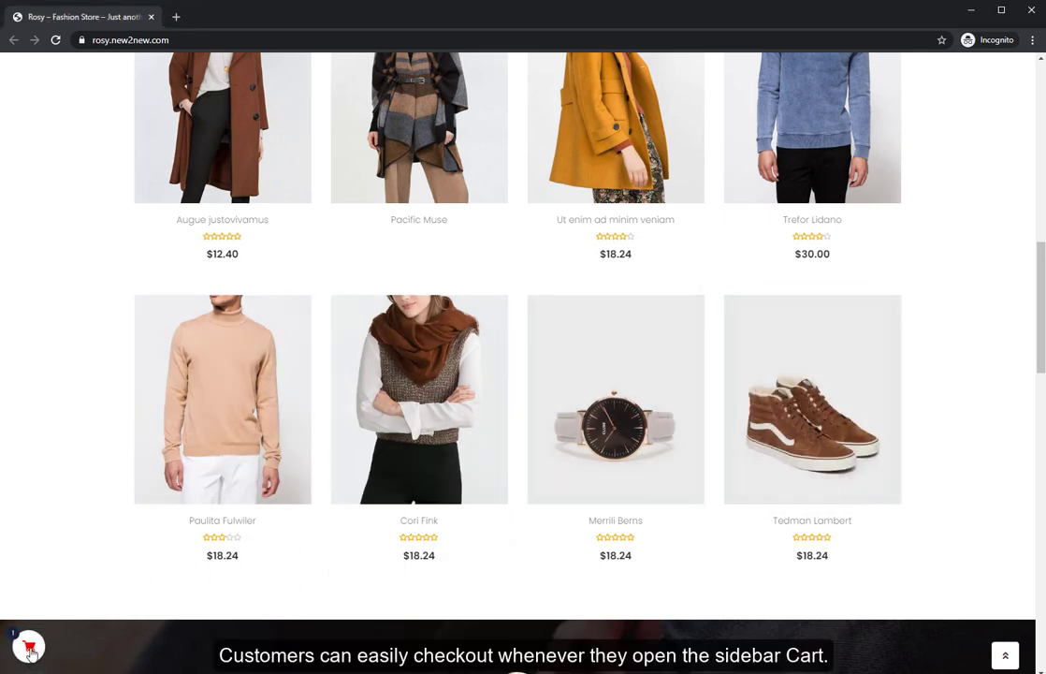
# Check out as a guest from the sidebar cart, placing the cash-on-delivery order.
pyautogui.click(28, 646)
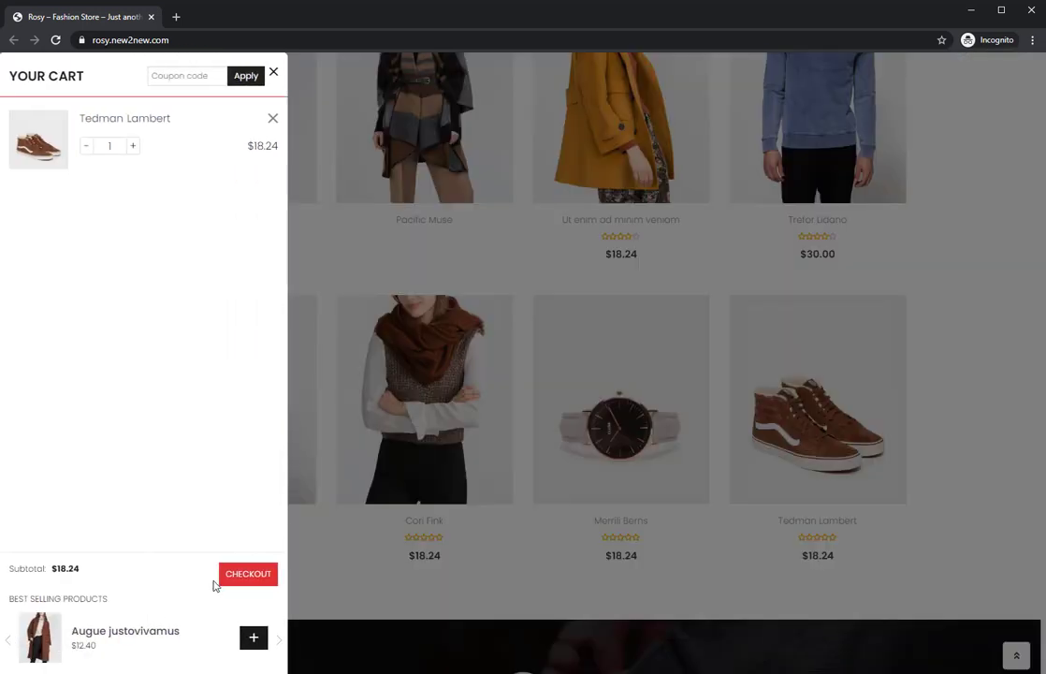
pyautogui.click(248, 574)
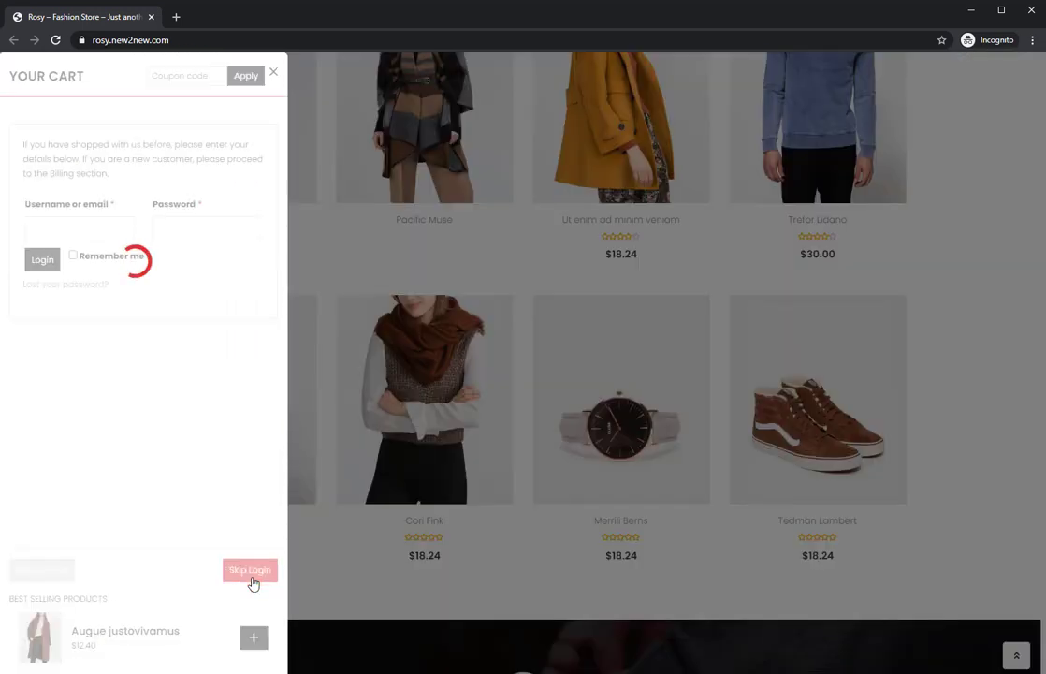
pyautogui.click(249, 570)
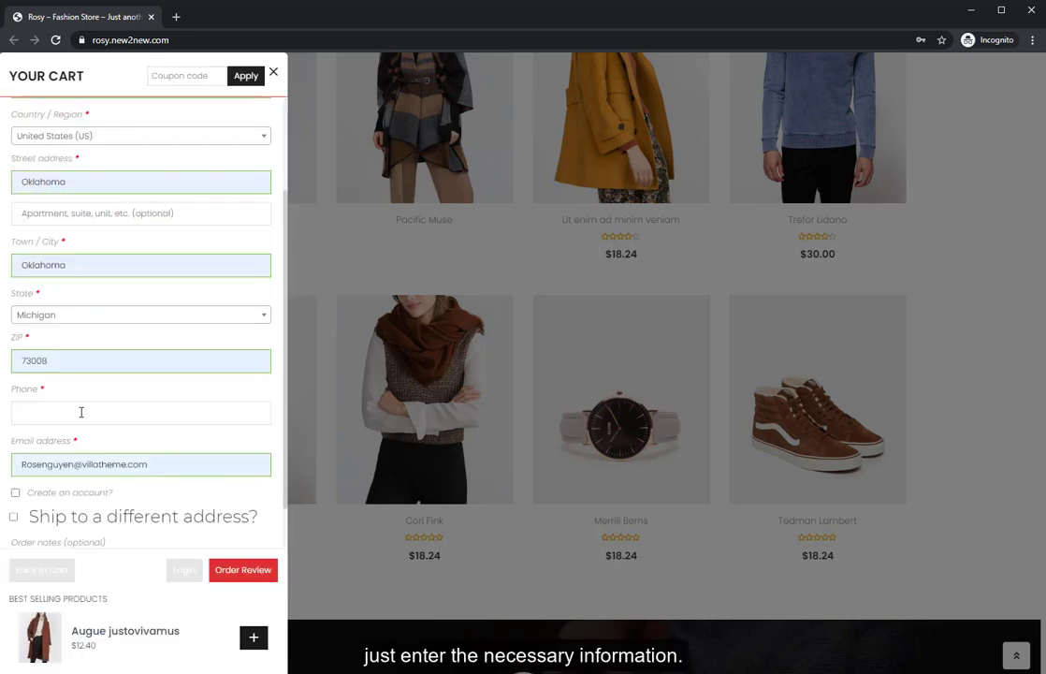
pyautogui.click(243, 570)
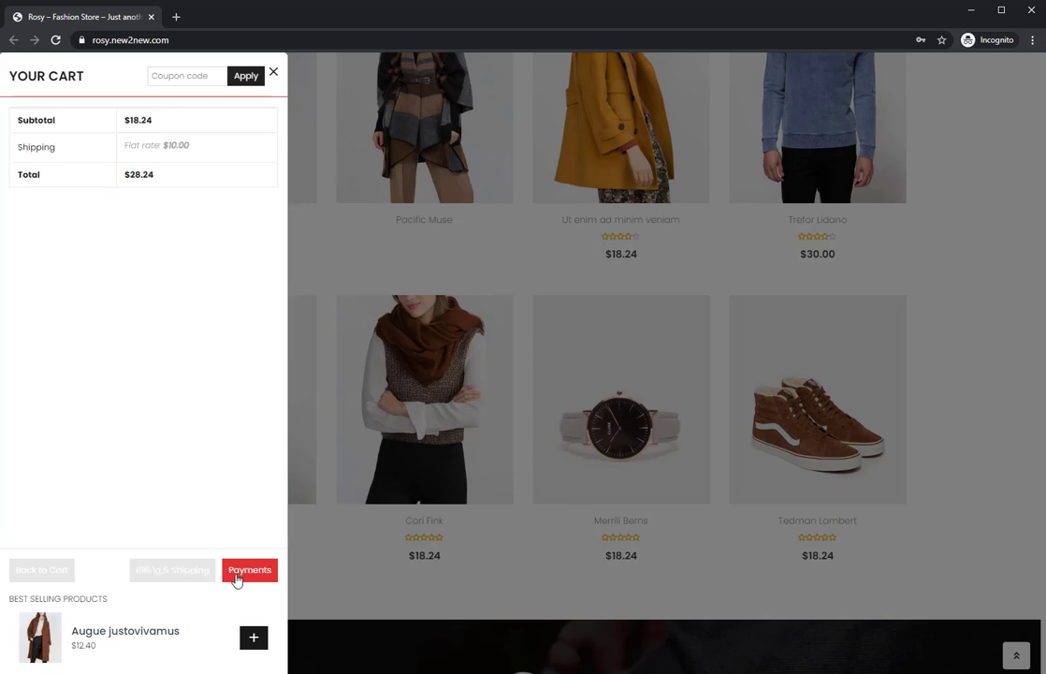
pyautogui.click(250, 570)
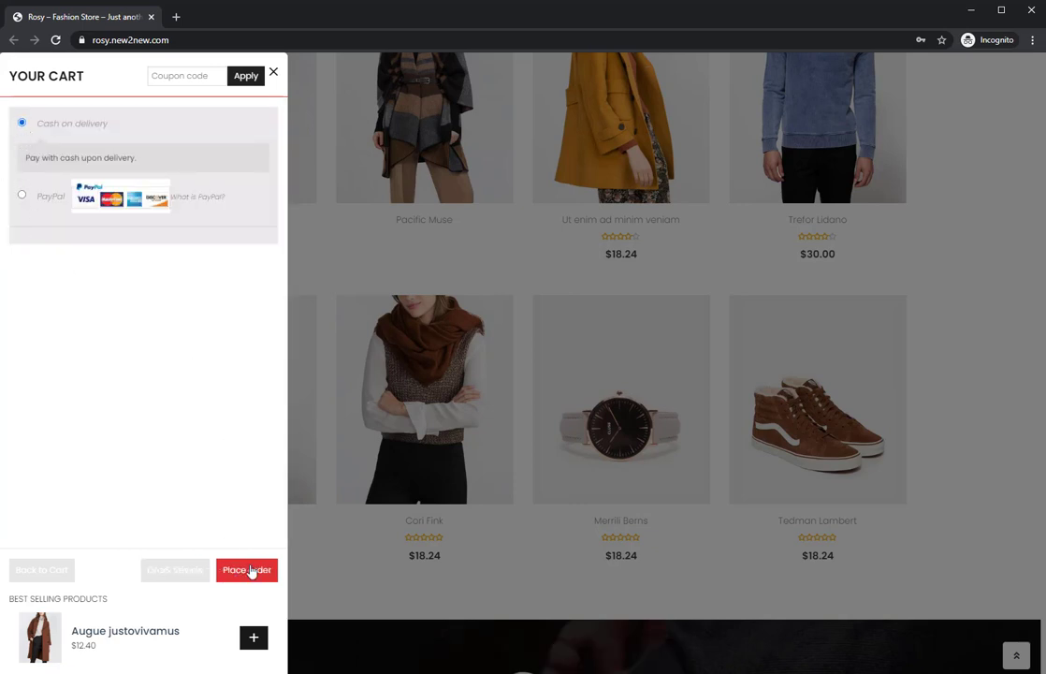
pyautogui.click(246, 570)
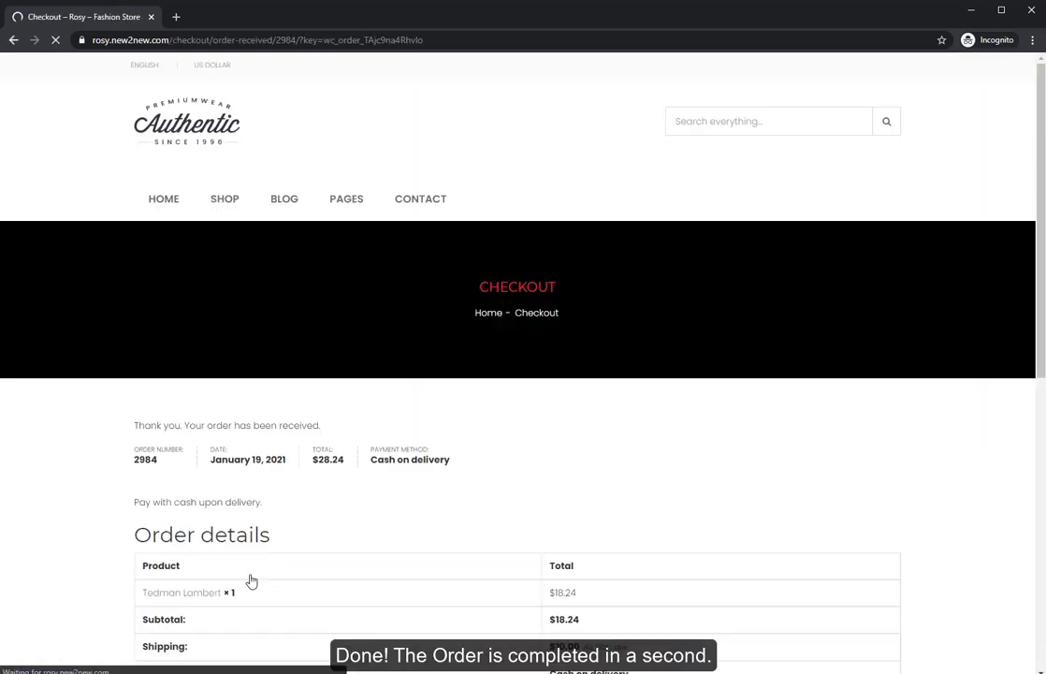
pyautogui.scroll(-3)
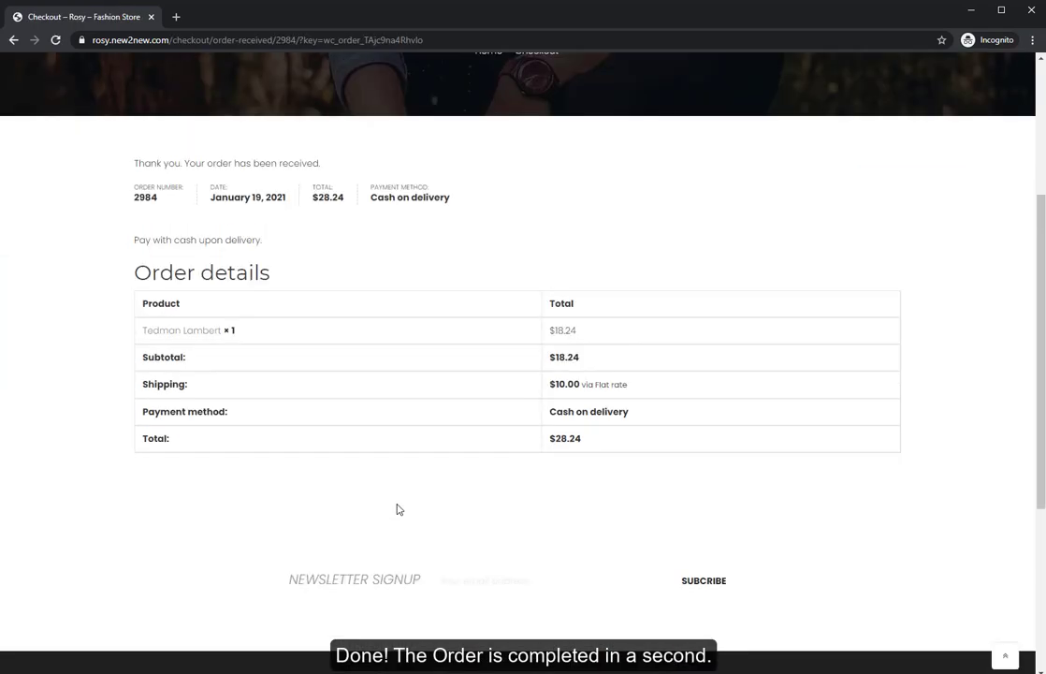